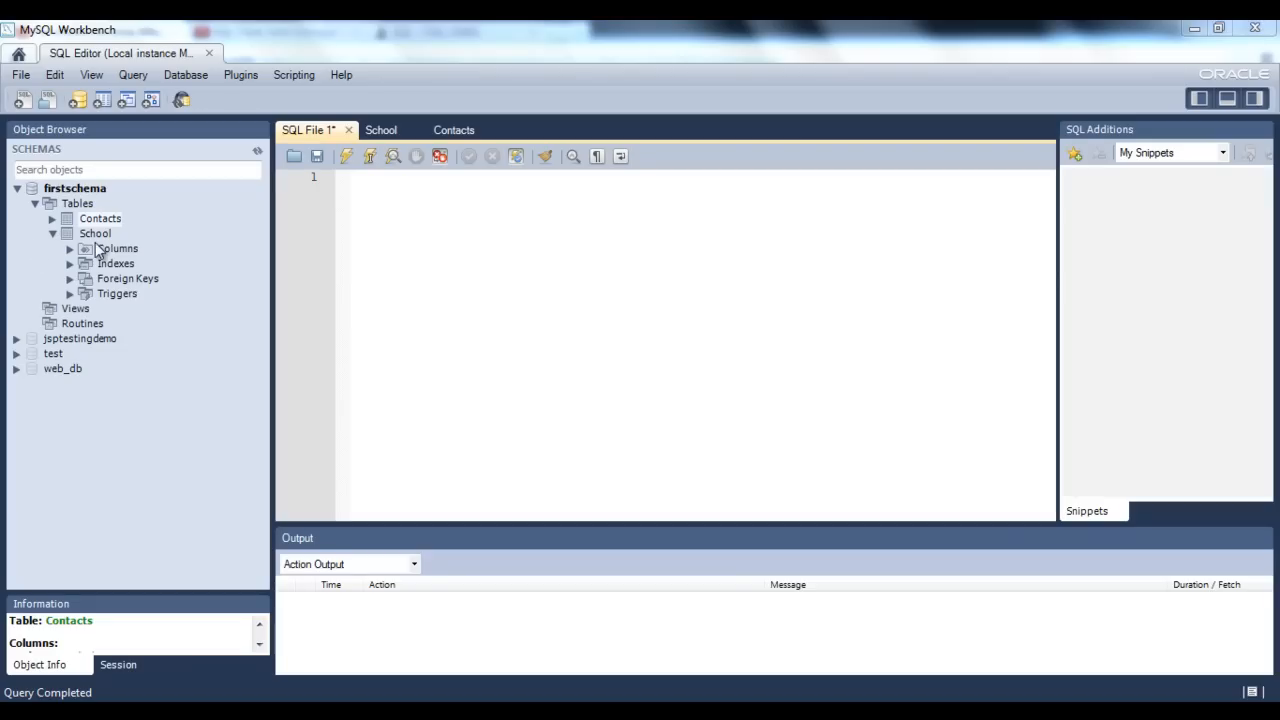
mouse_move(100, 240)
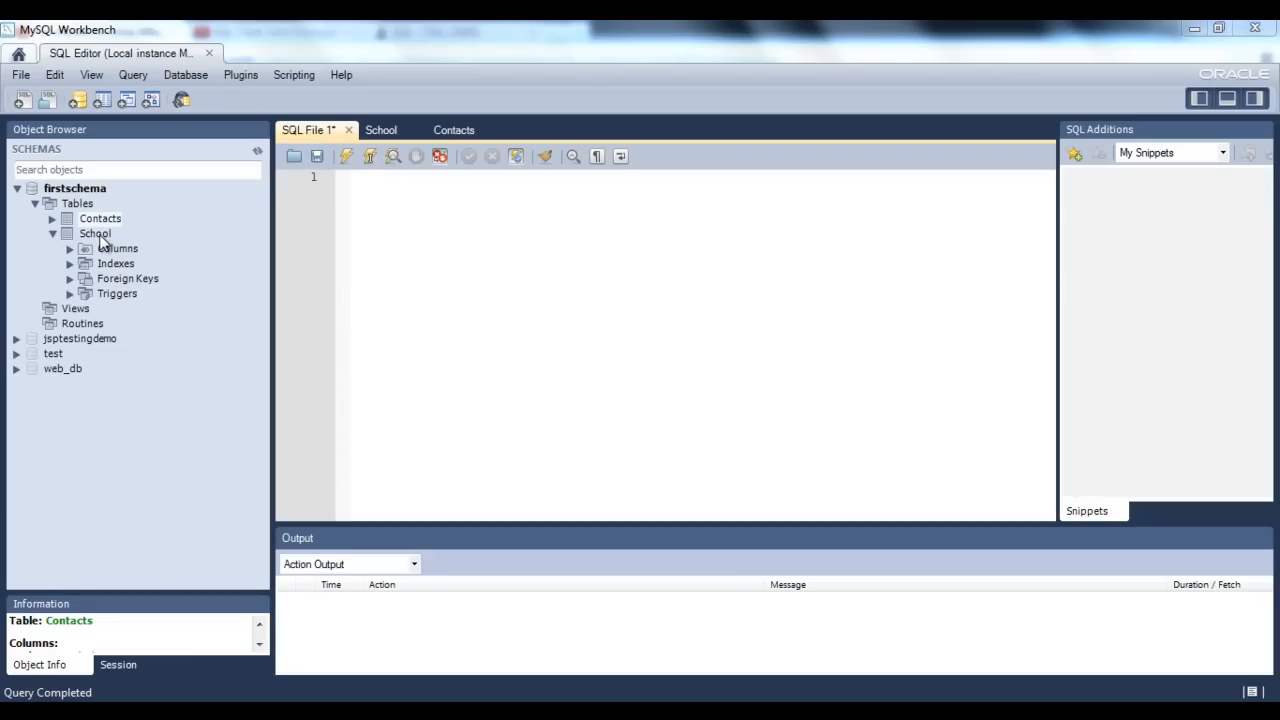
Write 'select * from contacts' in SQL File 1 and run it, listing 10 rows
click(100, 218)
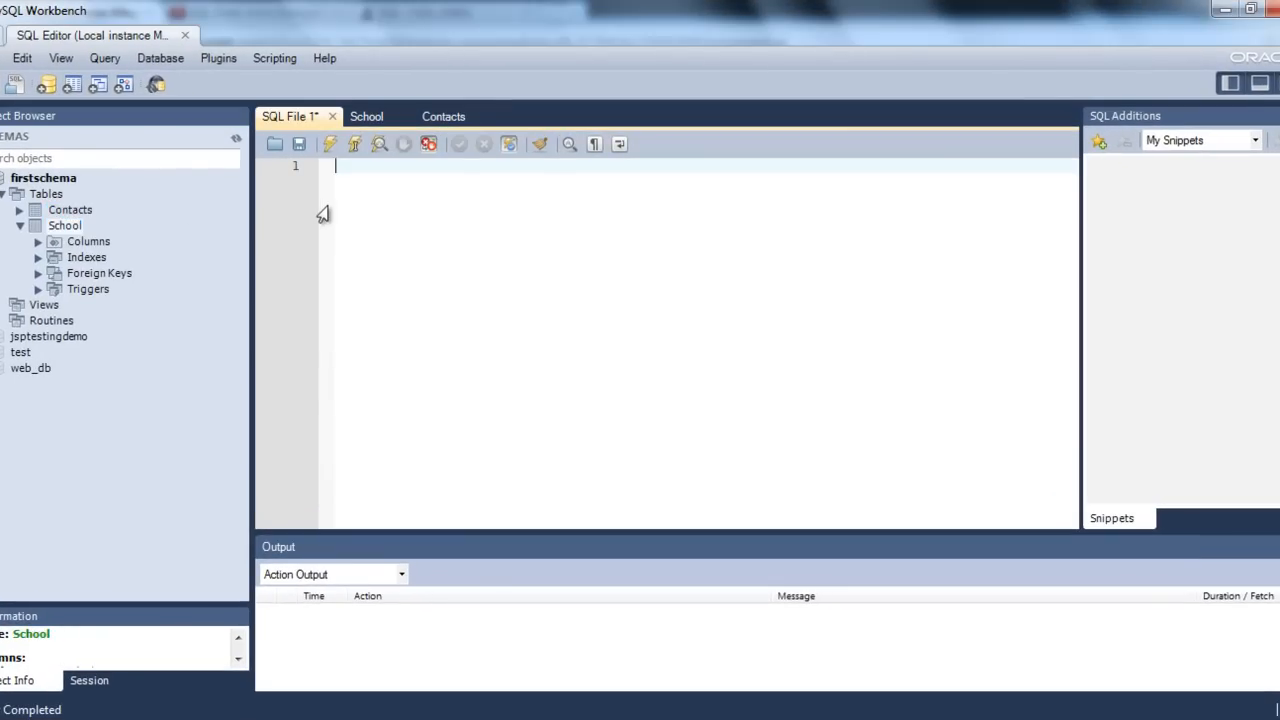
text(select)
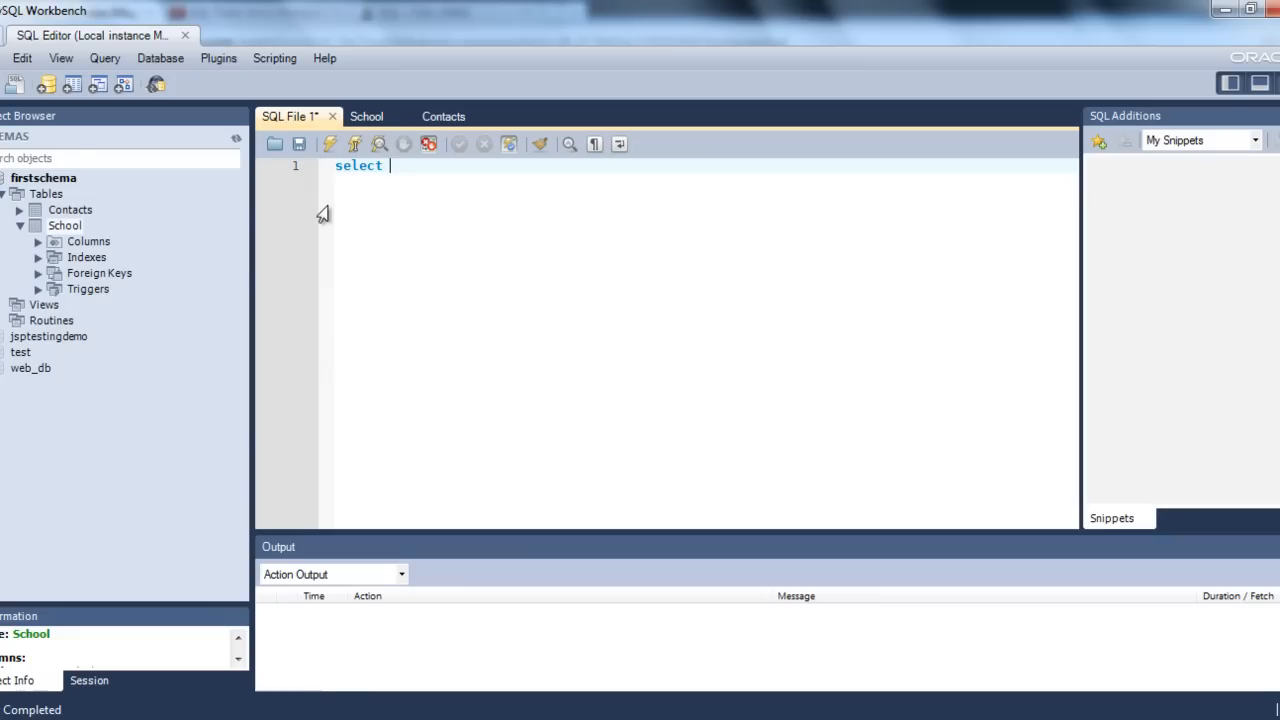
text(* from cont)
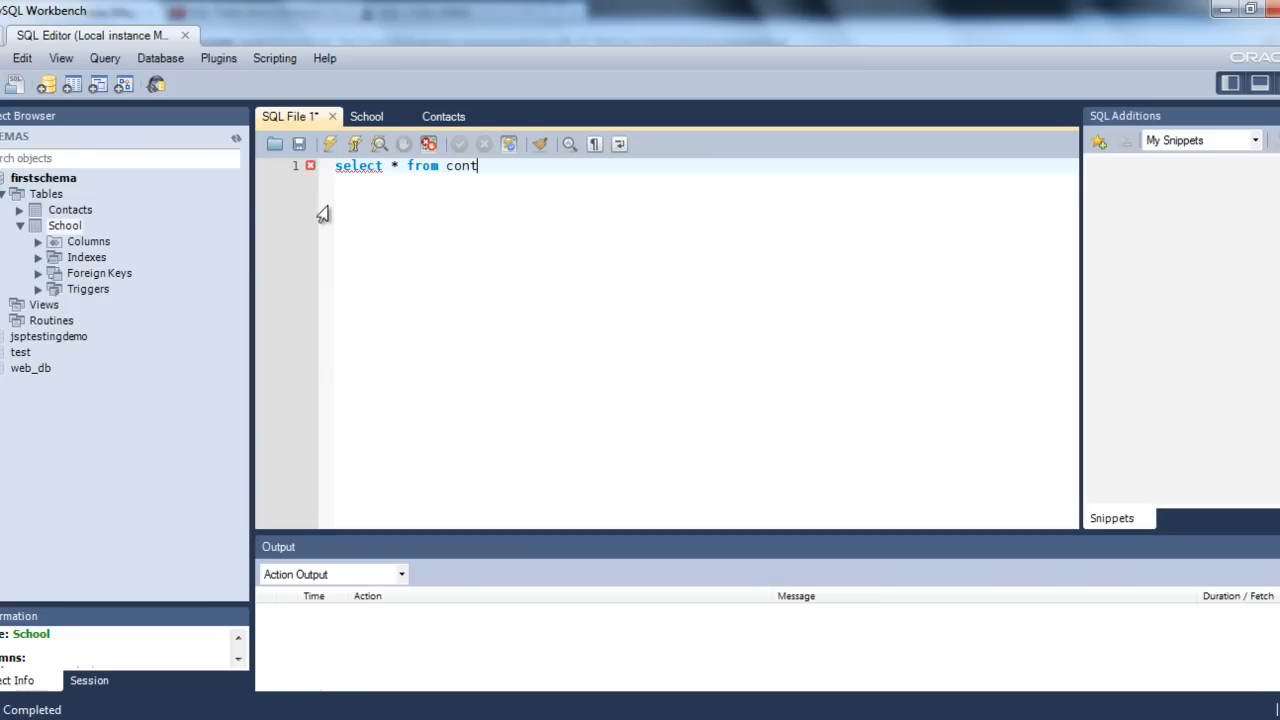
text(acts)
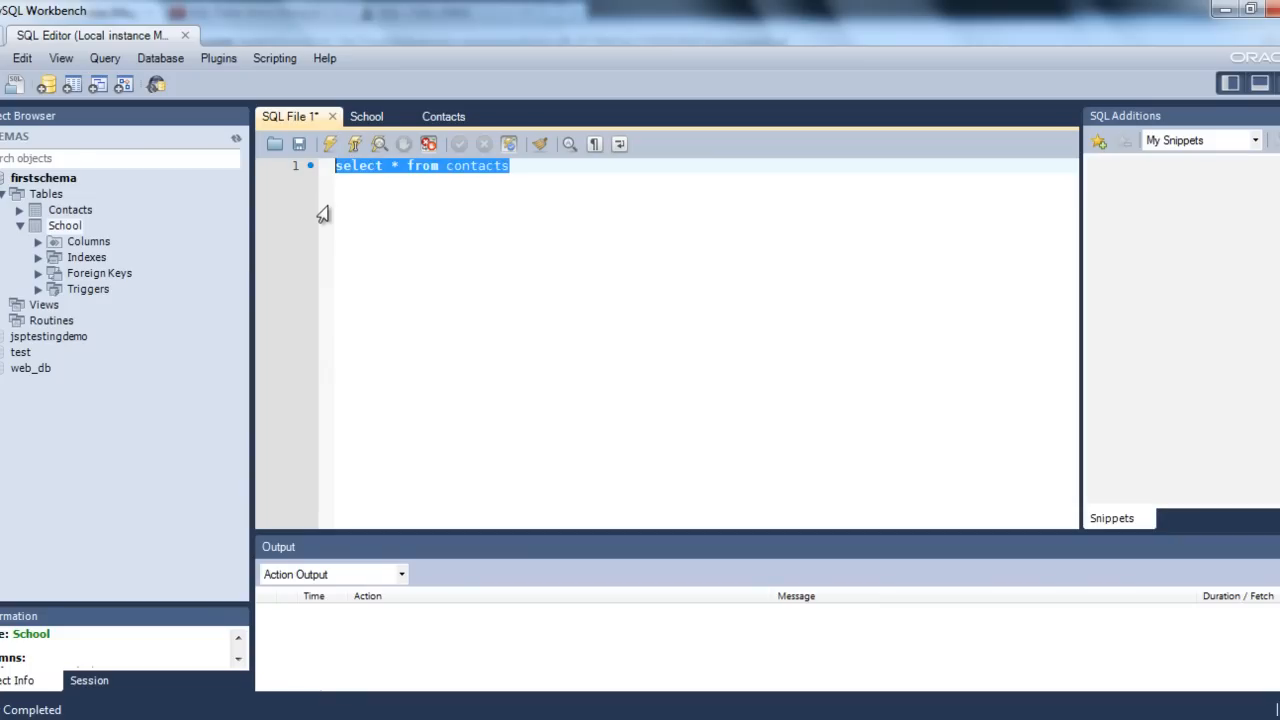
click(329, 143)
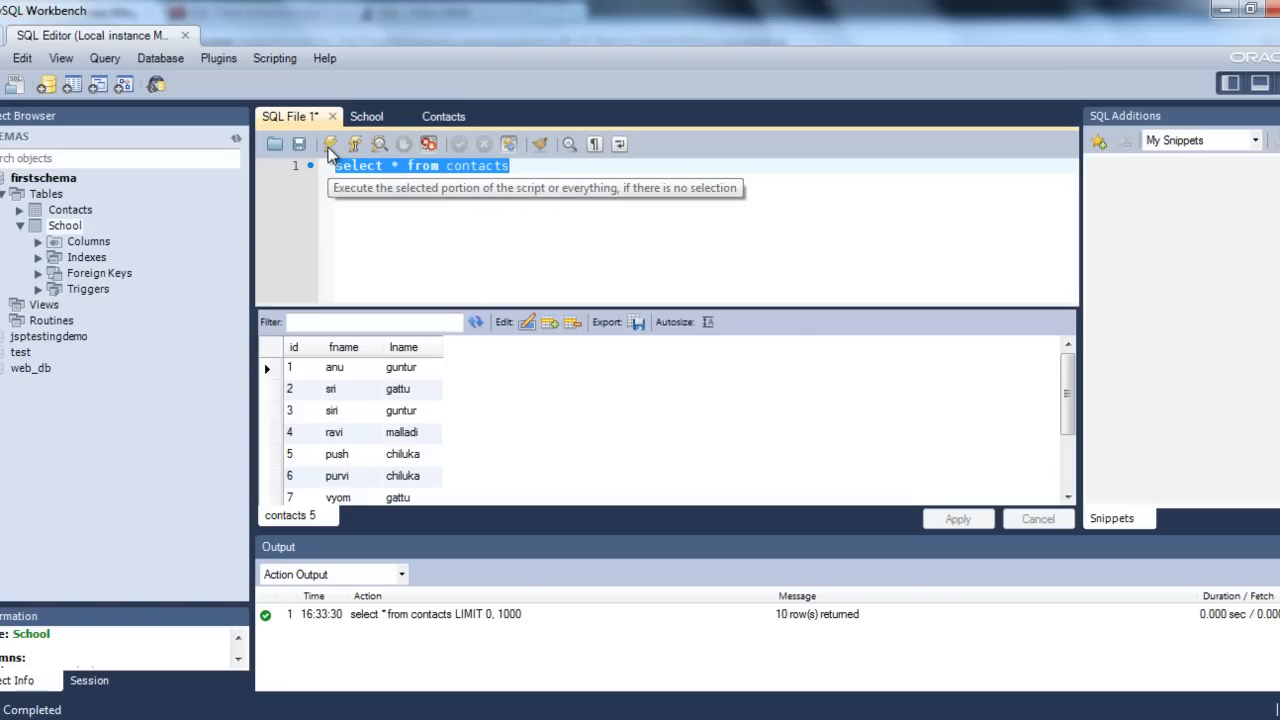
mouse_move(499, 419)
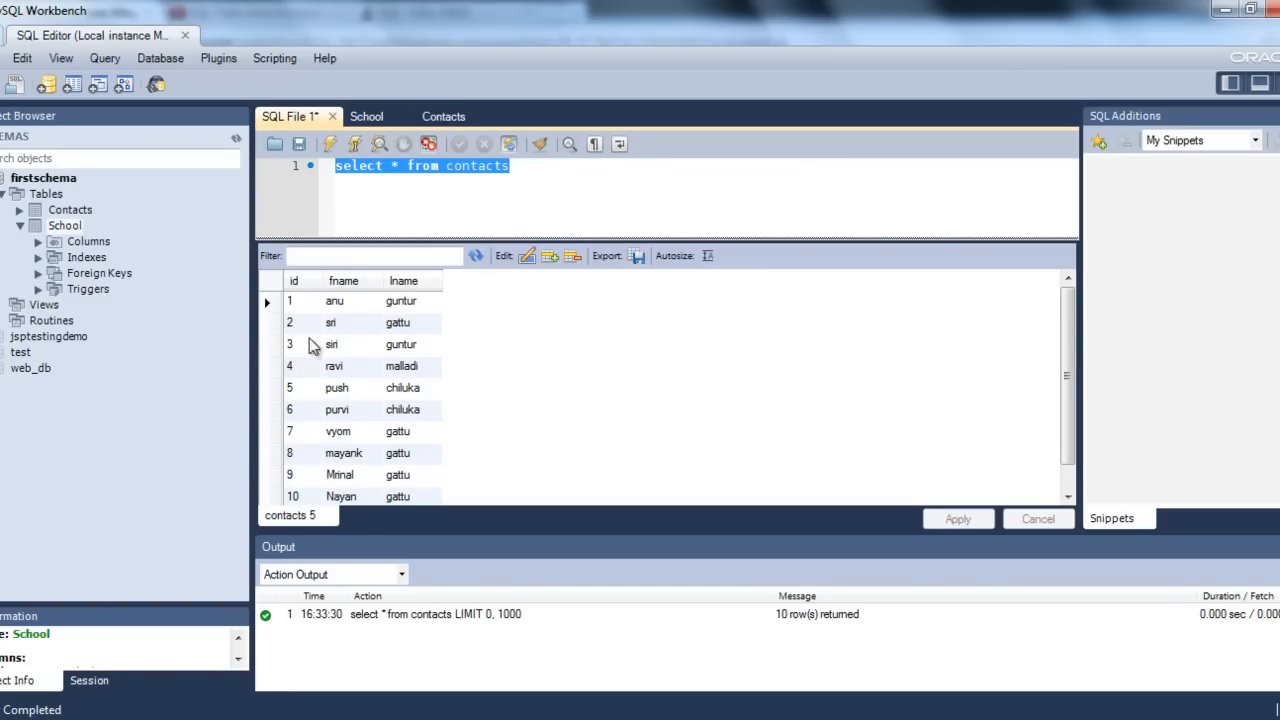
mouse_move(398, 308)
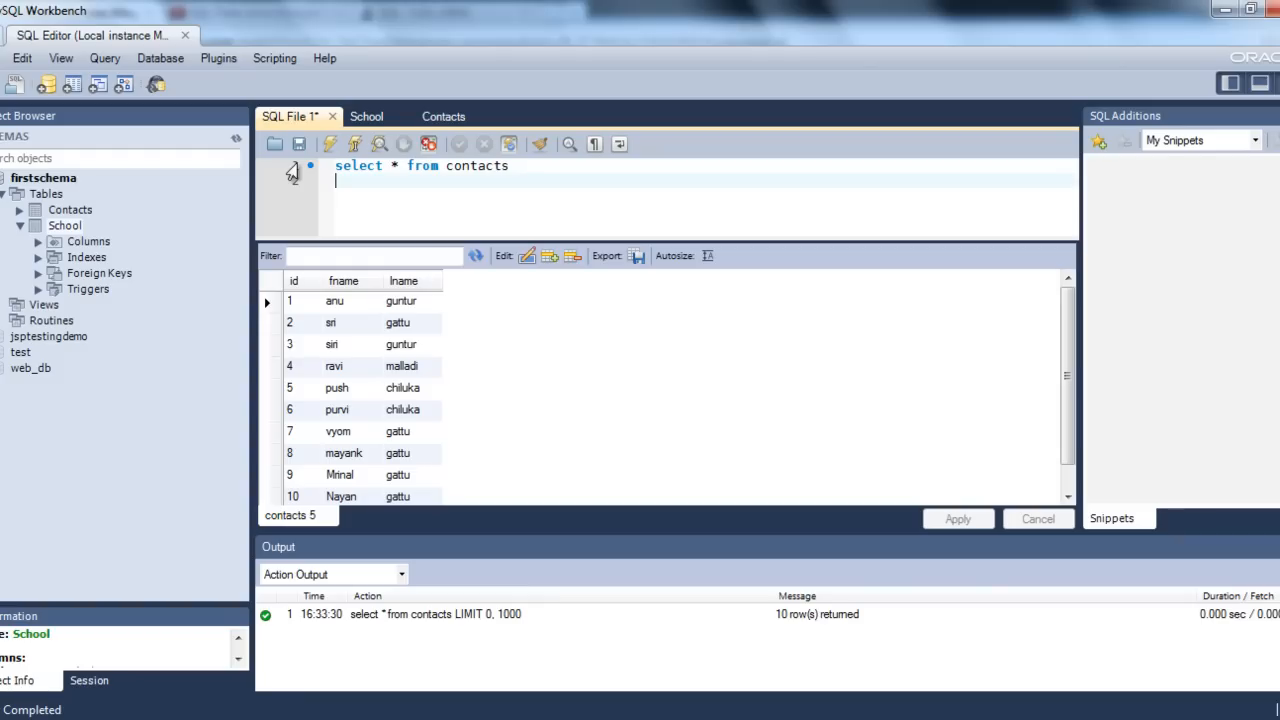
Add 'select * from school' below the first query and run it, returning 8 rows
text(select * from contac)
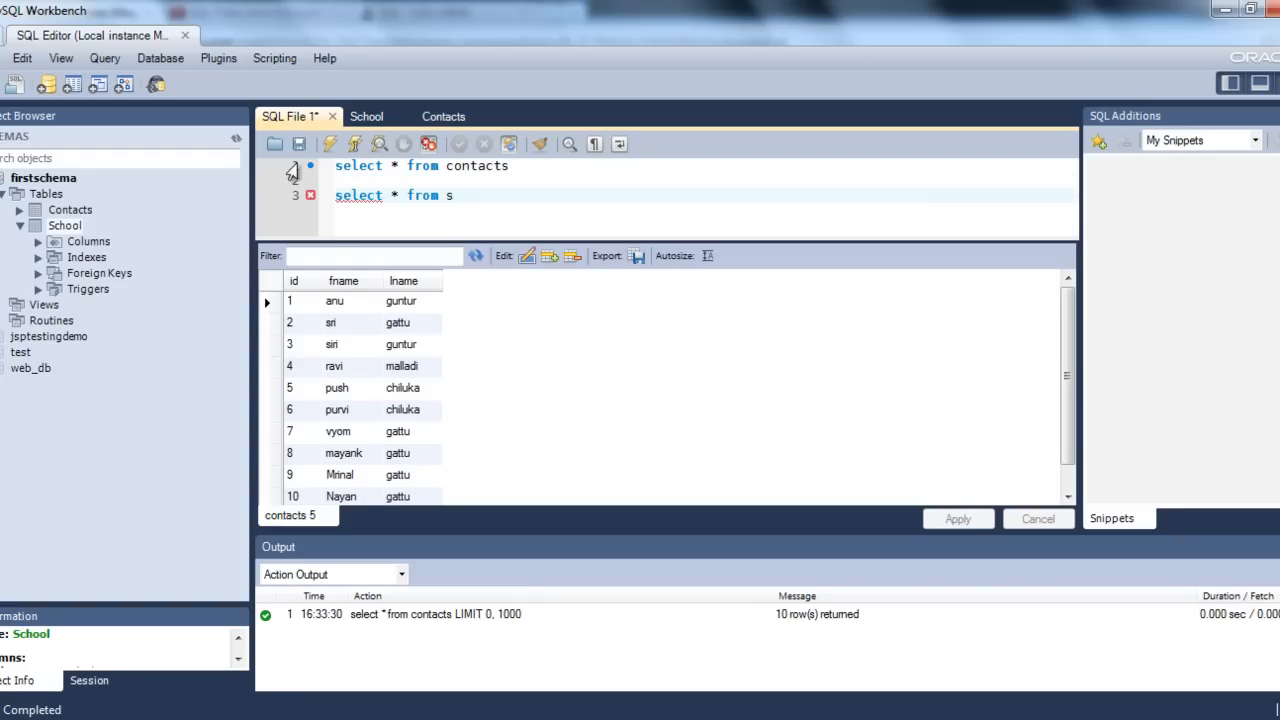
text(chool)
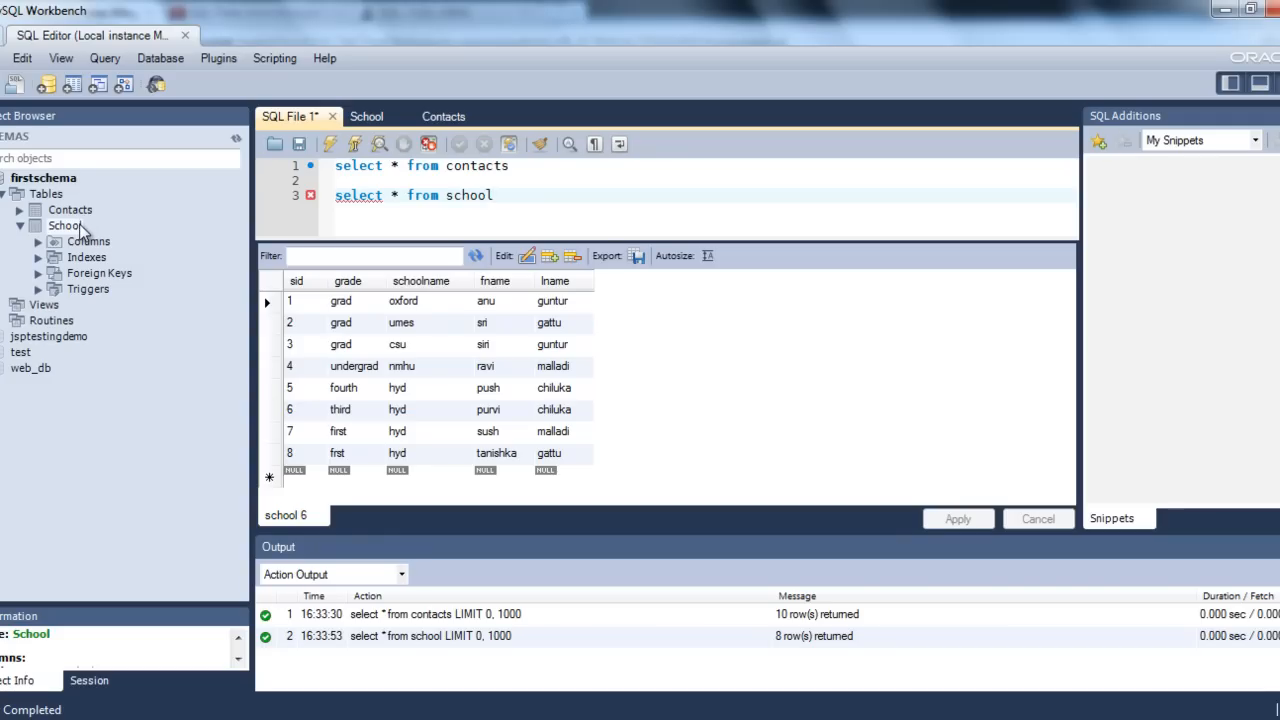
click(491, 195)
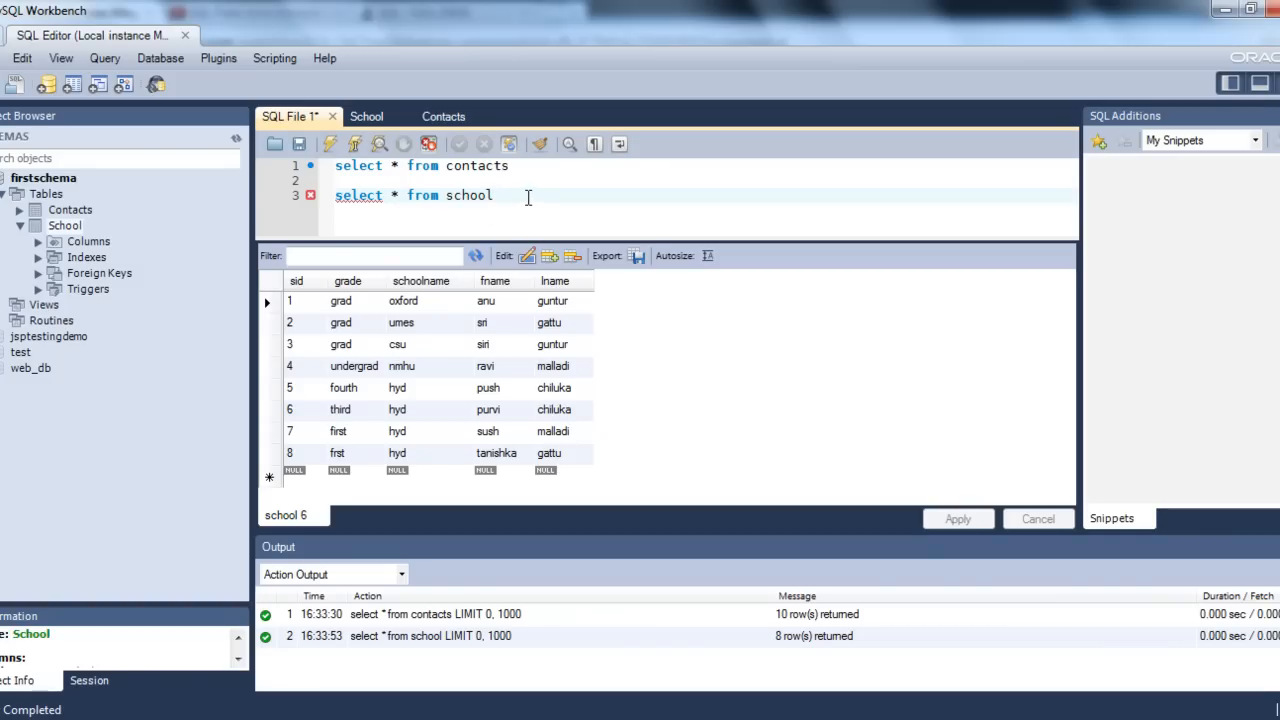
click(492, 195)
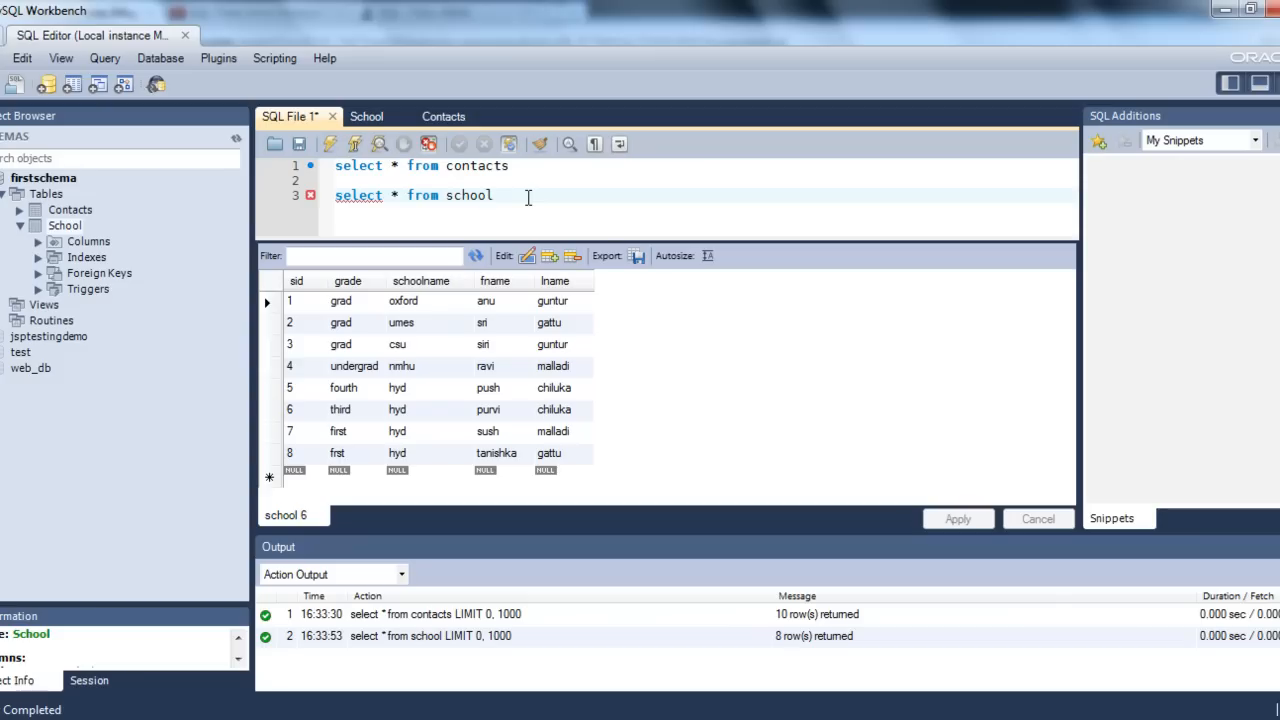
click(492, 195)
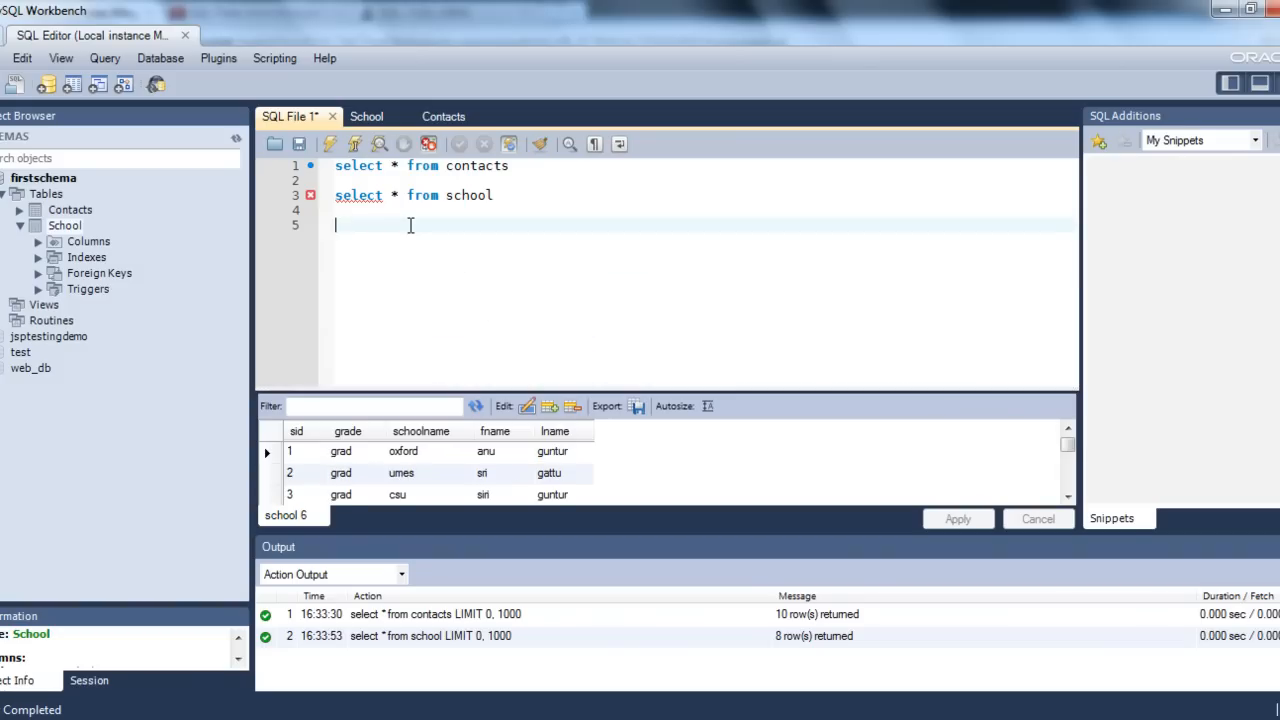
Type SELECT contacts.fname, contacts.lname, school.grade FROM contacts INNER JOIN school
text(select)
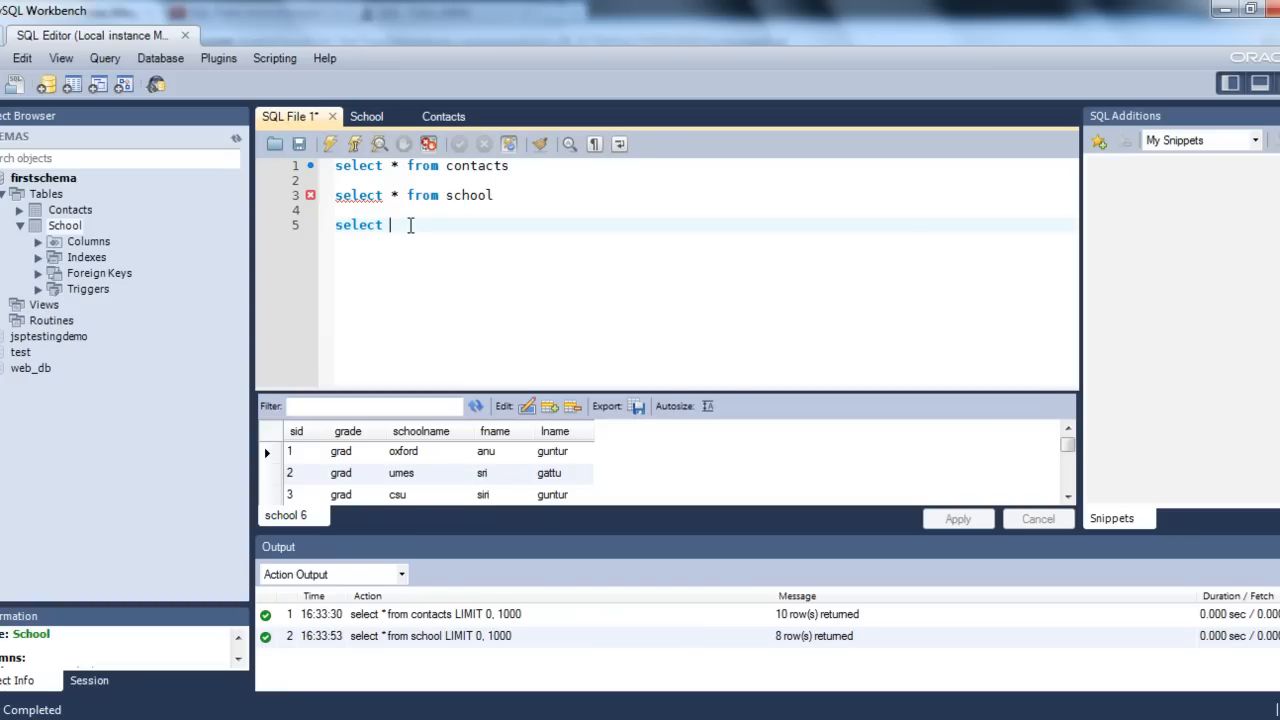
text(contacts.)
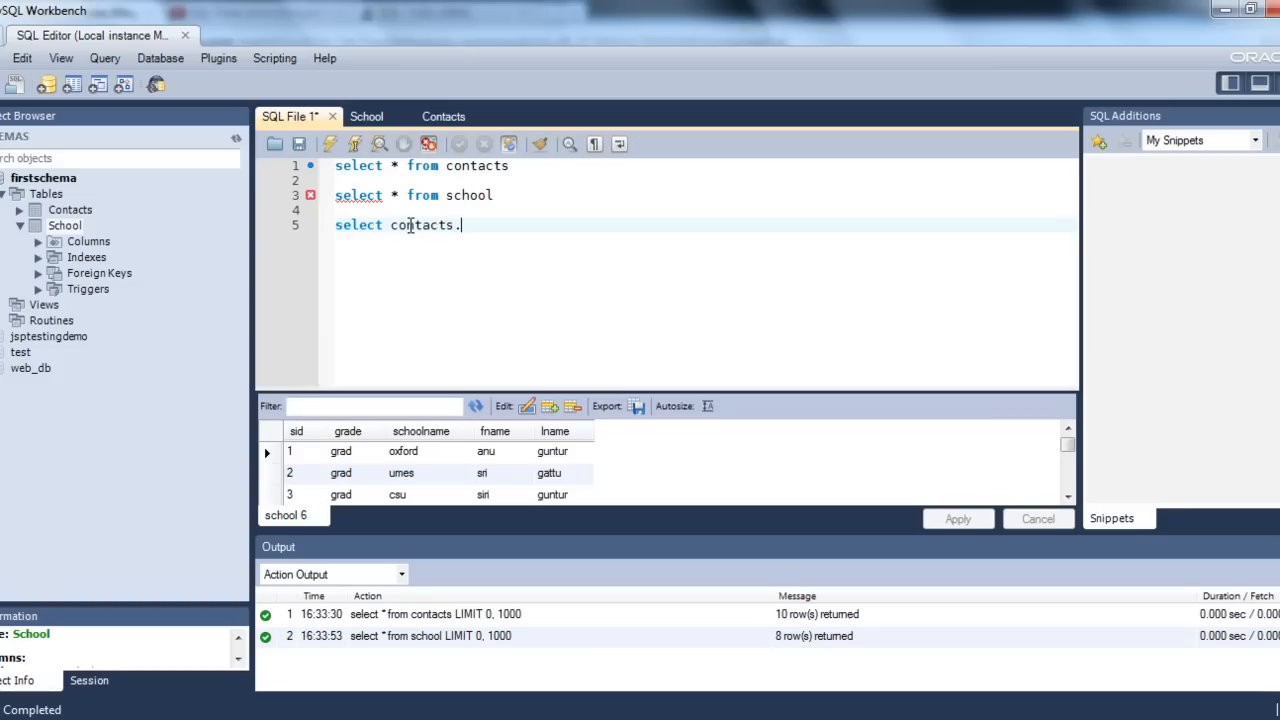
text(fname,contacts.lname , school.)
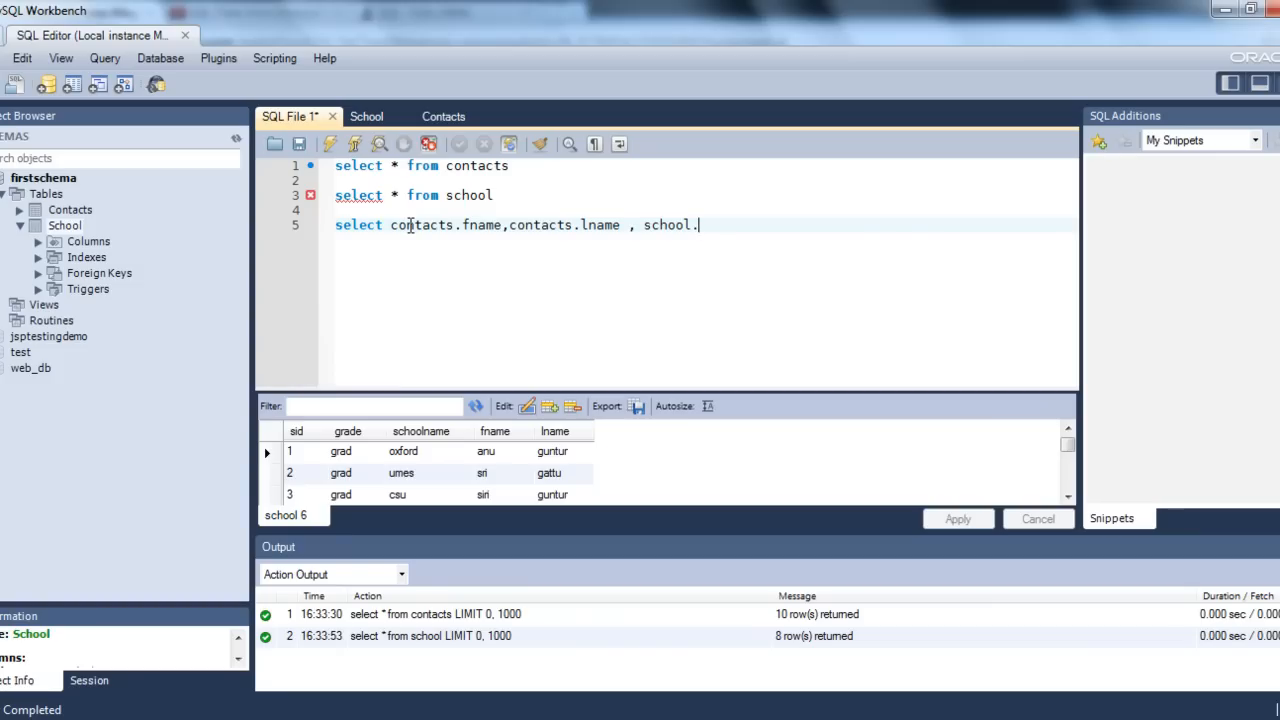
text(grade)
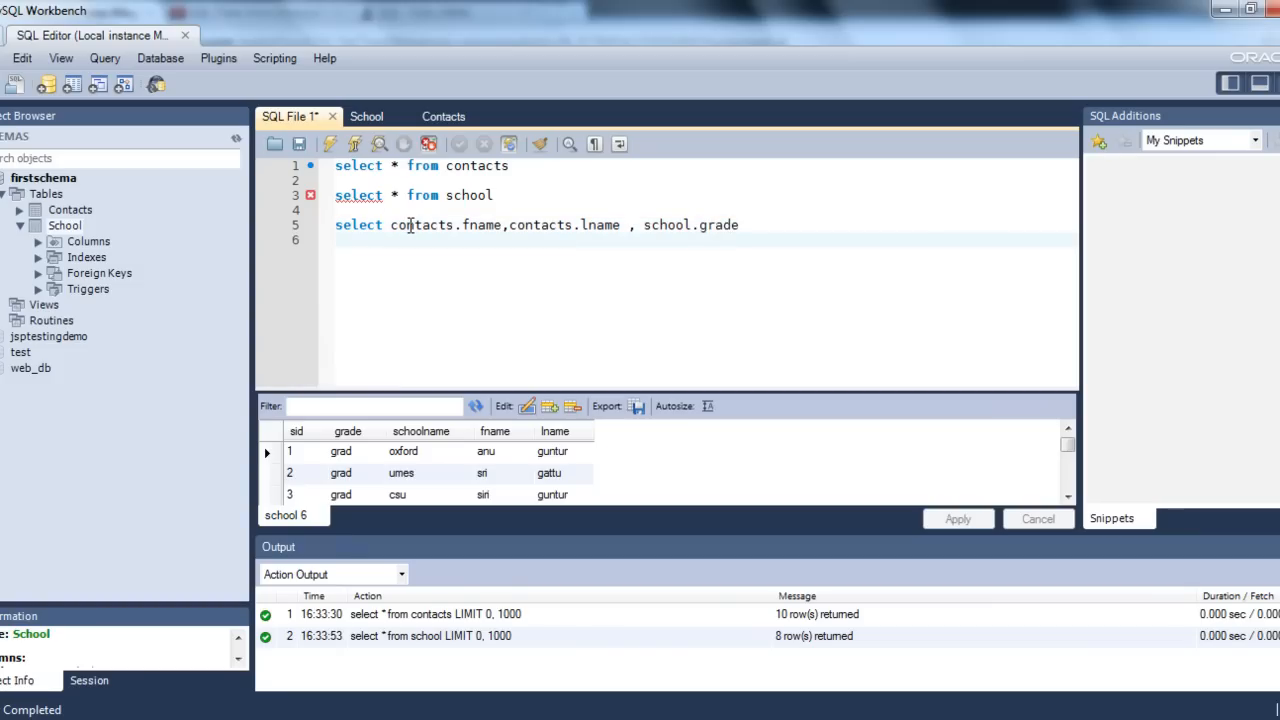
text(from contacts inner jo)
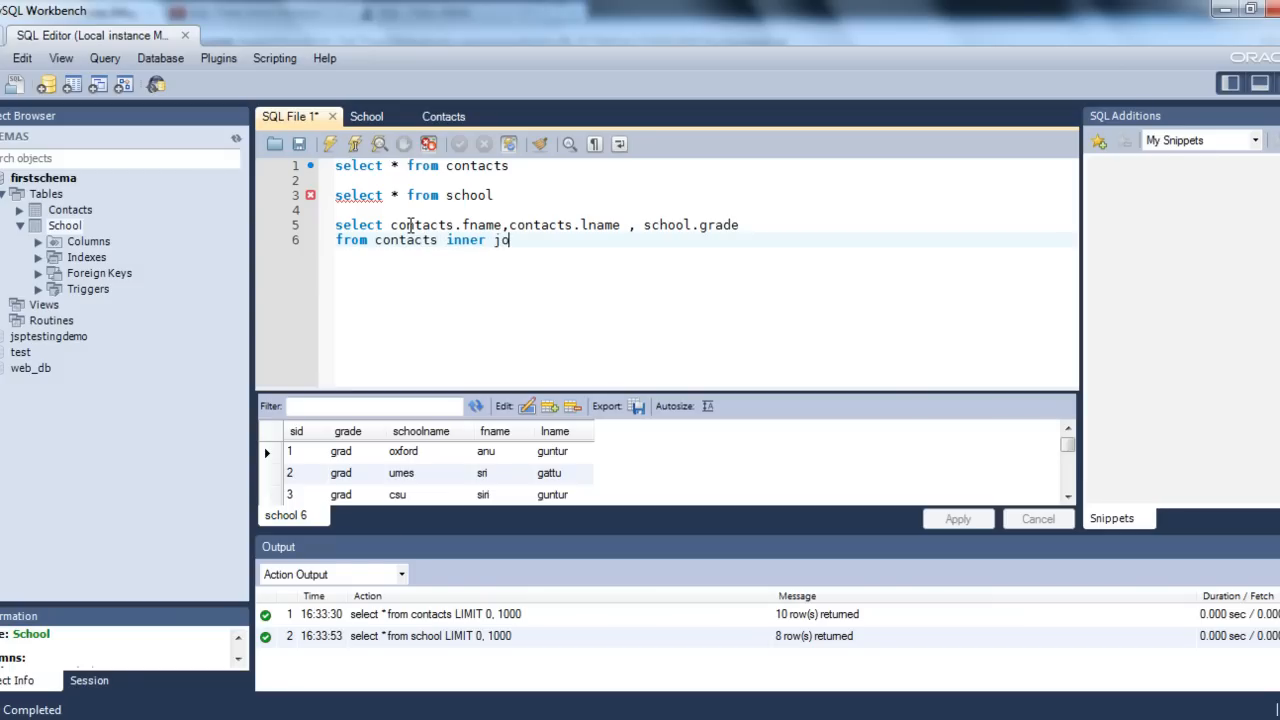
text(in school)
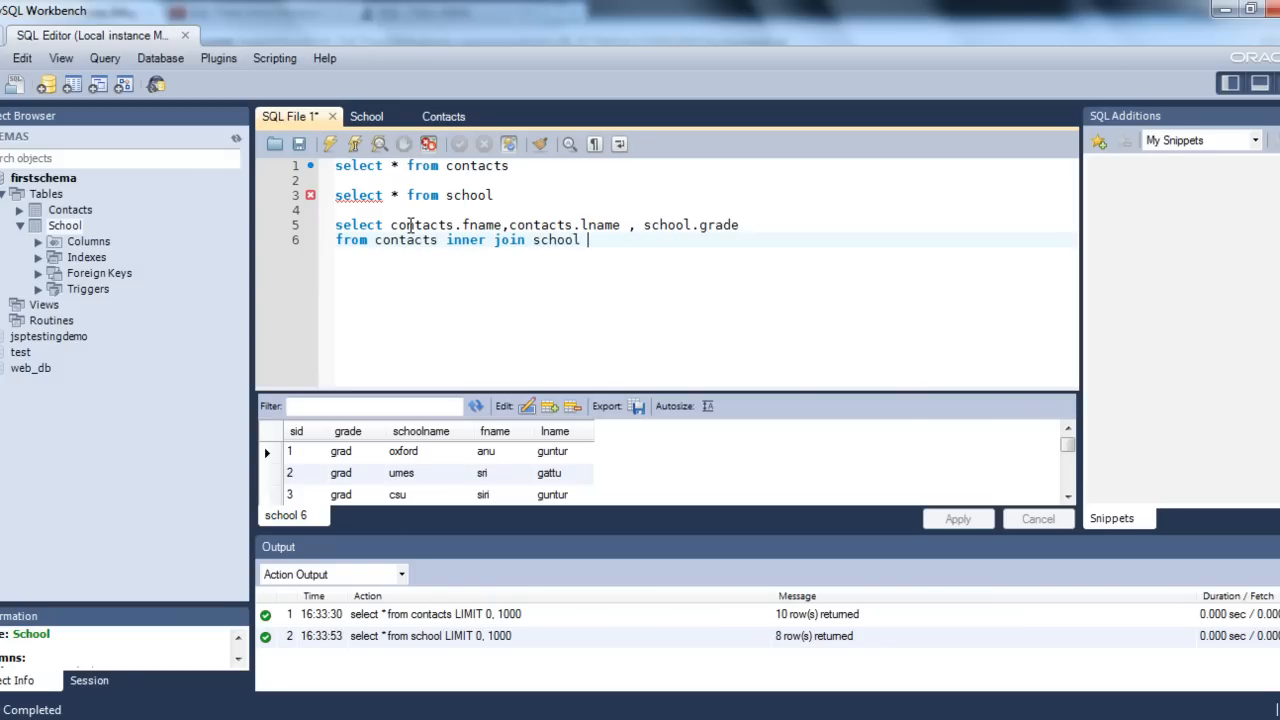
Add ON contacts.fname = school.fname AND contacts.lname = school.lname as the join condition
text(on)
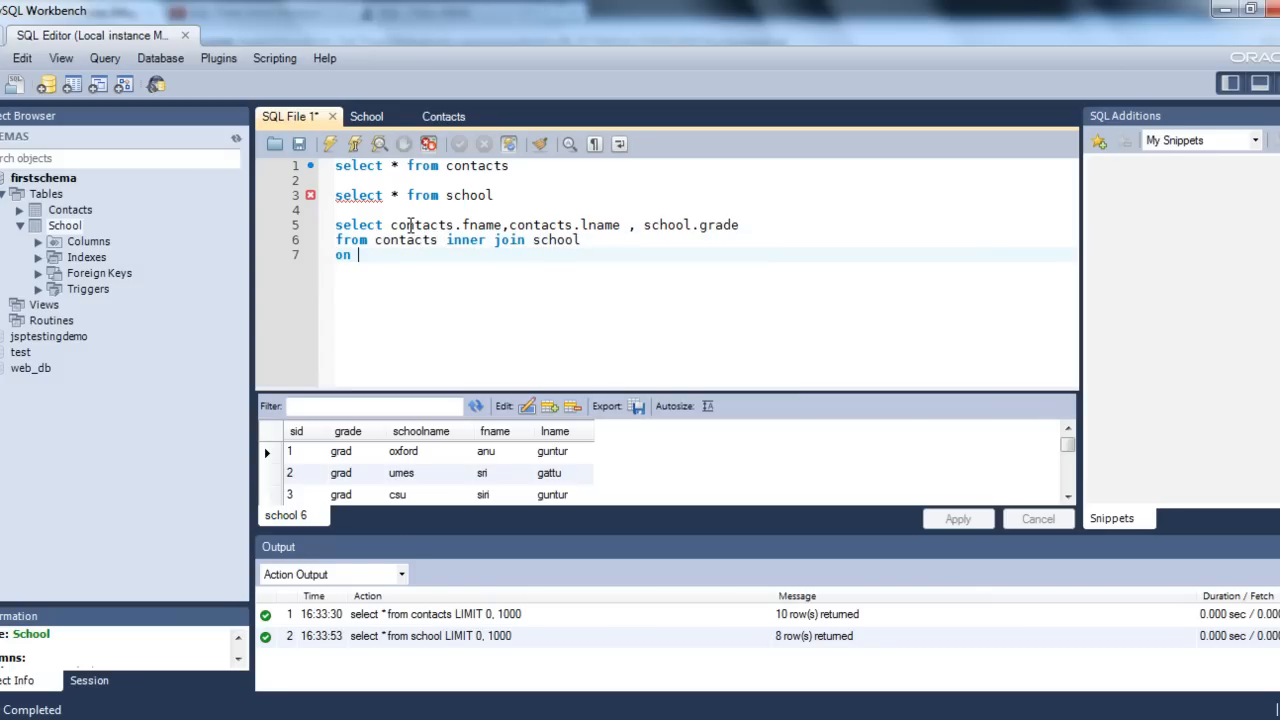
text(contacts.)
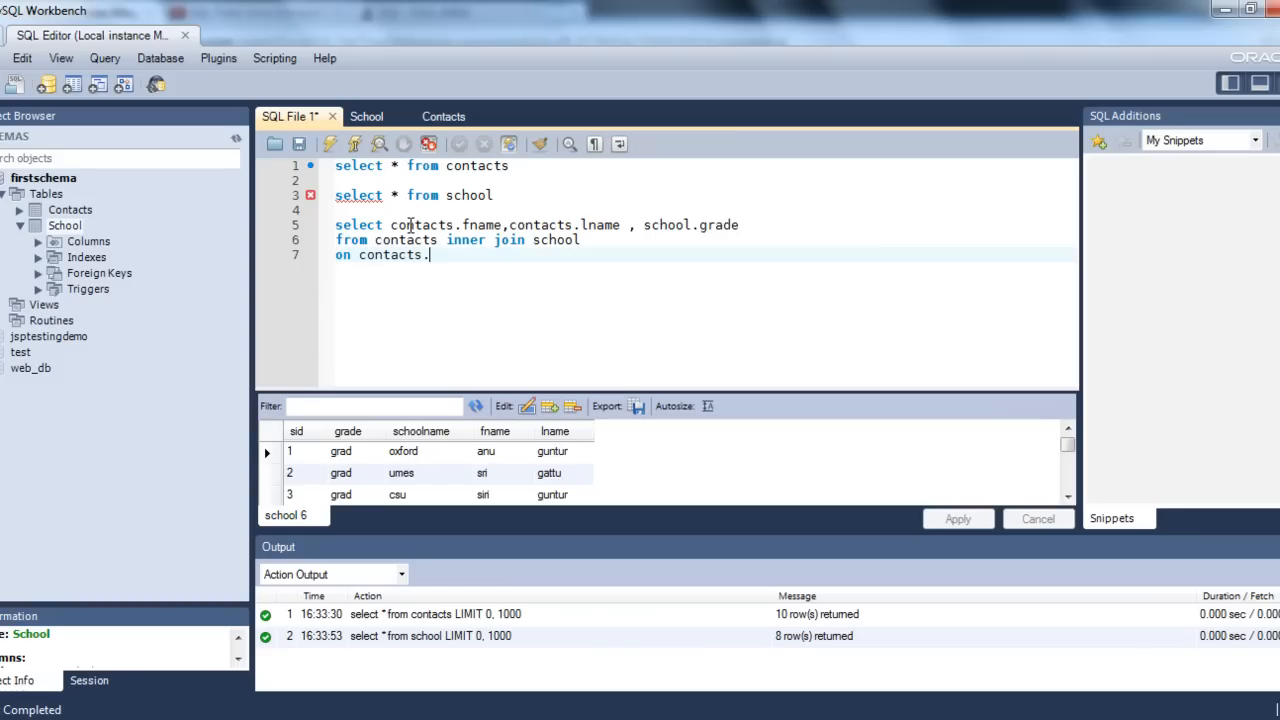
text(fname)
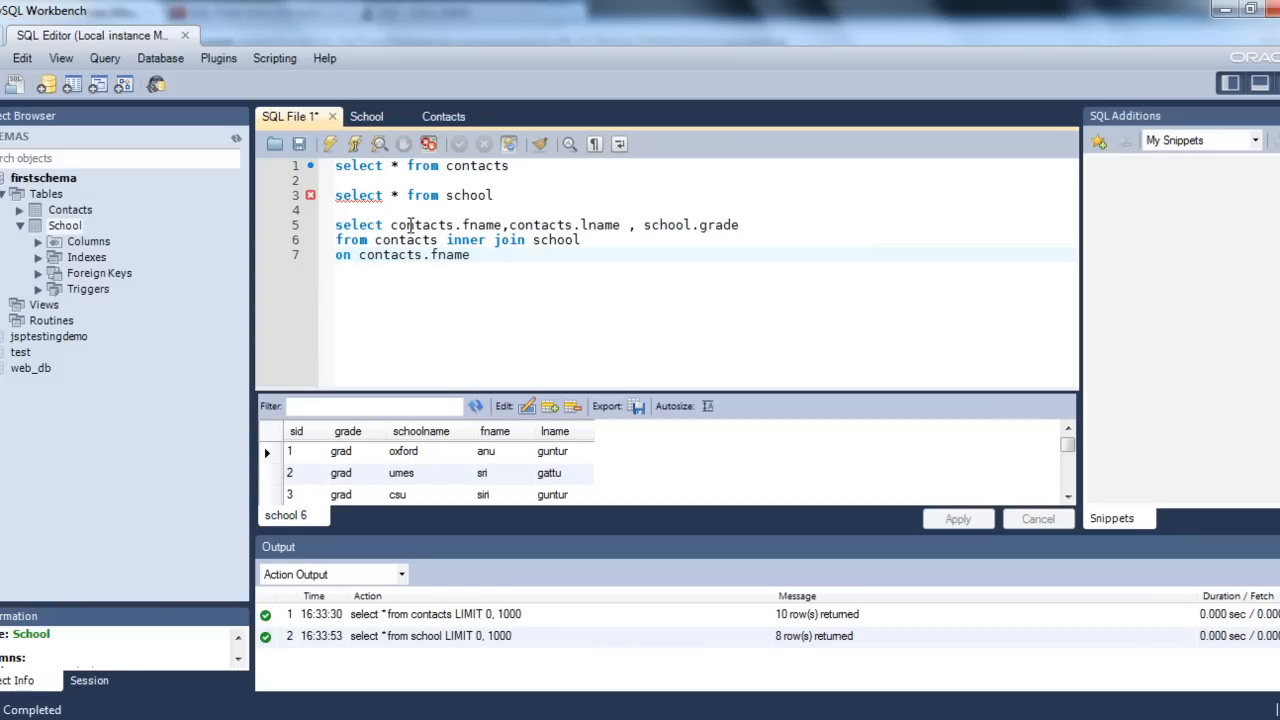
text(= school)
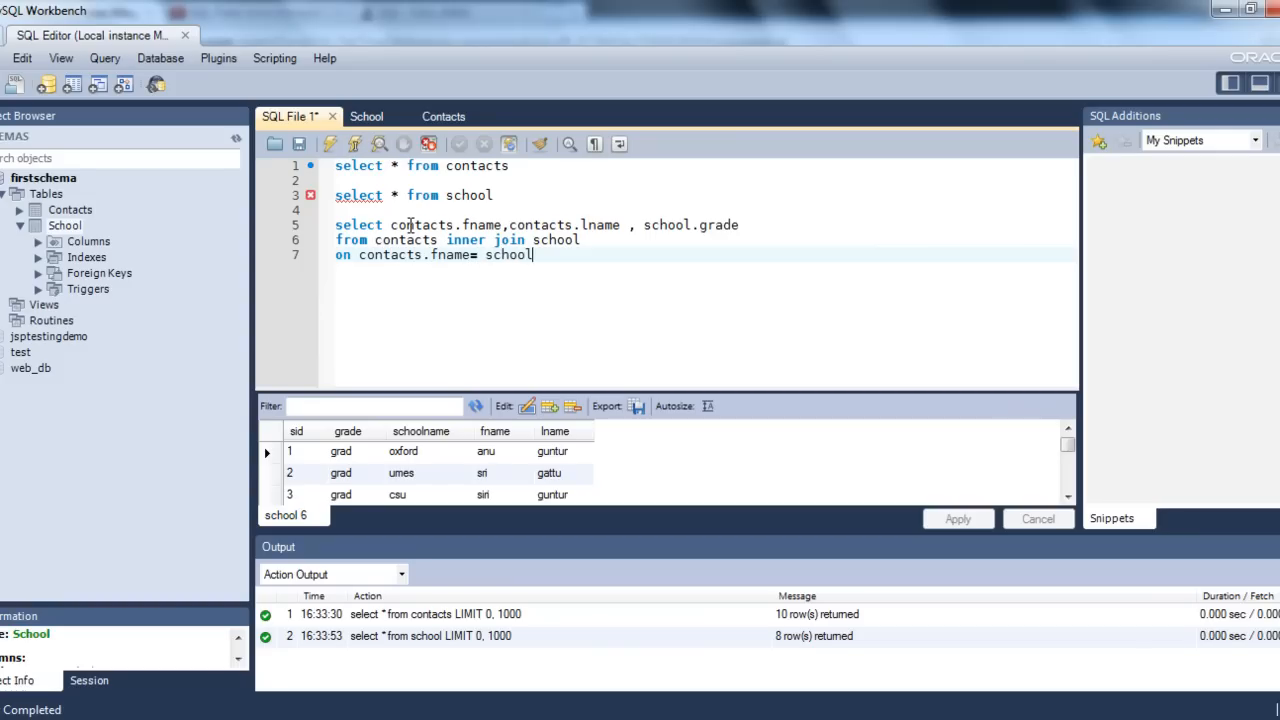
text(.fname)
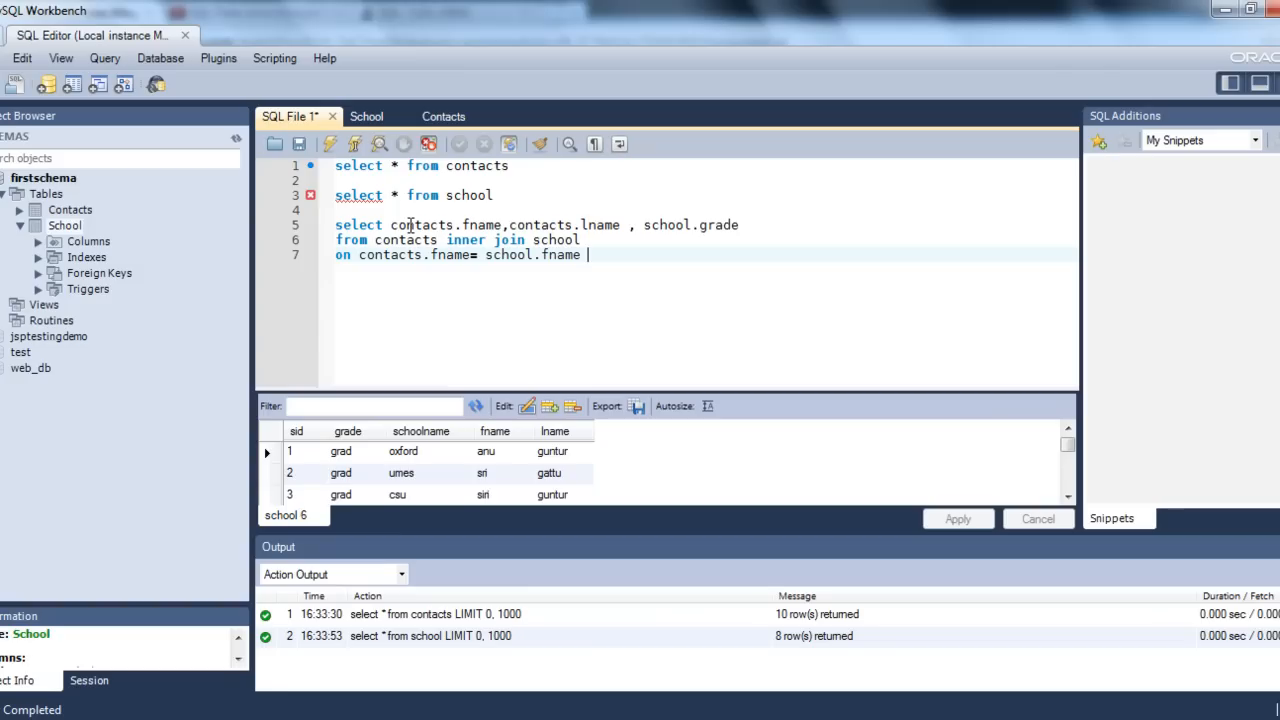
text(And)
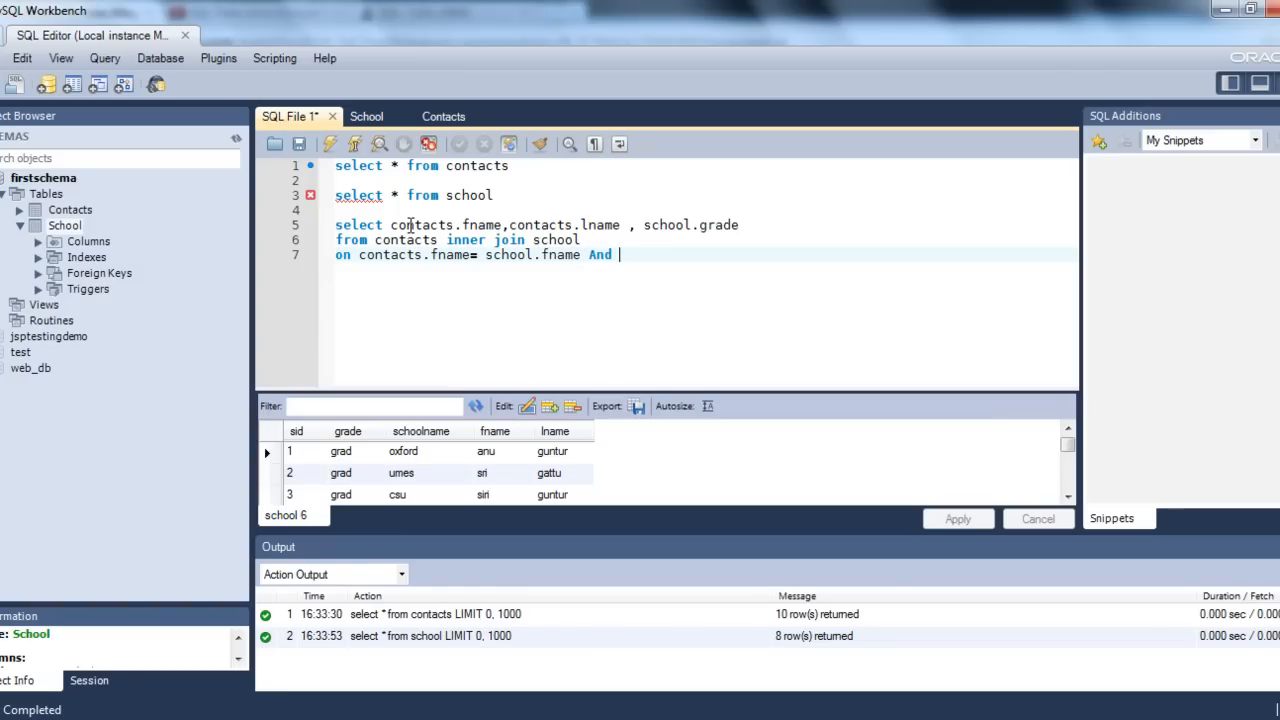
text(contacts.)
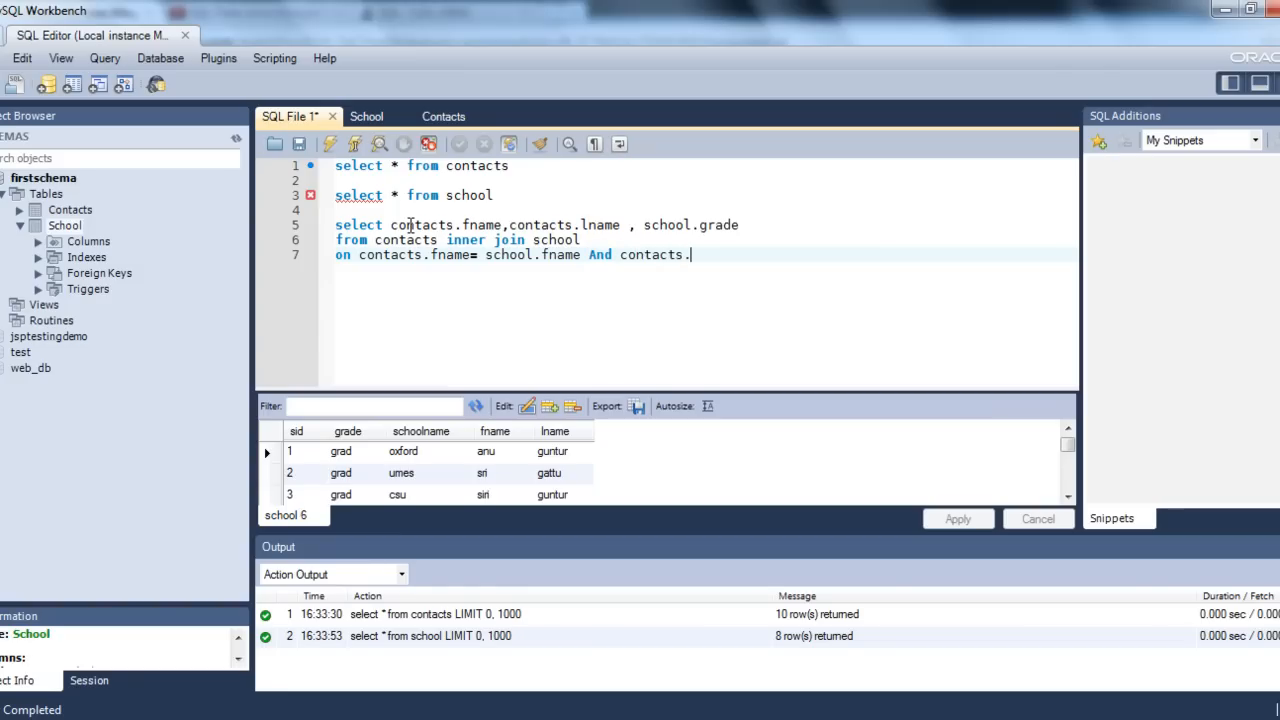
text(lname)
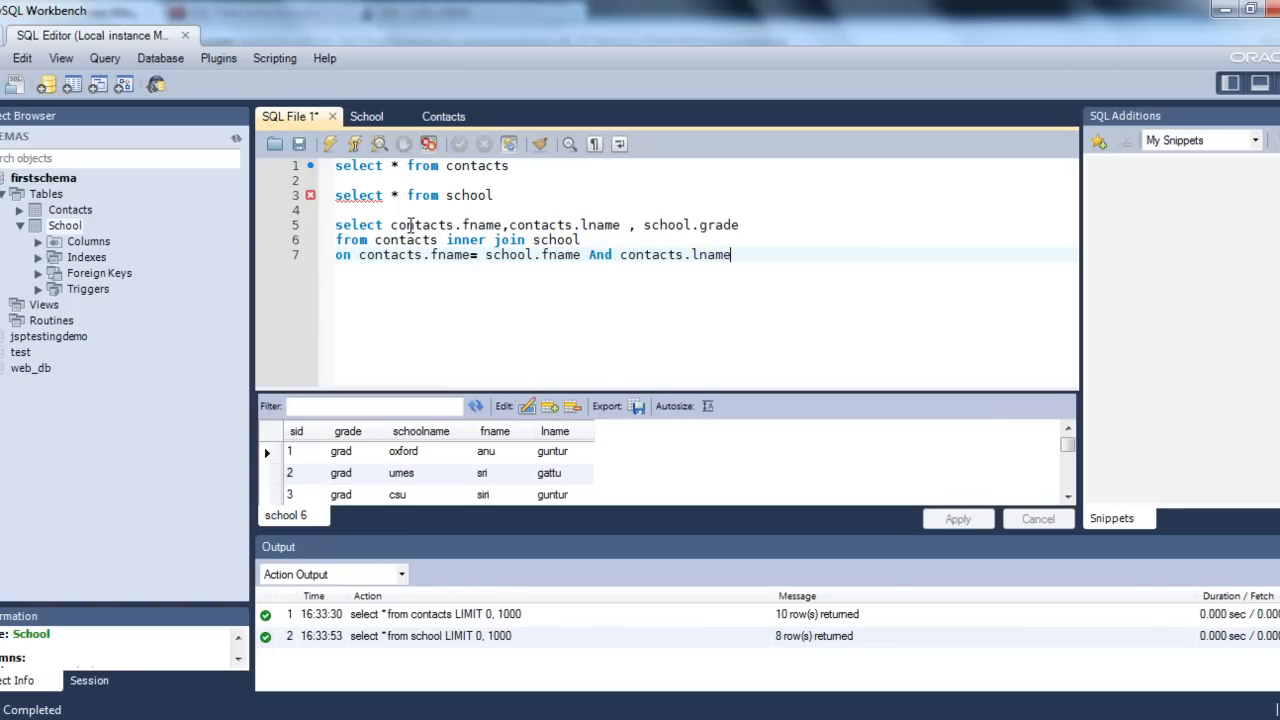
text(= school.)
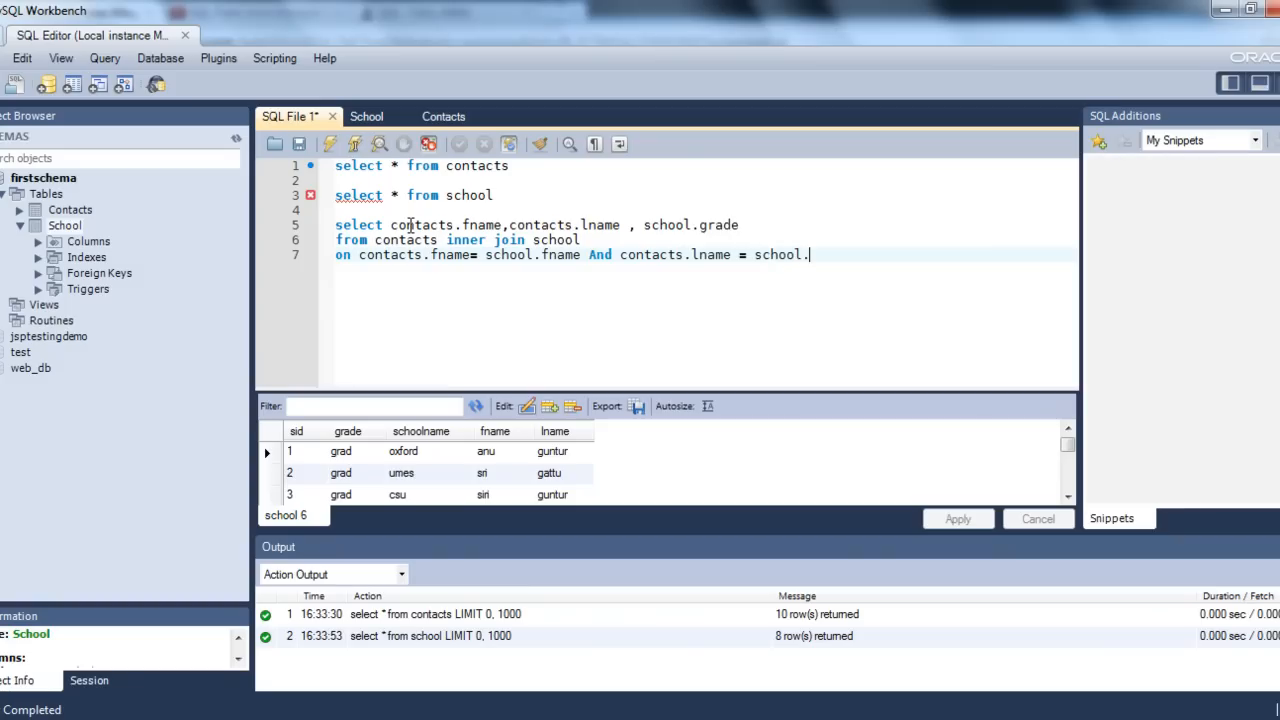
text(lname)
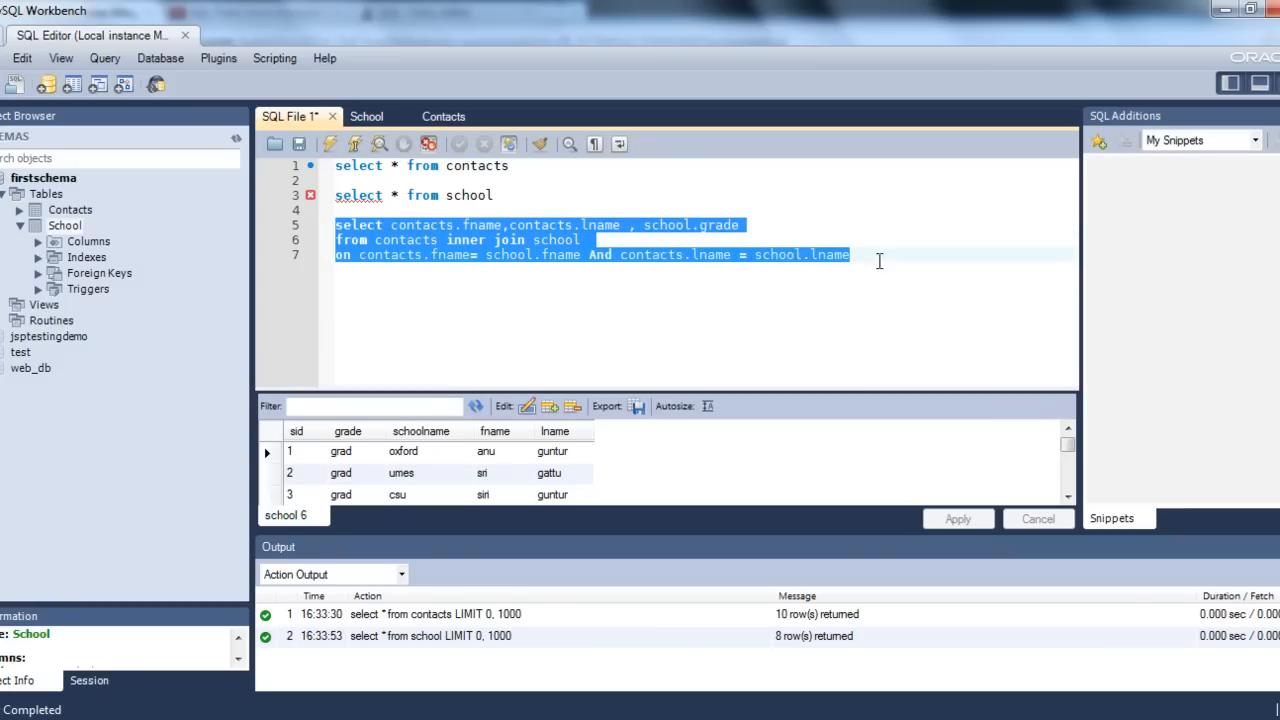
Execute the inner join query, returning 6 rows of fname, lname and grade
click(345, 143)
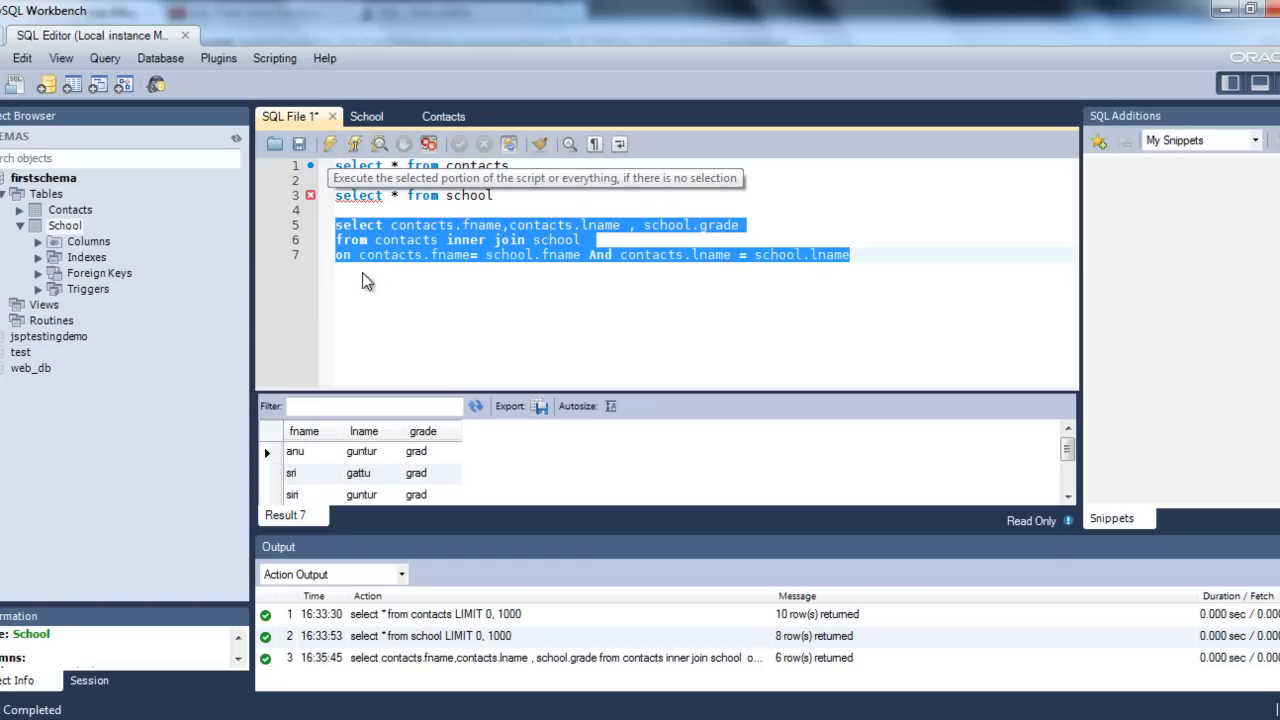
mouse_move(485, 388)
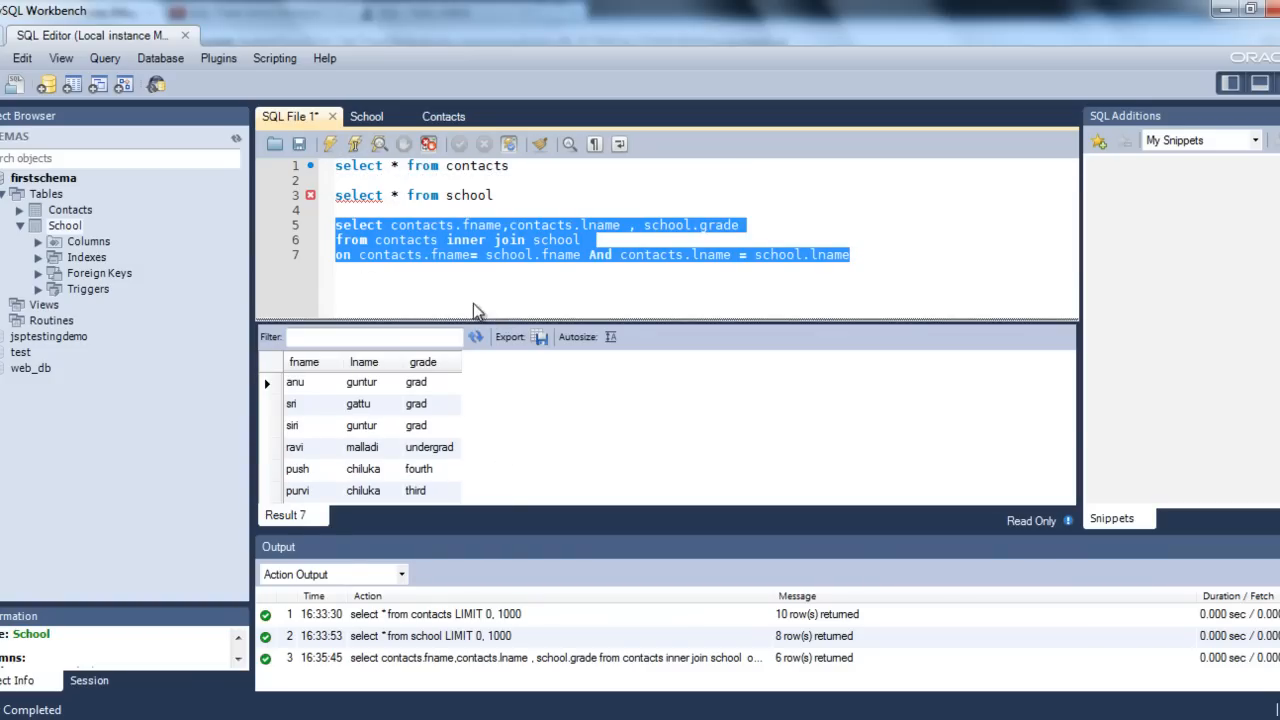
click(849, 254)
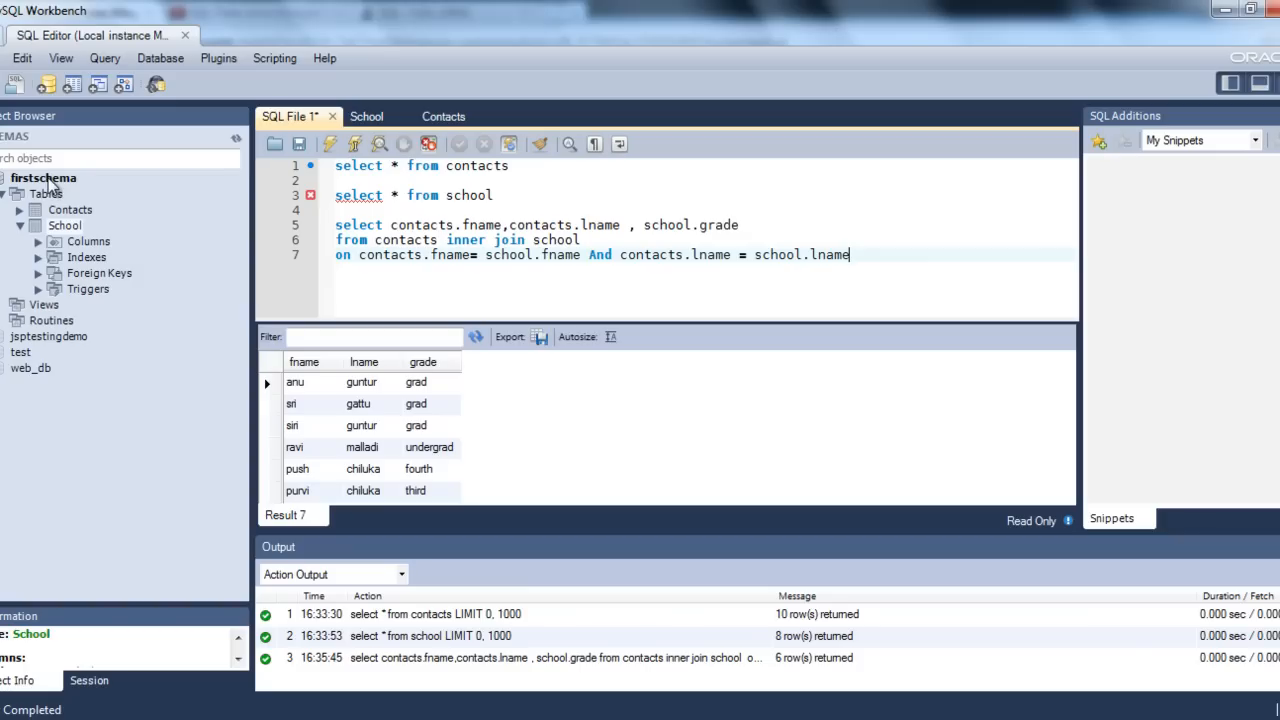
Set firstschema as the default schema from its context menu in the Object Browser
right_click(43, 177)
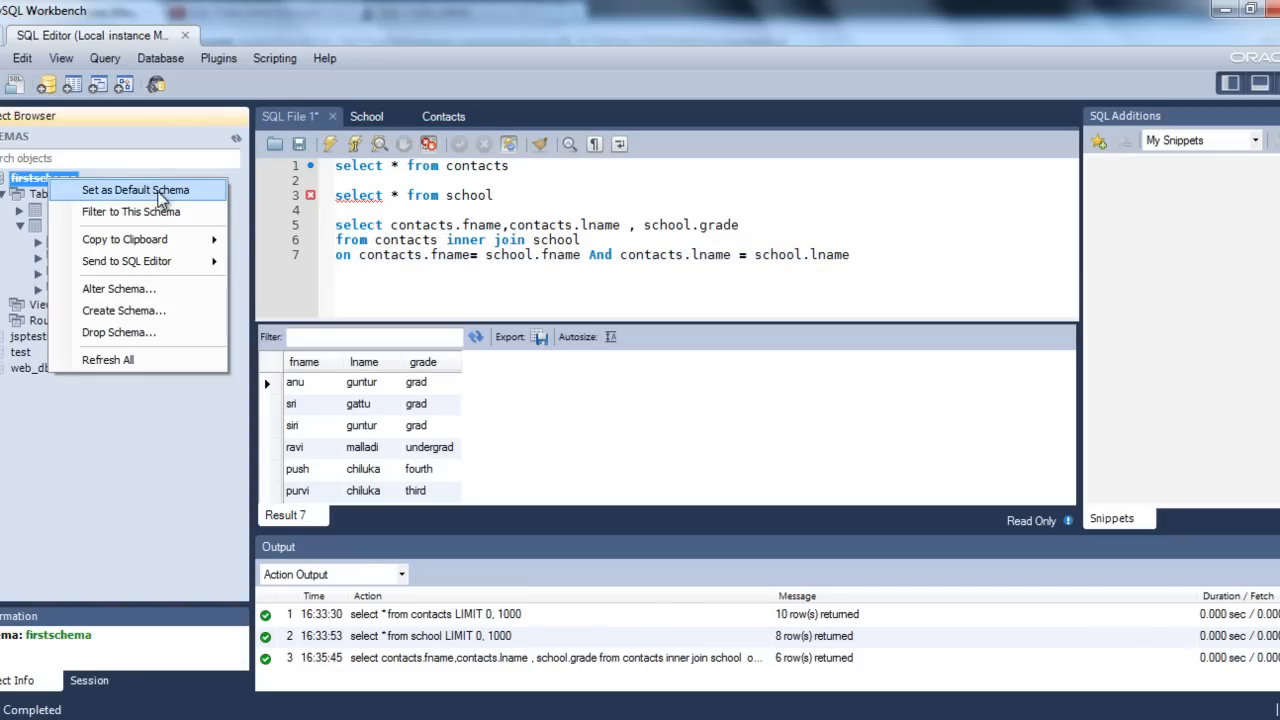
click(135, 190)
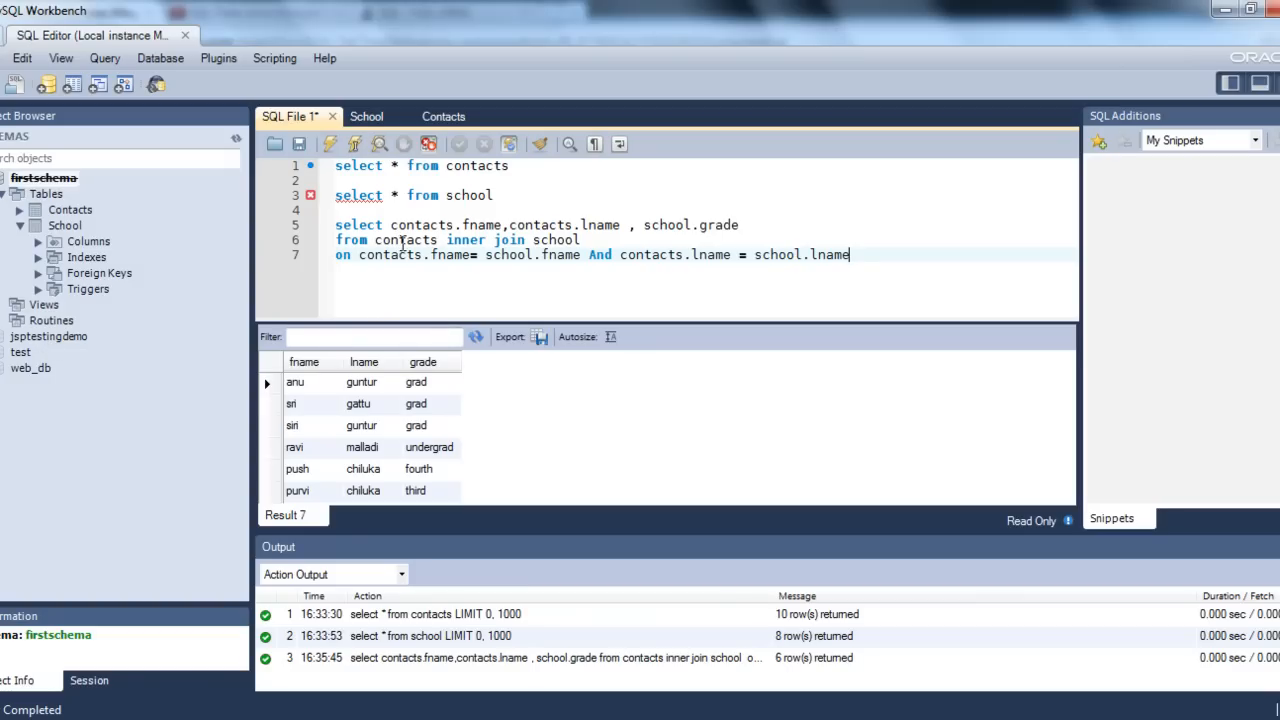
mouse_move(357, 224)
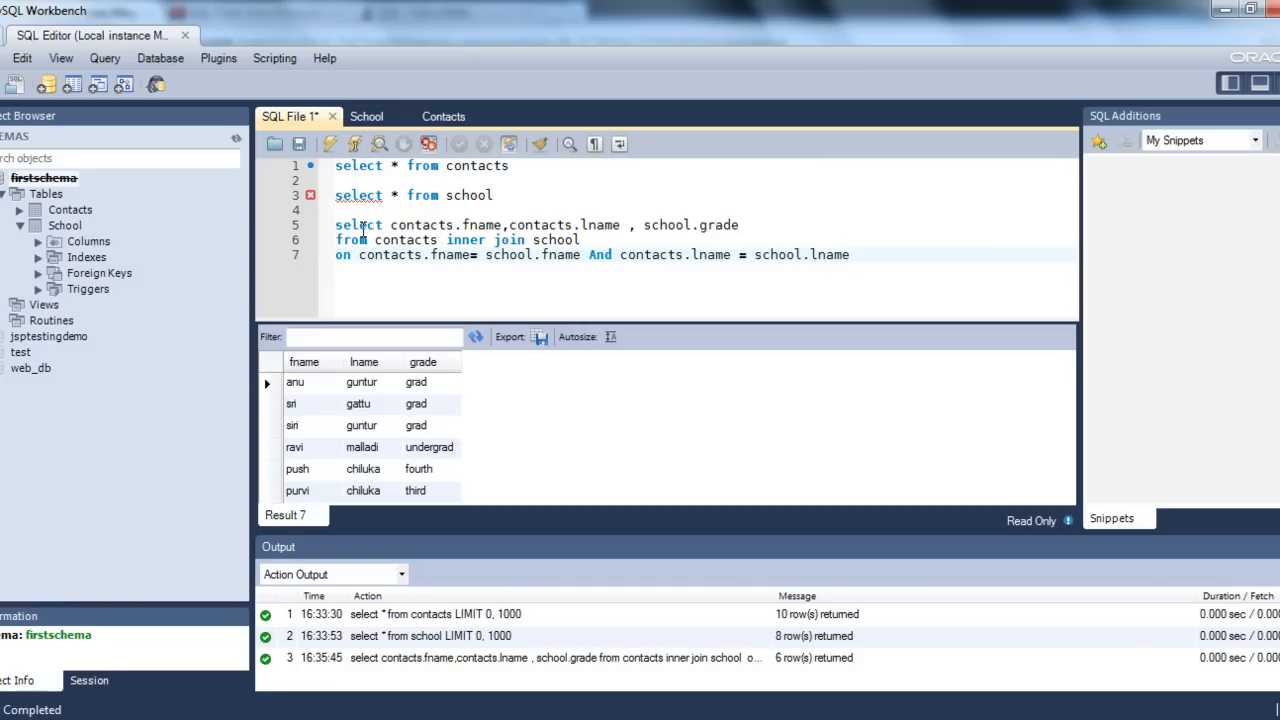
Highlight select, fname and lname in the join query and expand the Contacts and School columns
drag(335, 224, 848, 254)
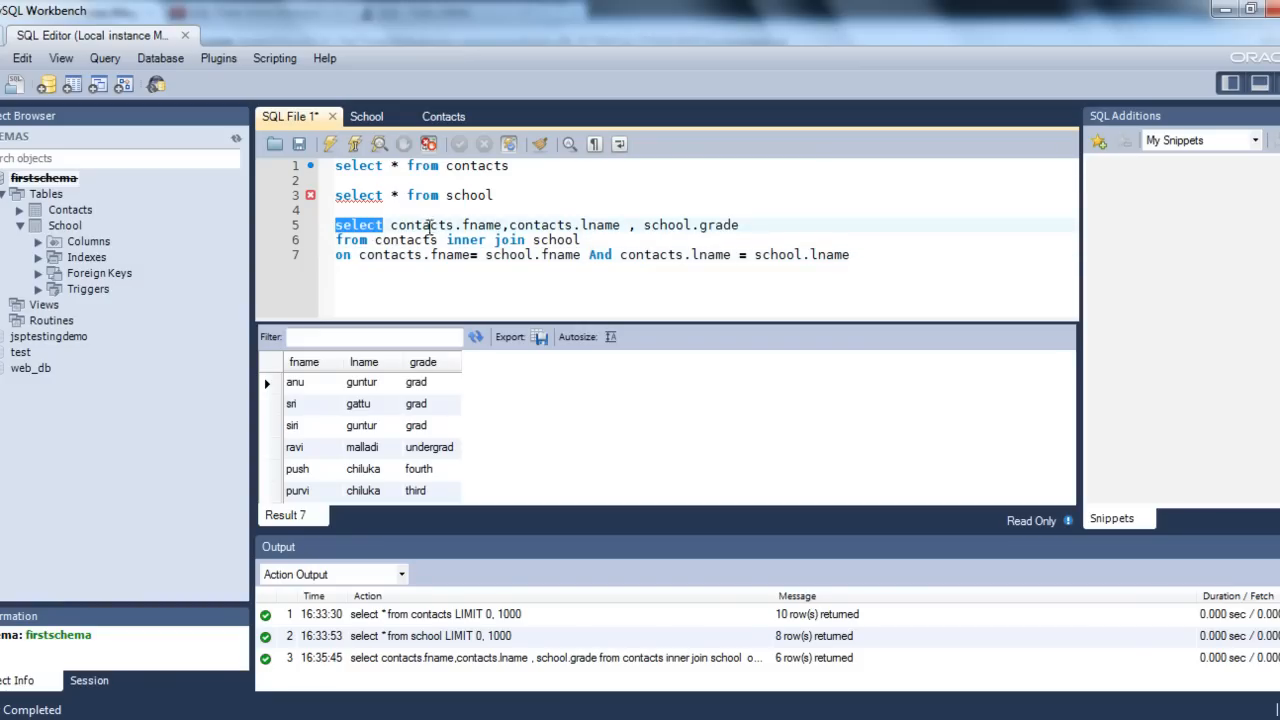
double_click(482, 224)
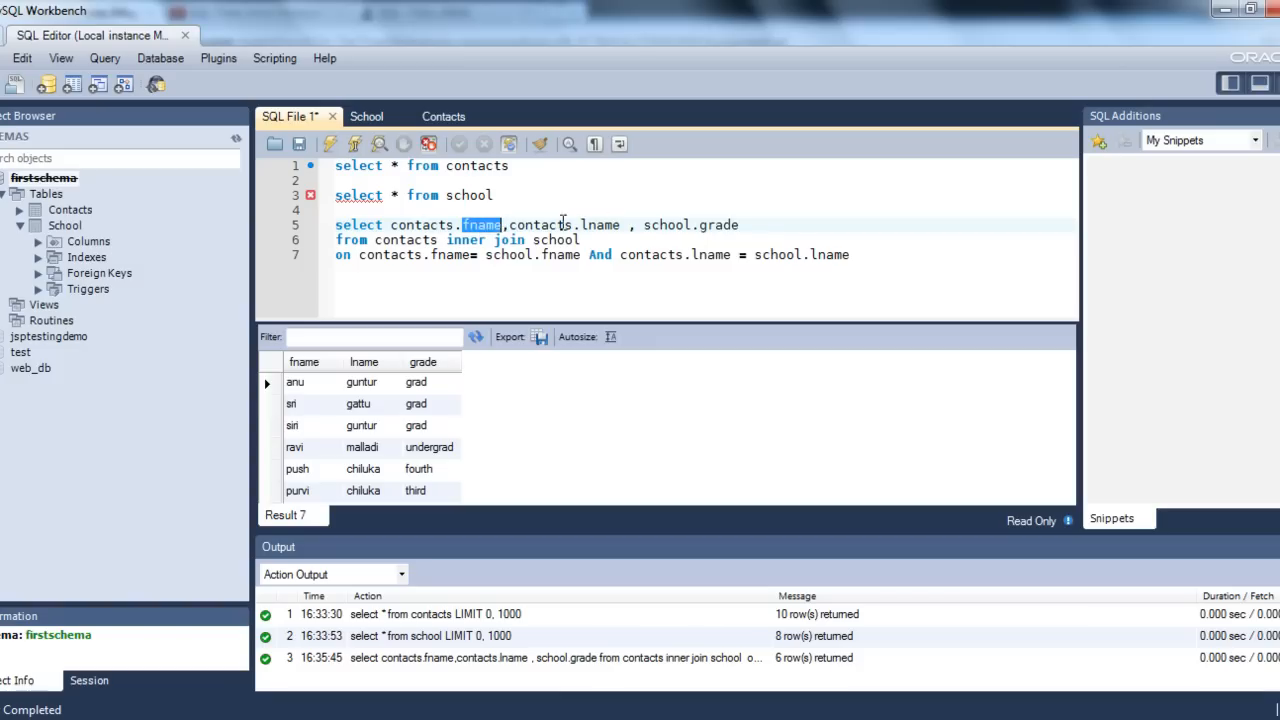
double_click(600, 224)
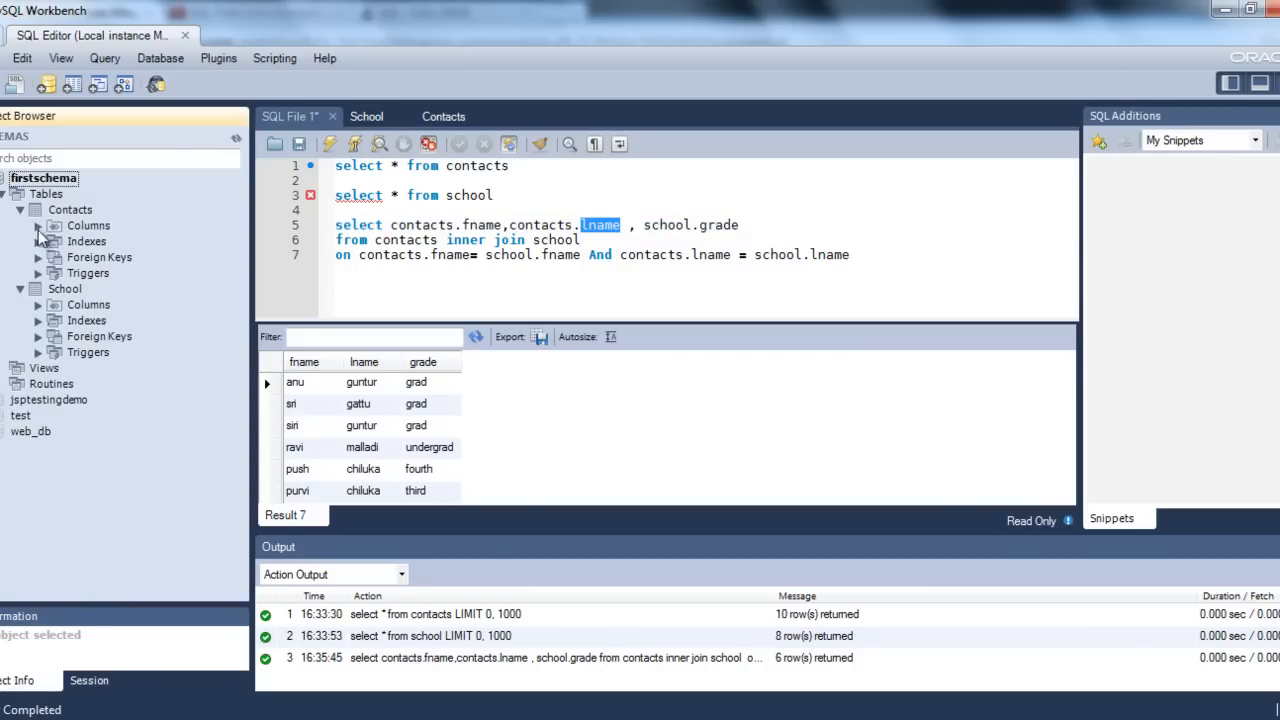
click(37, 225)
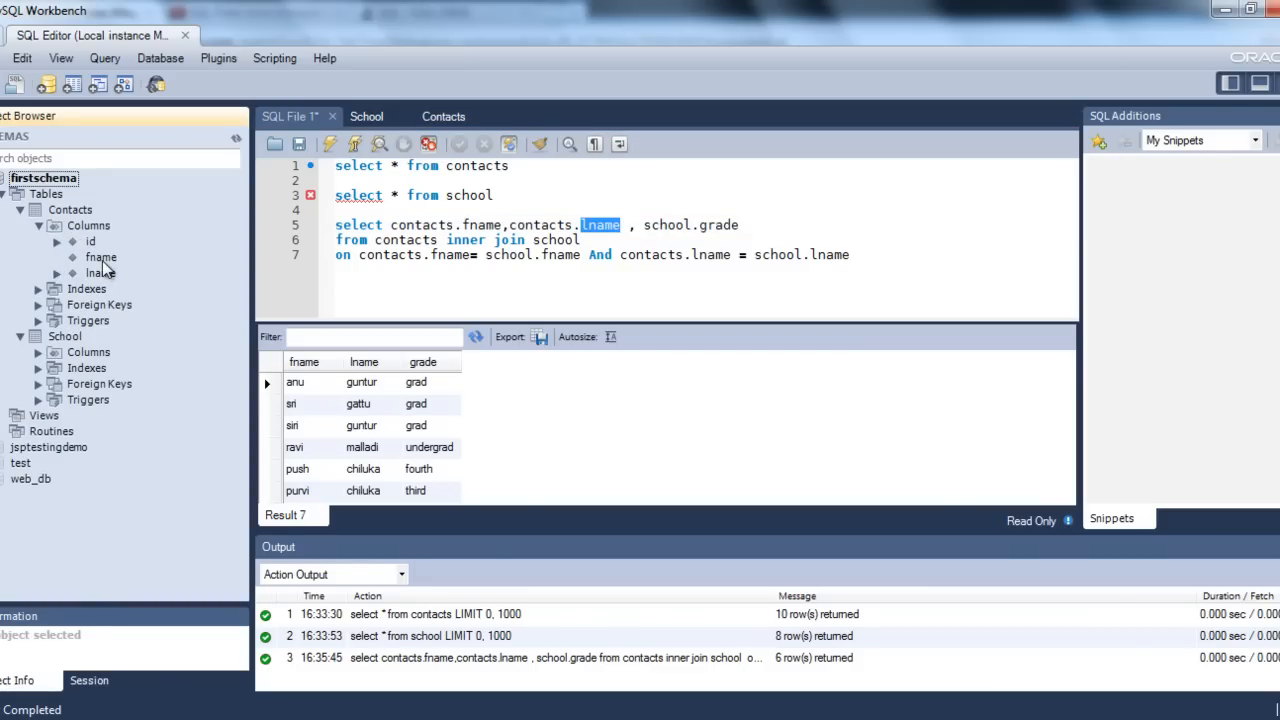
click(100, 273)
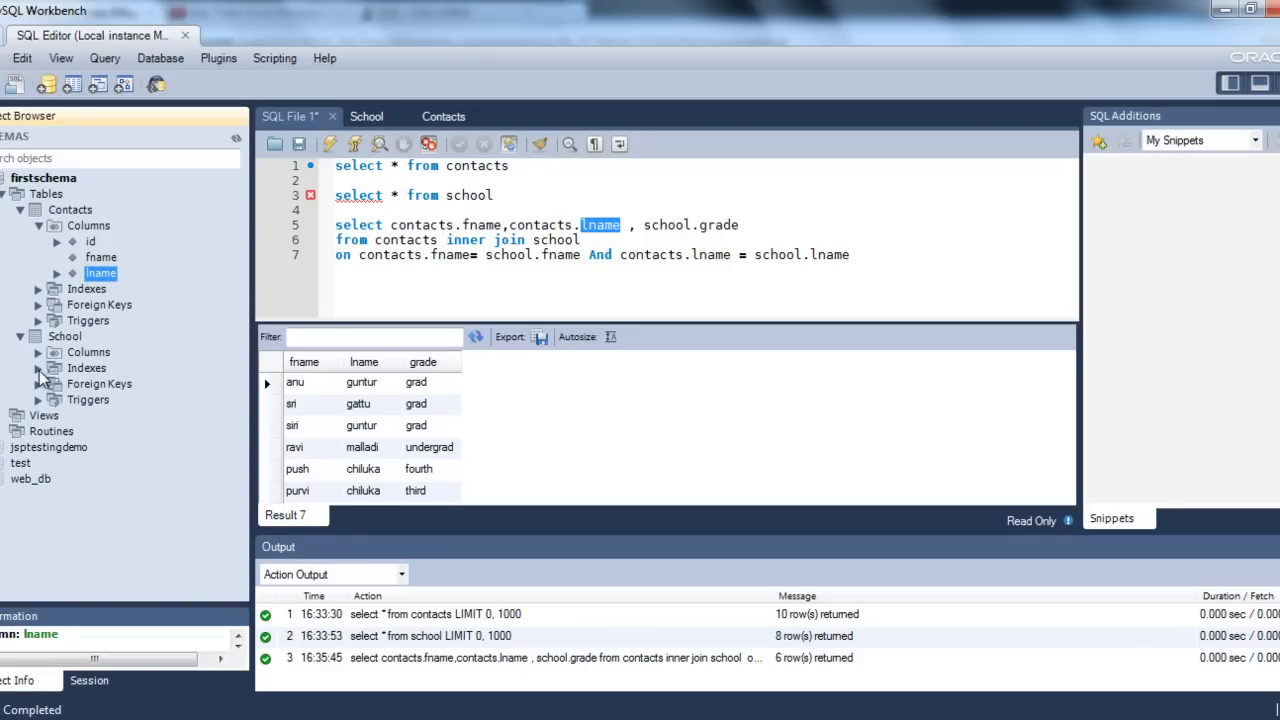
click(37, 352)
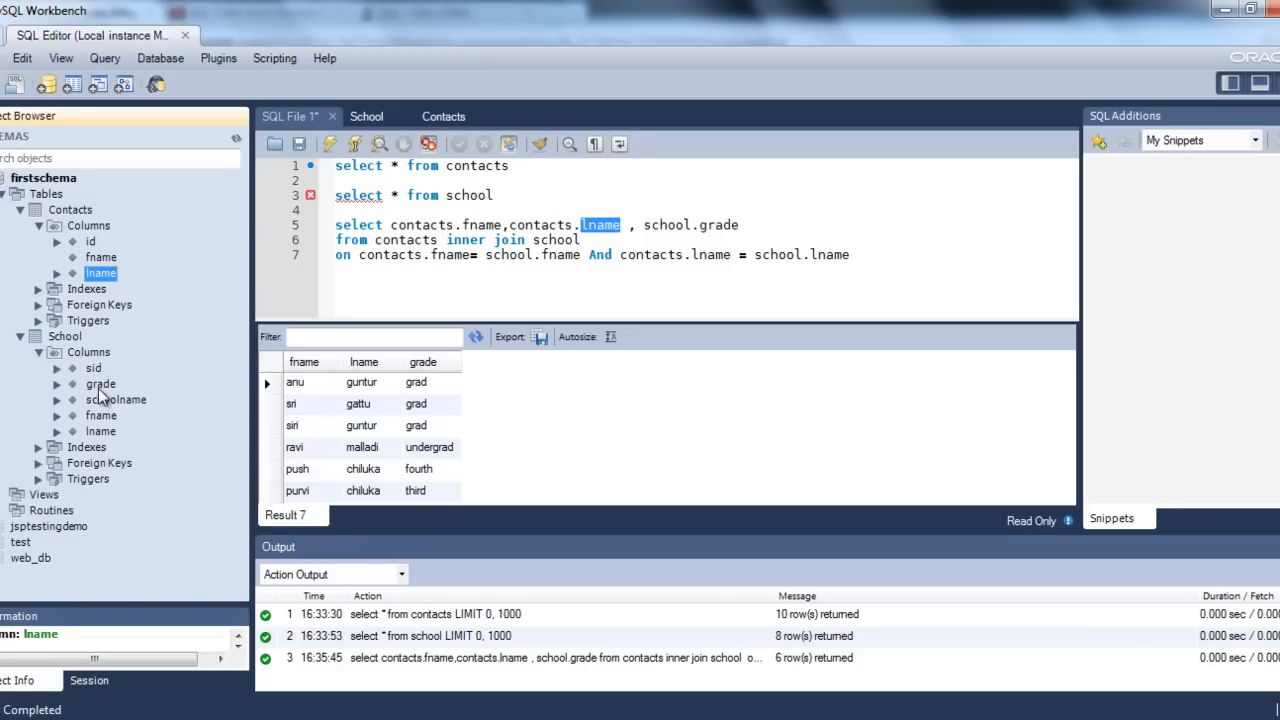
mouse_move(403, 225)
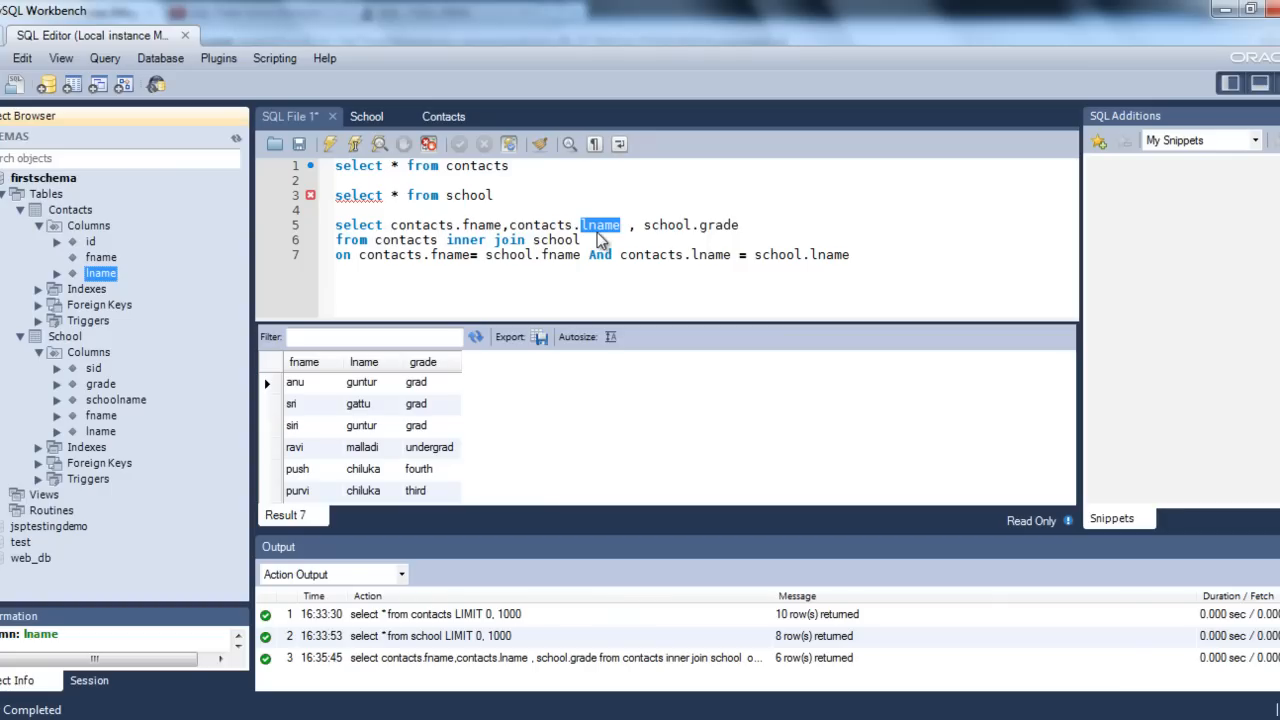
mouse_move(548, 270)
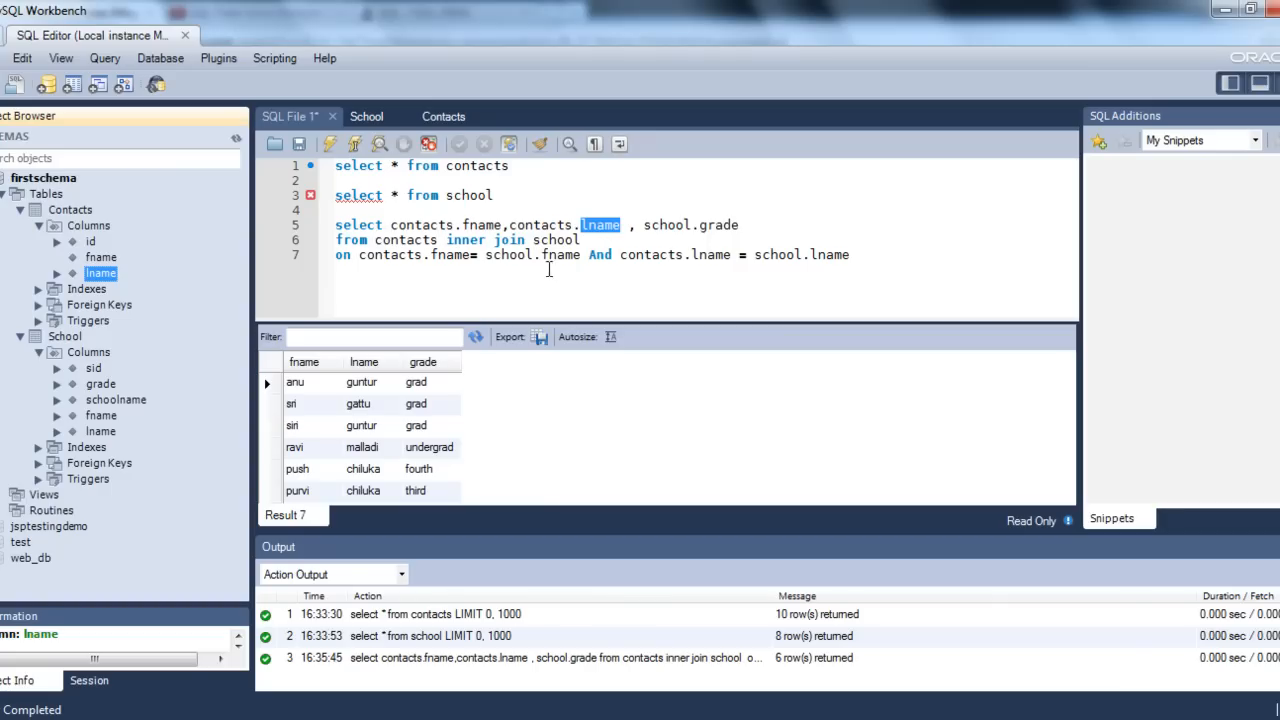
Highlight the ON keyword and point out the fname and lname columns of Contacts and School
click(422, 361)
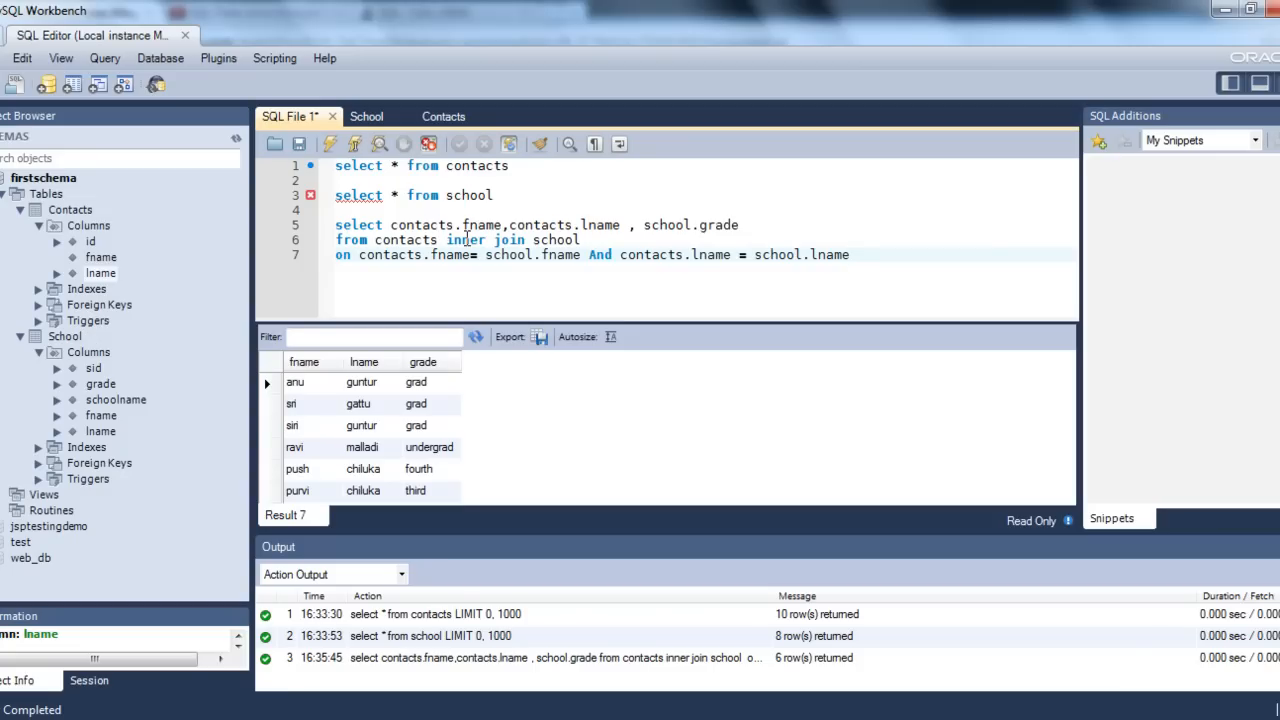
double_click(343, 254)
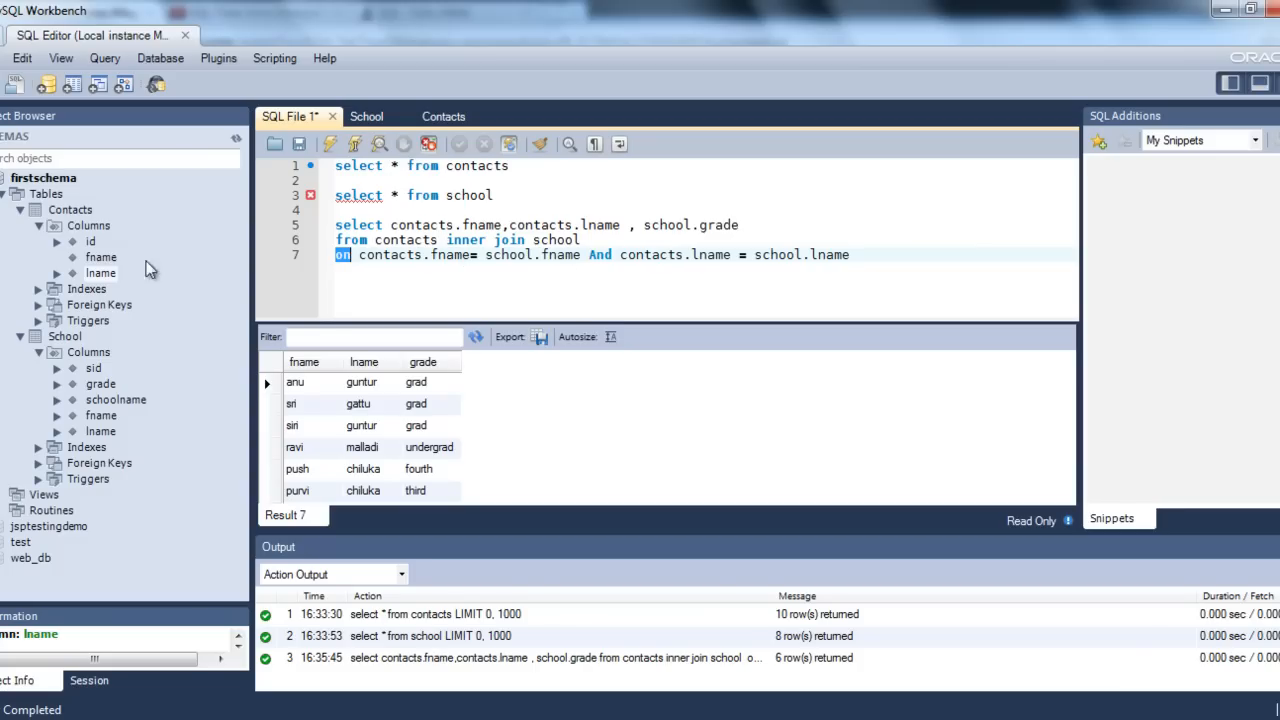
click(100, 257)
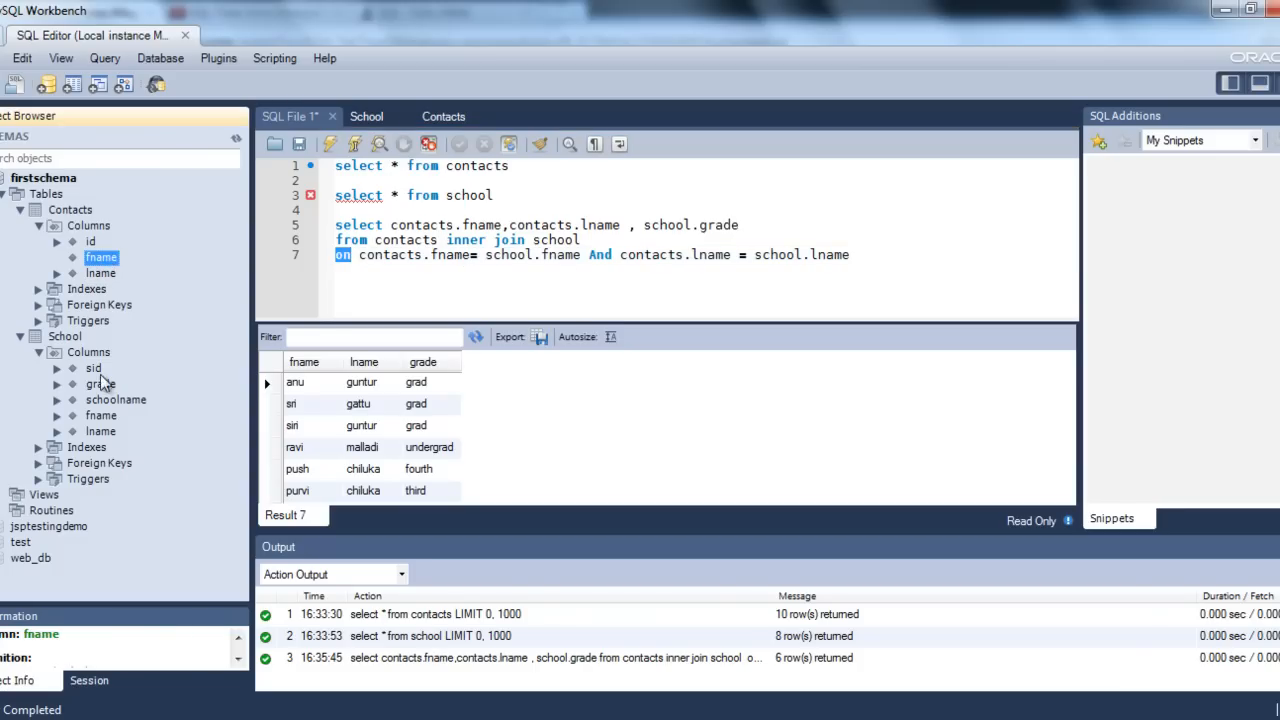
click(100, 415)
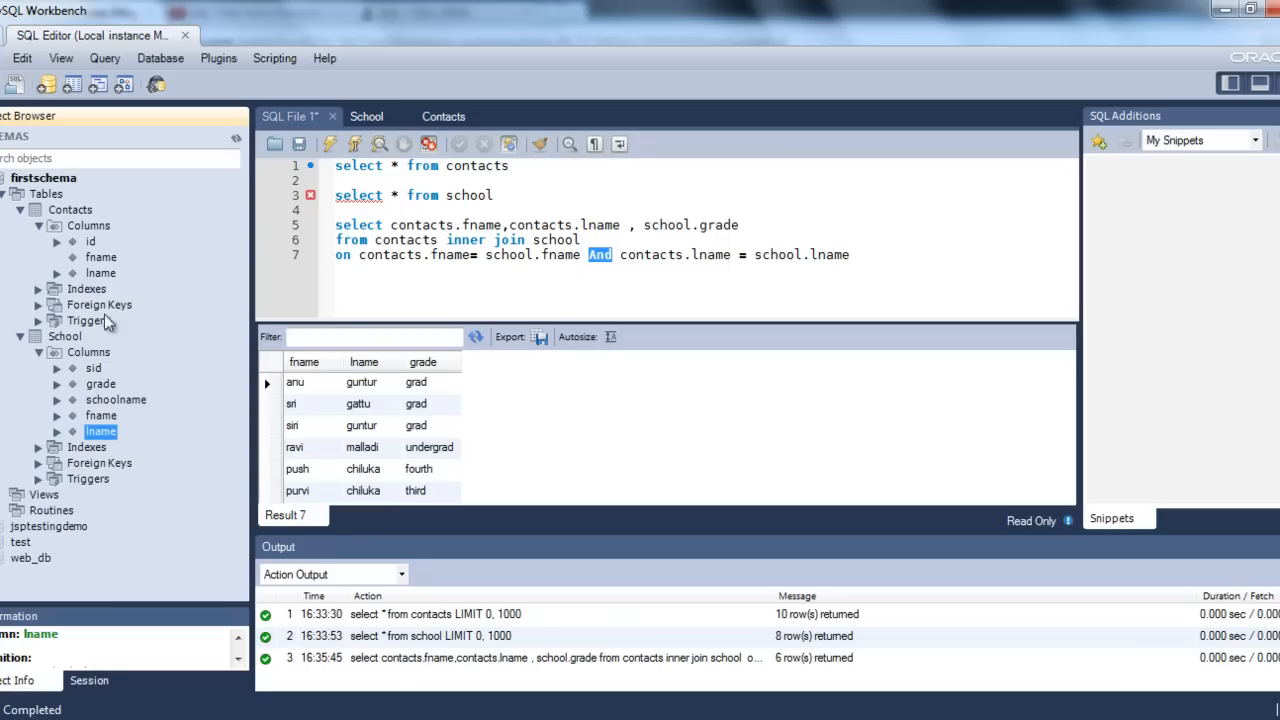
mouse_move(98, 278)
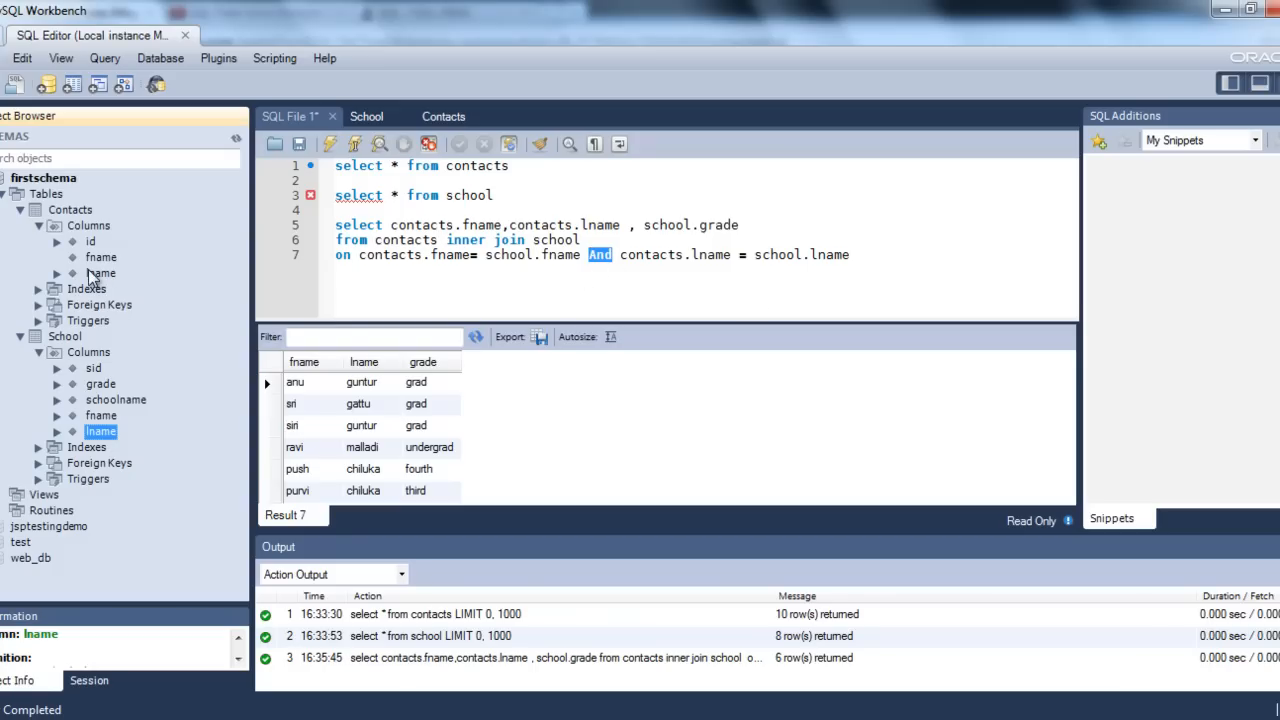
mouse_move(130, 415)
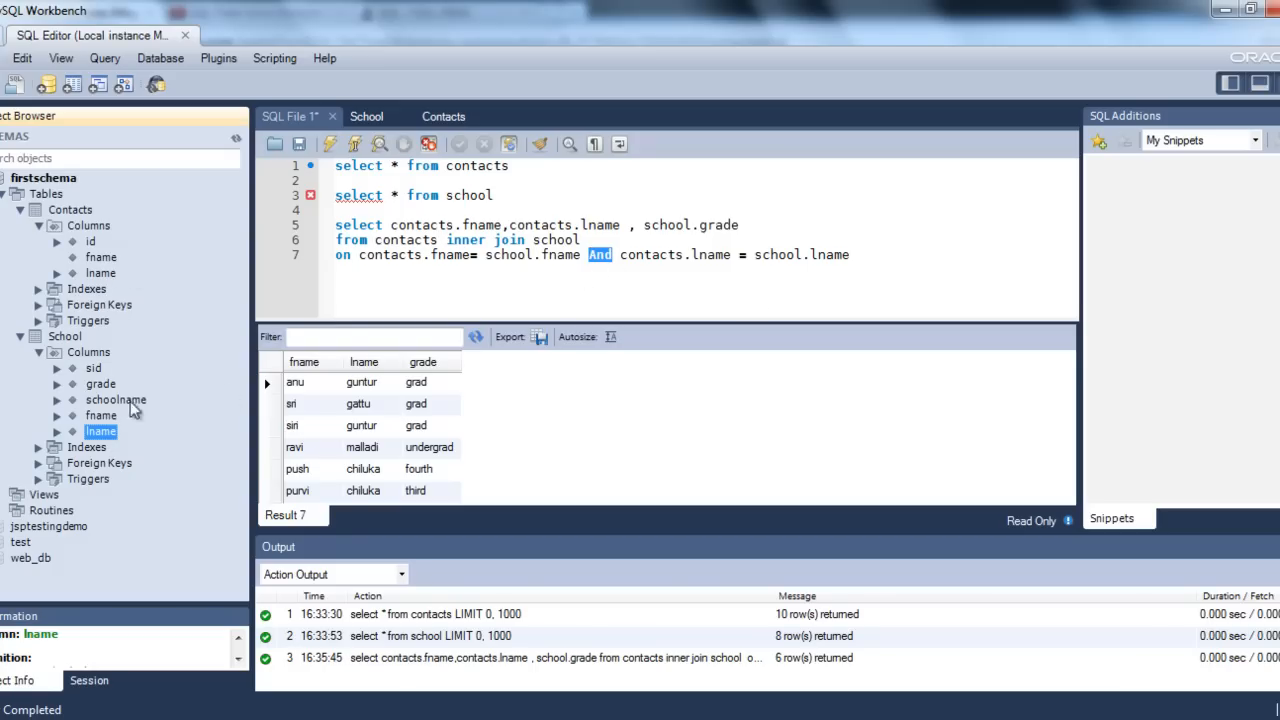
mouse_move(107, 268)
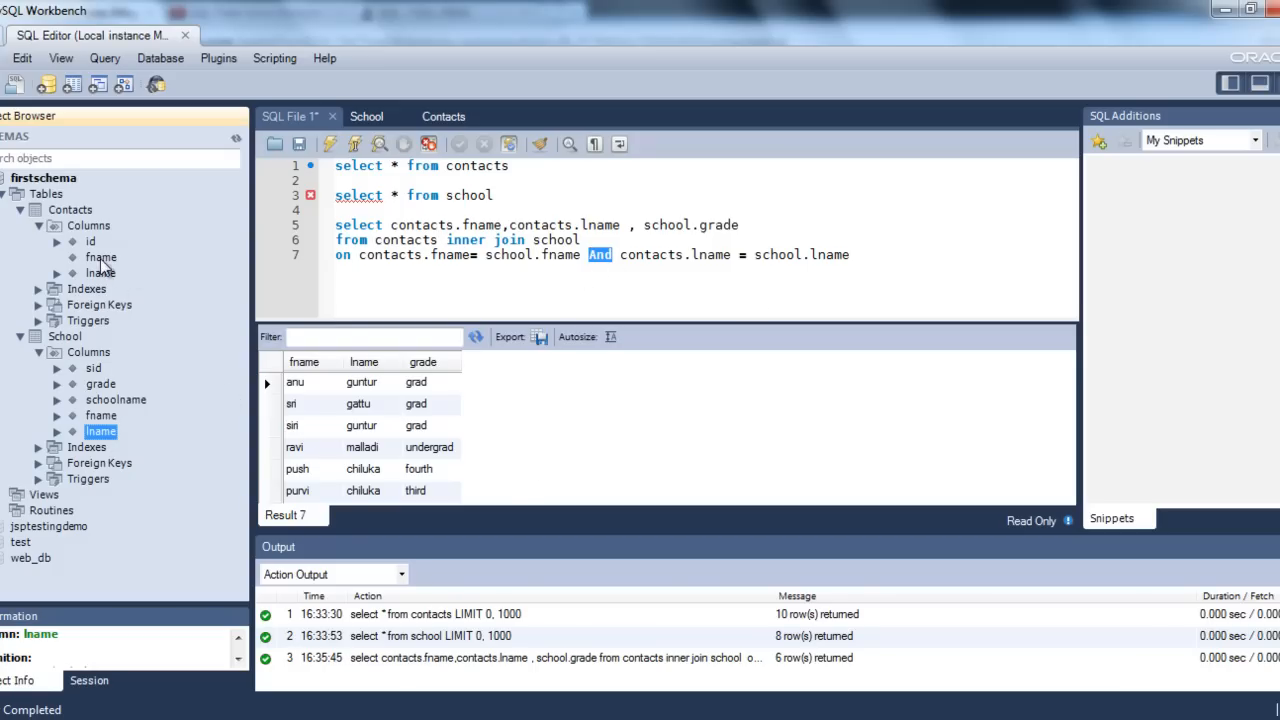
click(100, 415)
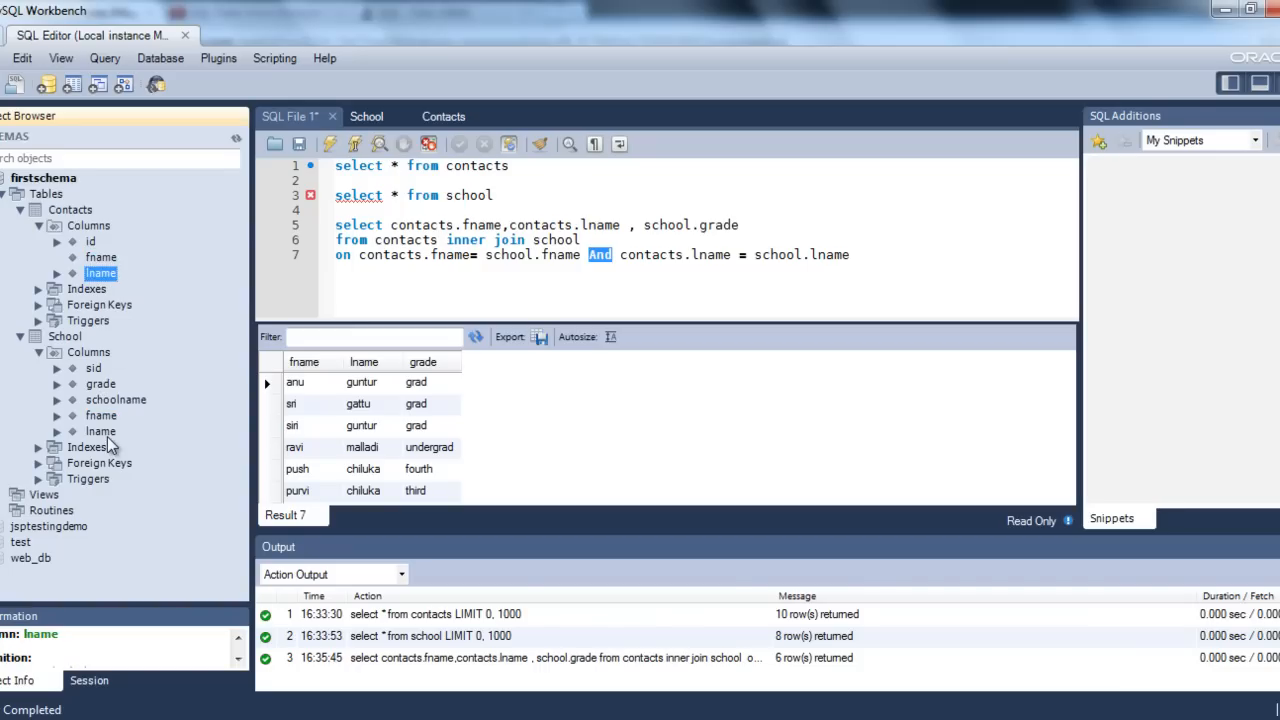
click(100, 431)
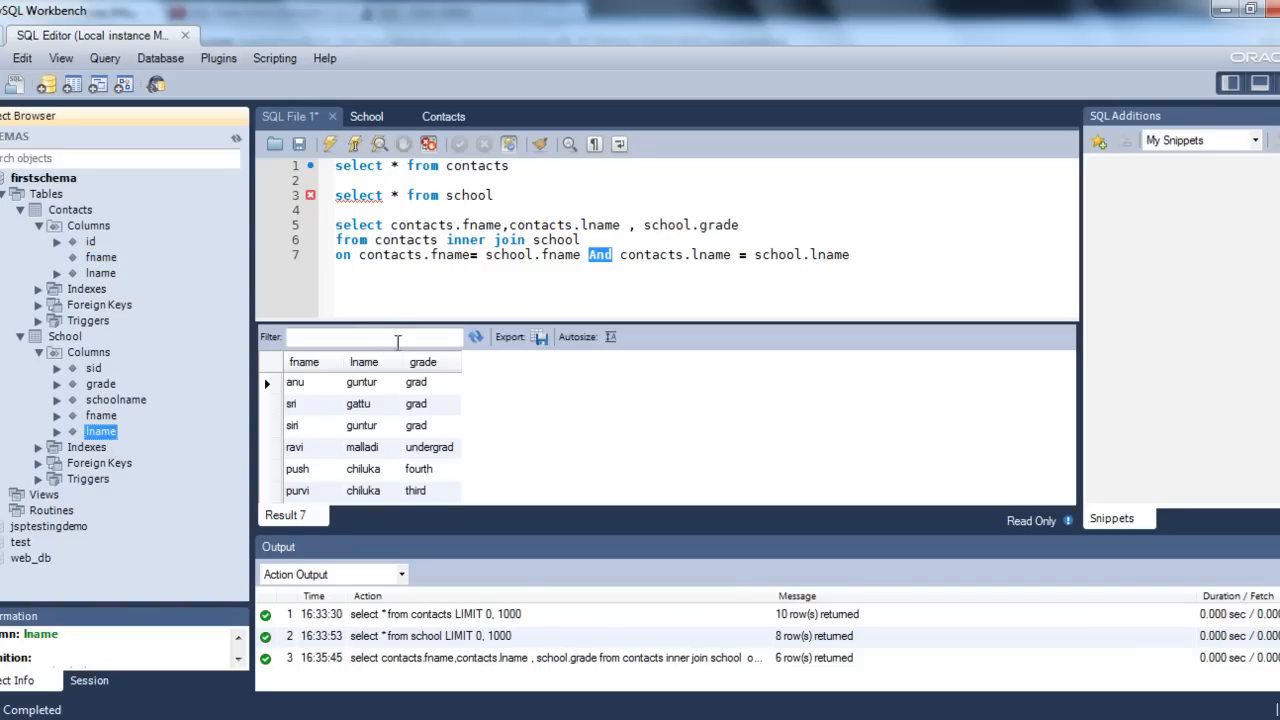
Sort the six join rows by fname, ordering them alphabetically from anu to sri
click(304, 362)
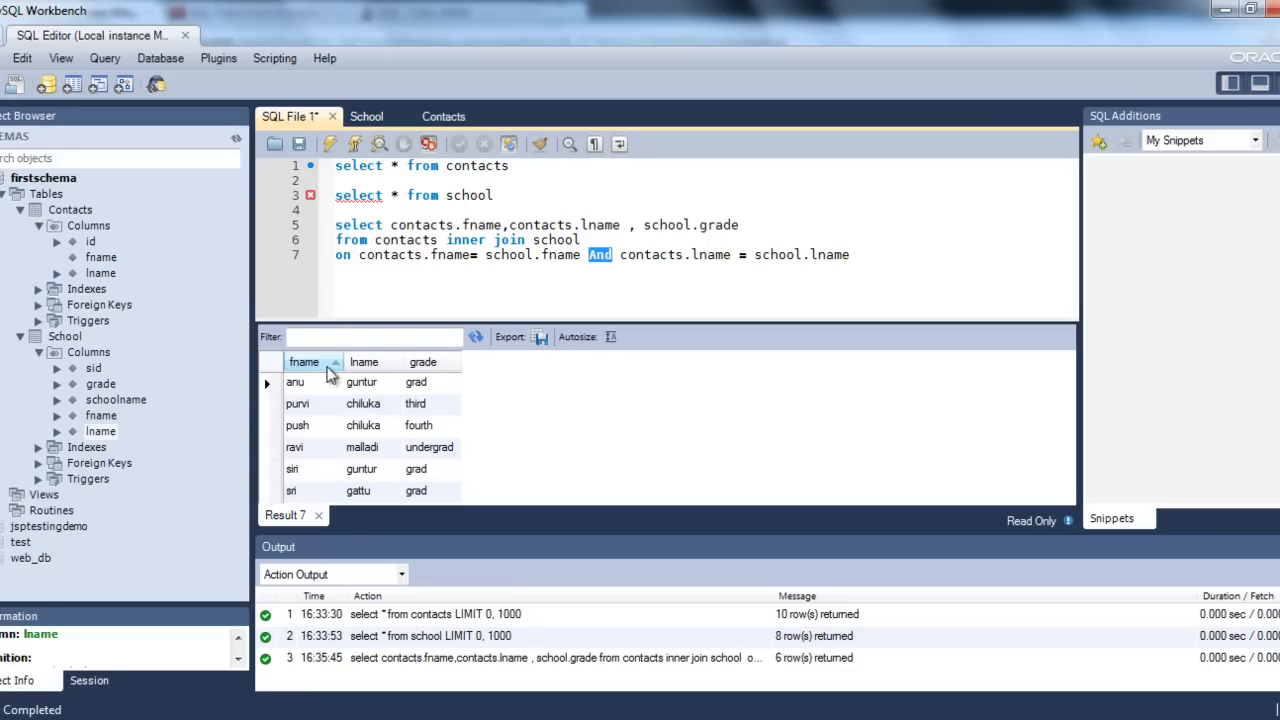
click(422, 361)
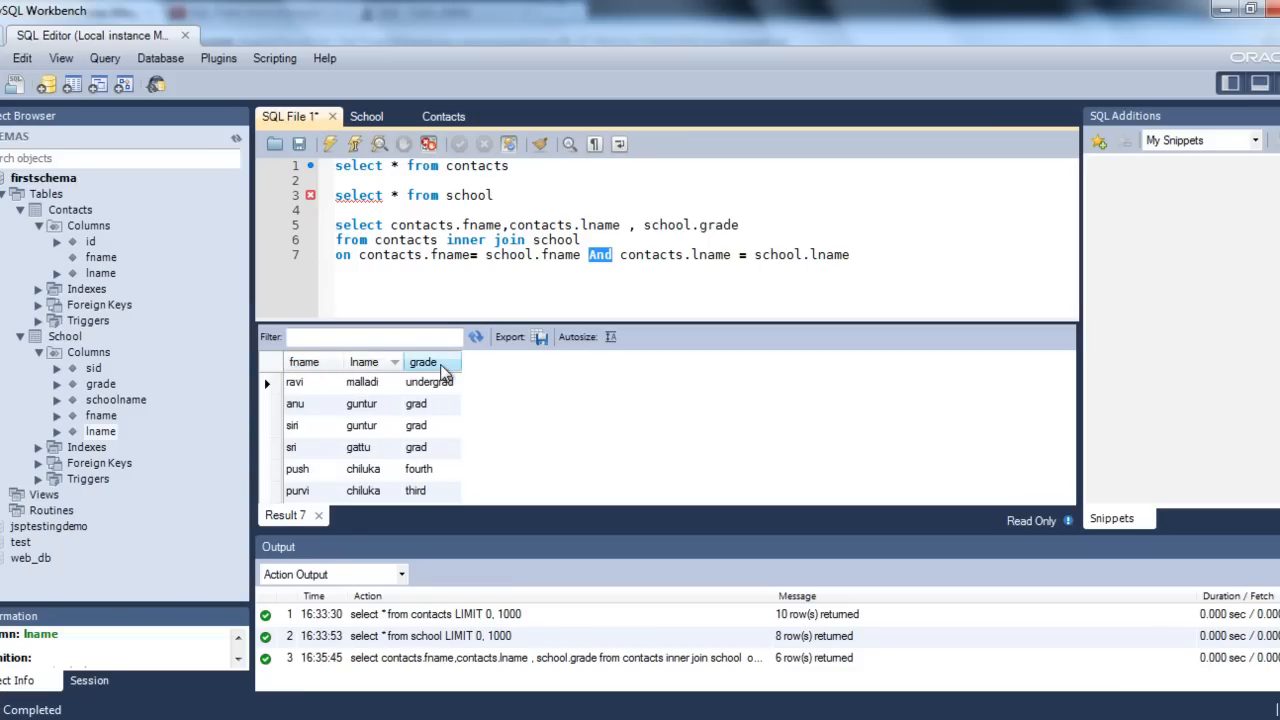
click(422, 361)
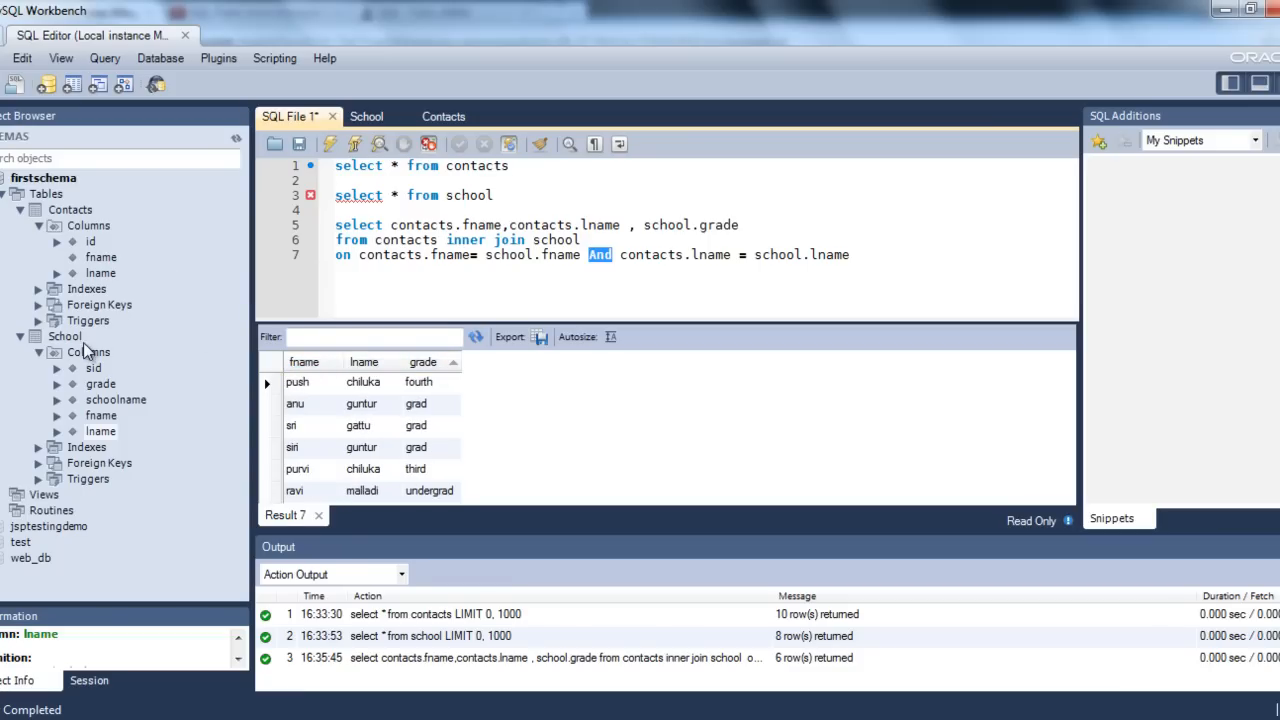
mouse_move(472, 250)
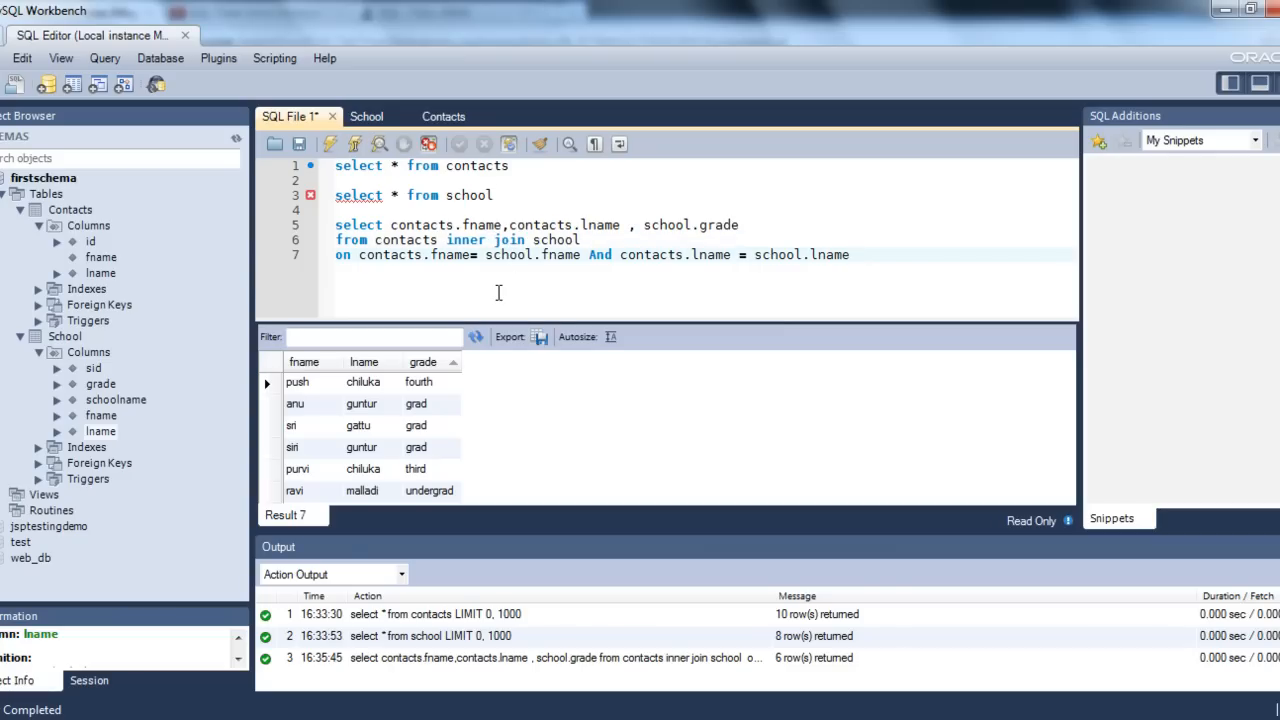
click(848, 254)
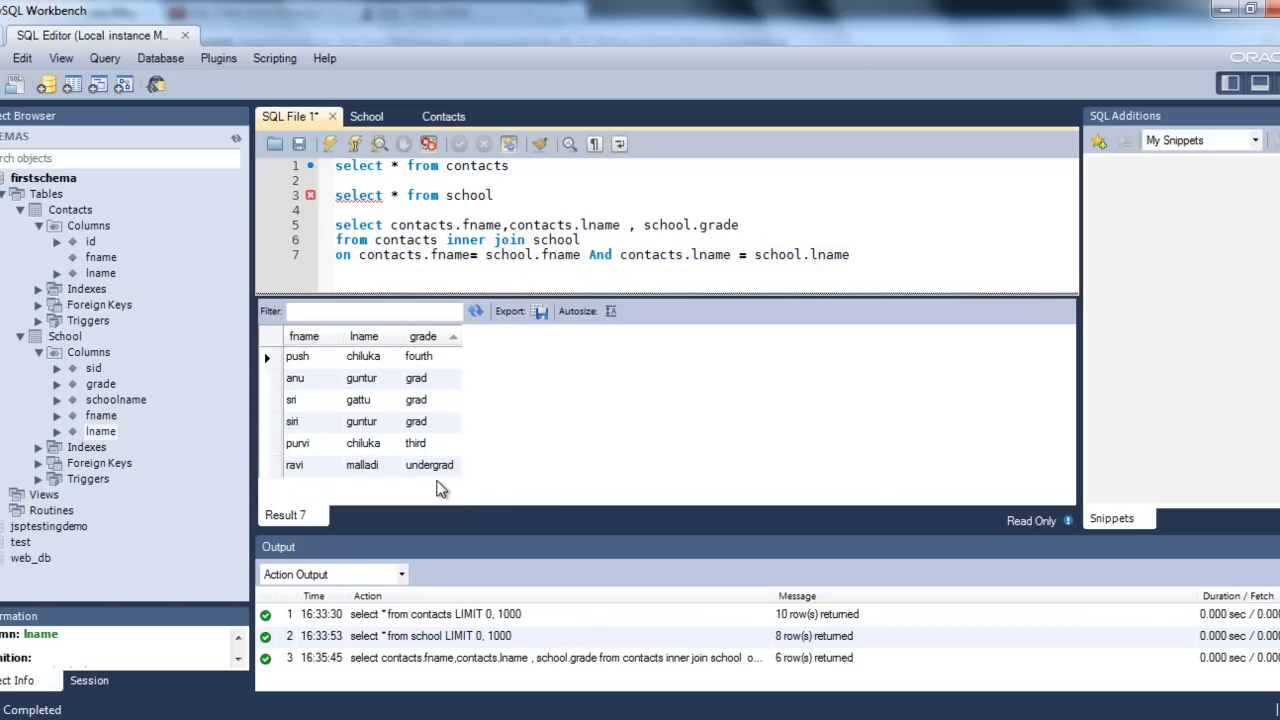
click(363, 335)
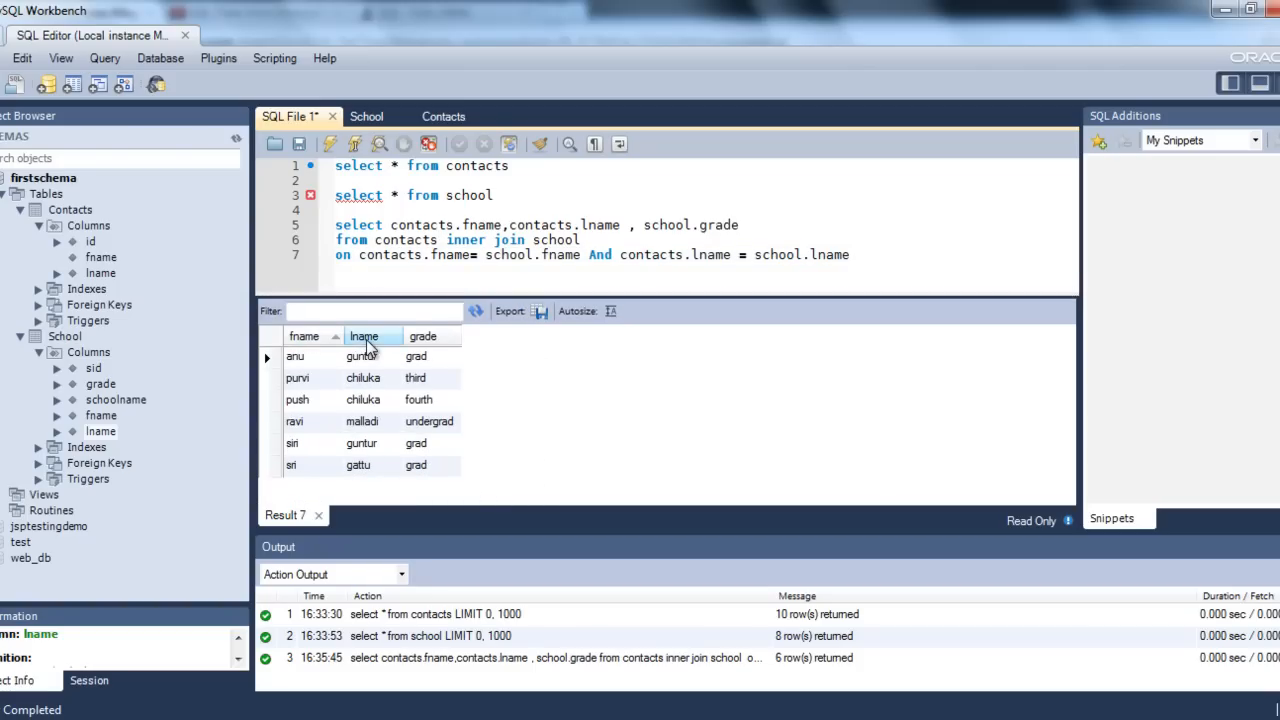
click(363, 336)
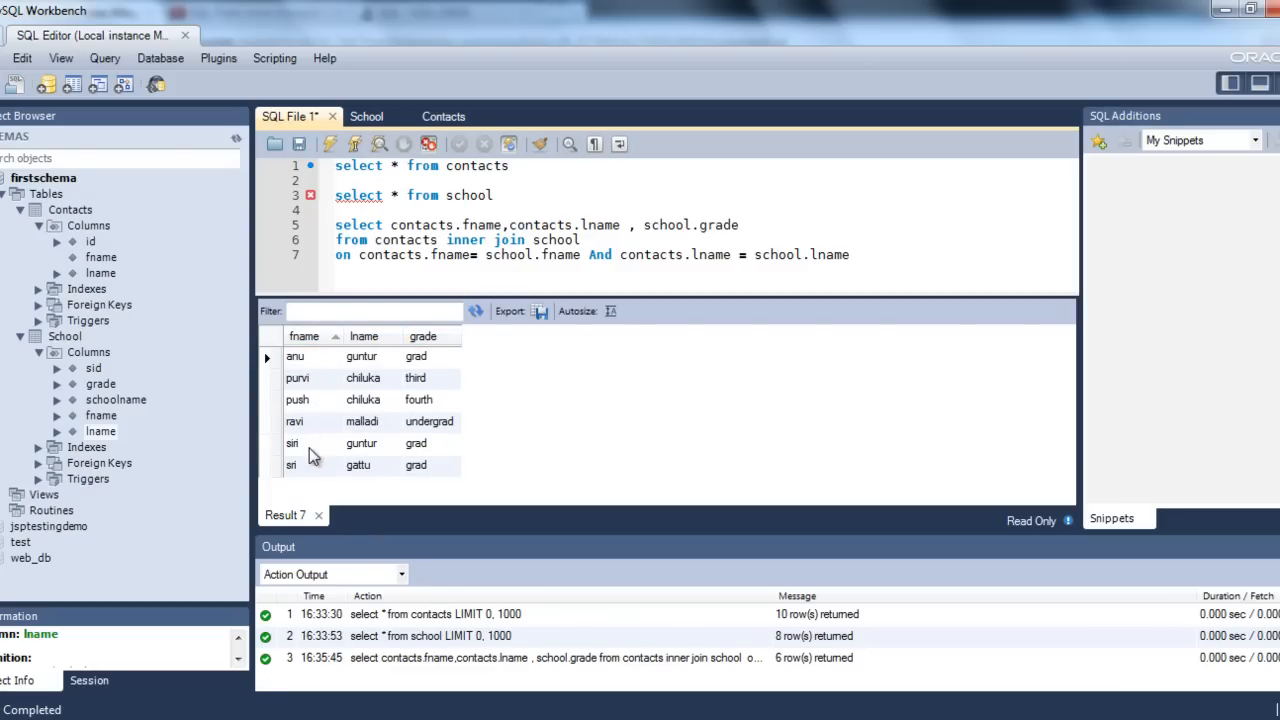
mouse_move(307, 478)
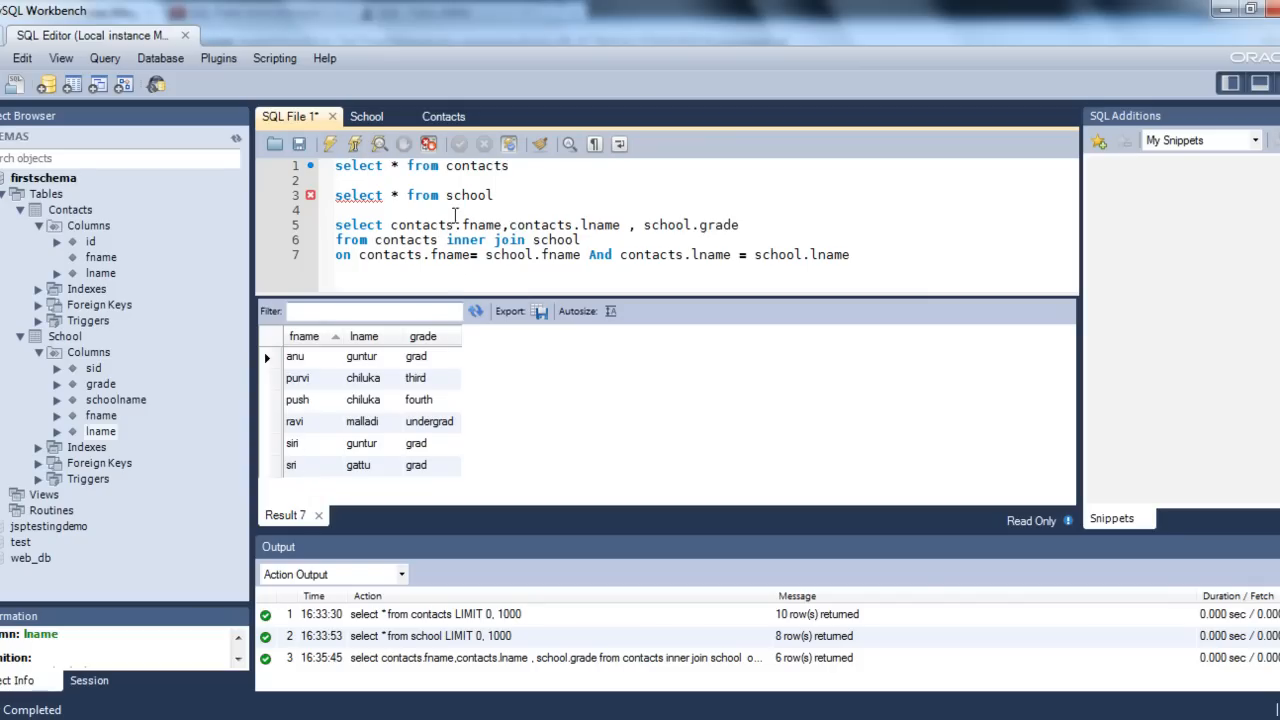
Rerun the contacts, school and inner join queries, getting 10, 8 and 6 rows
triple_click(420, 165)
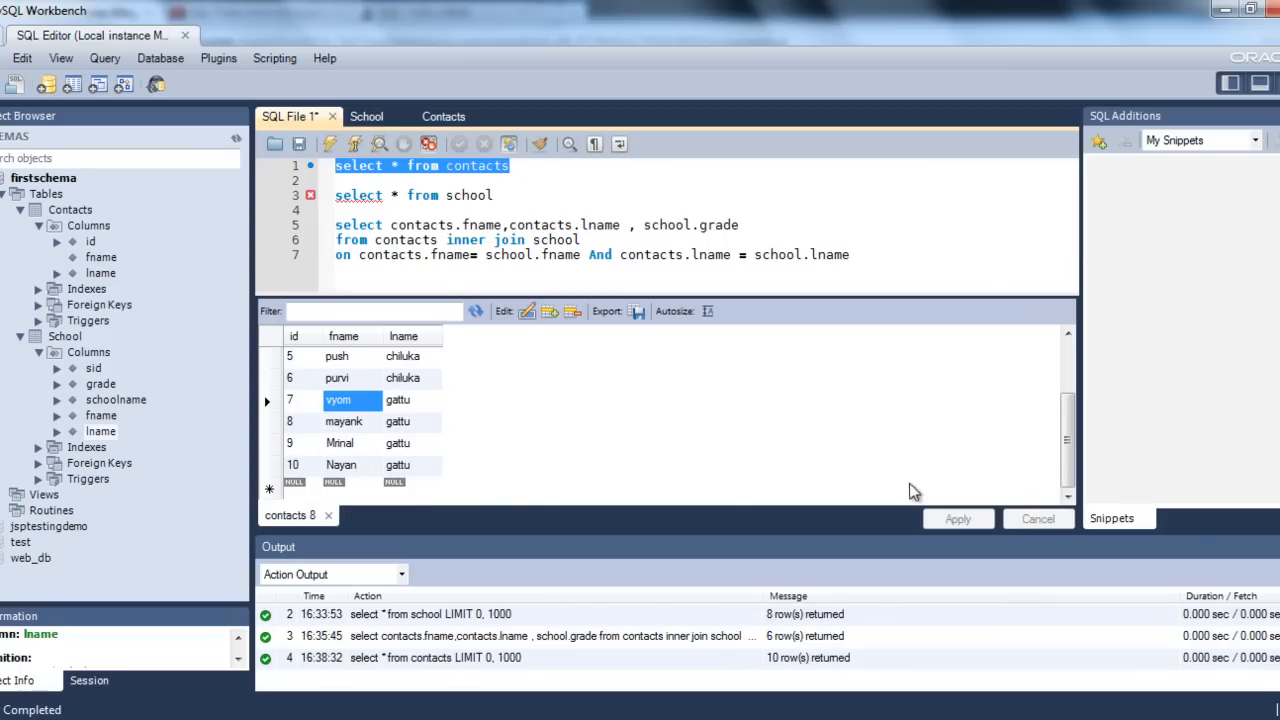
mouse_move(347, 430)
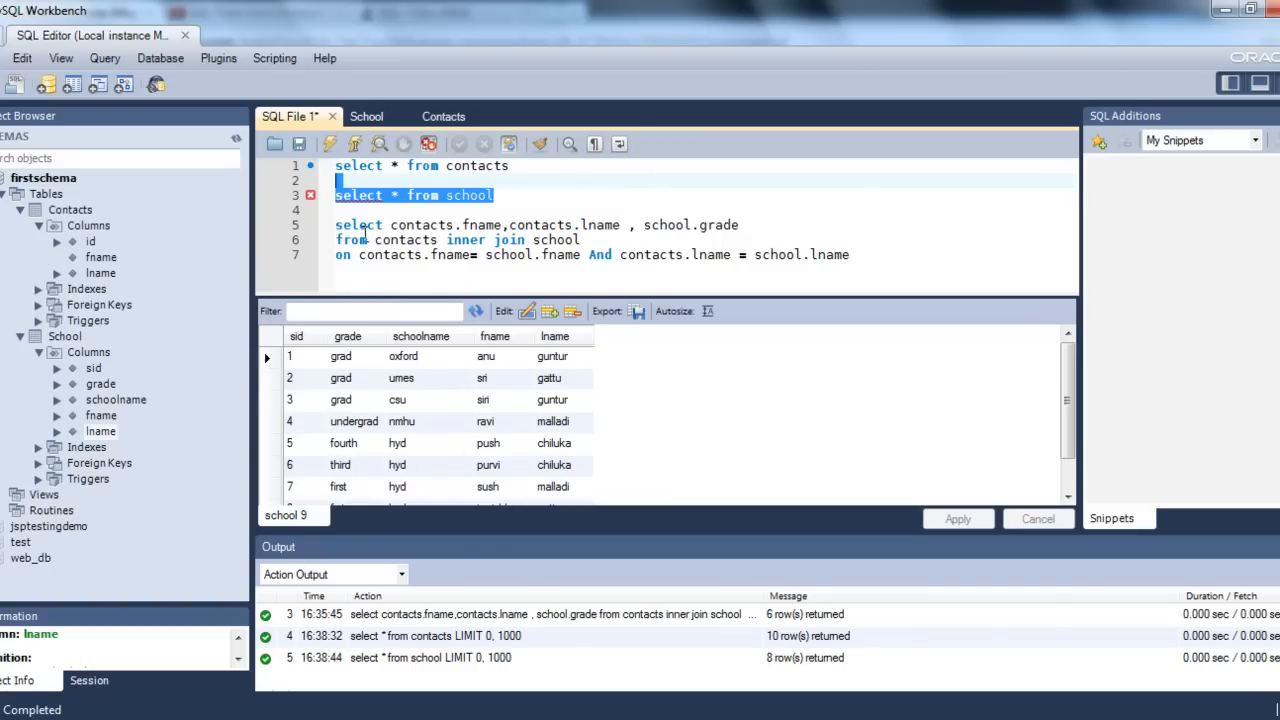
double_click(828, 254)
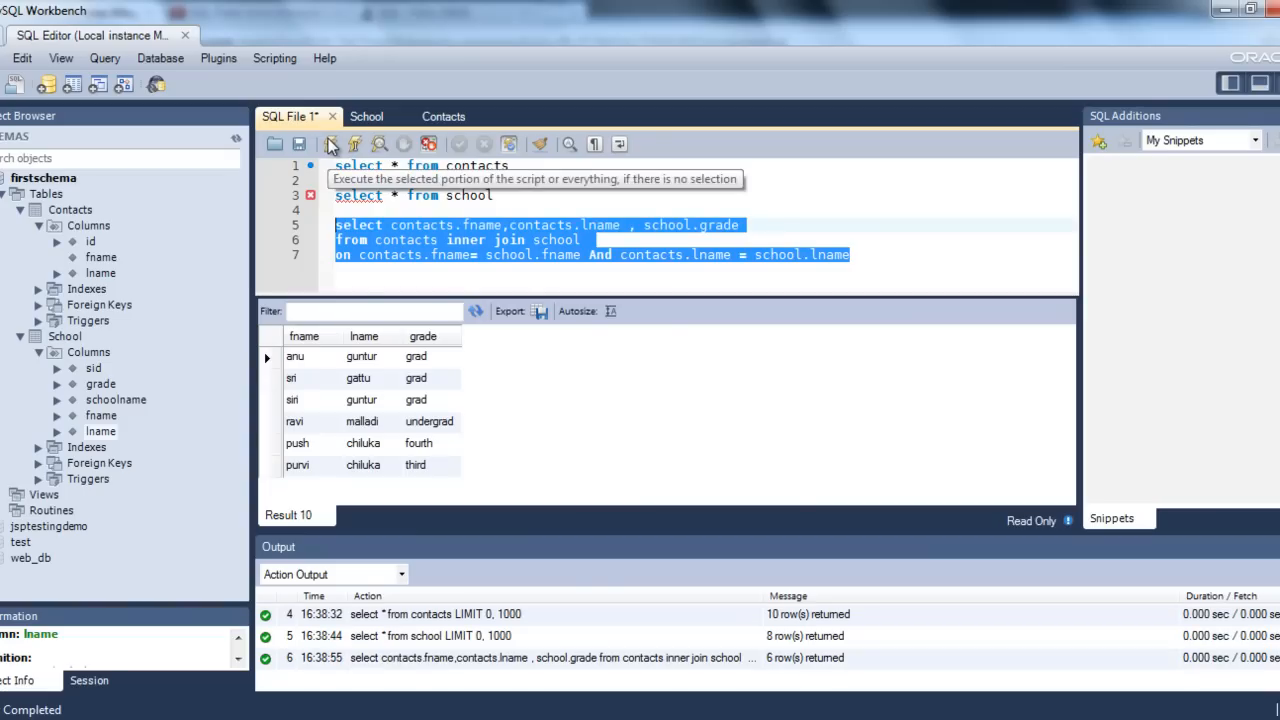
mouse_move(500, 491)
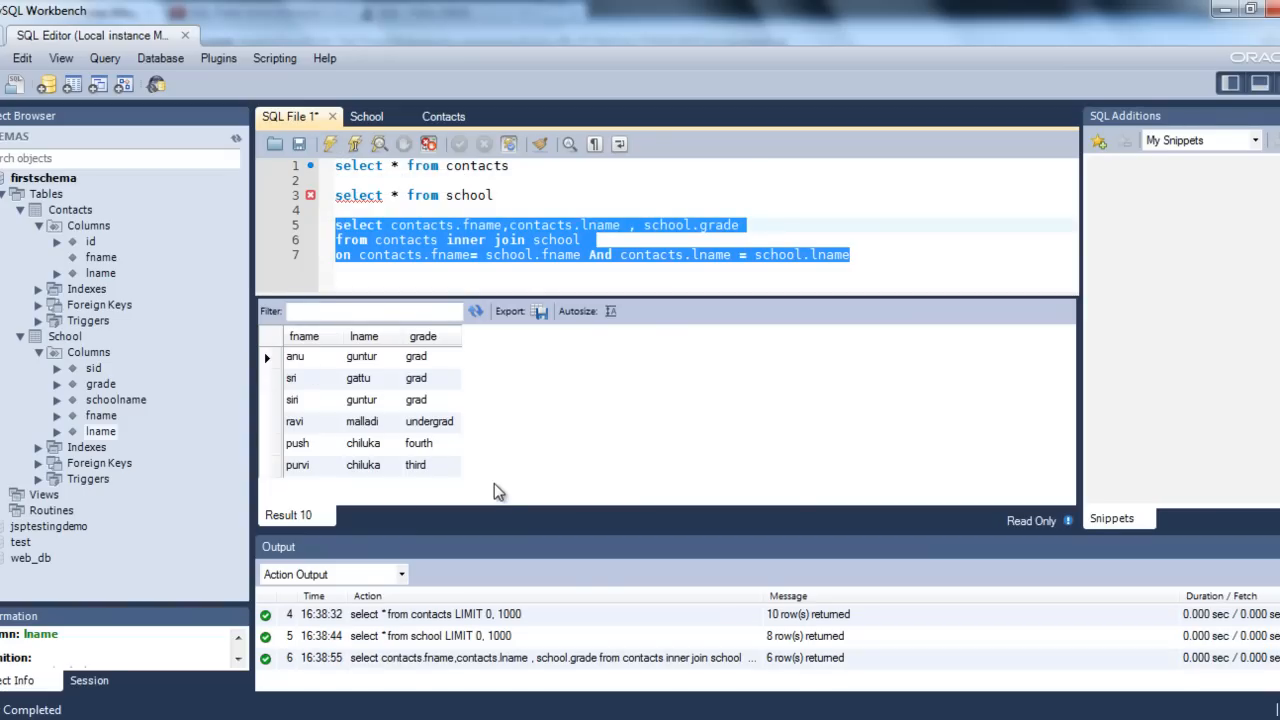
mouse_move(472, 338)
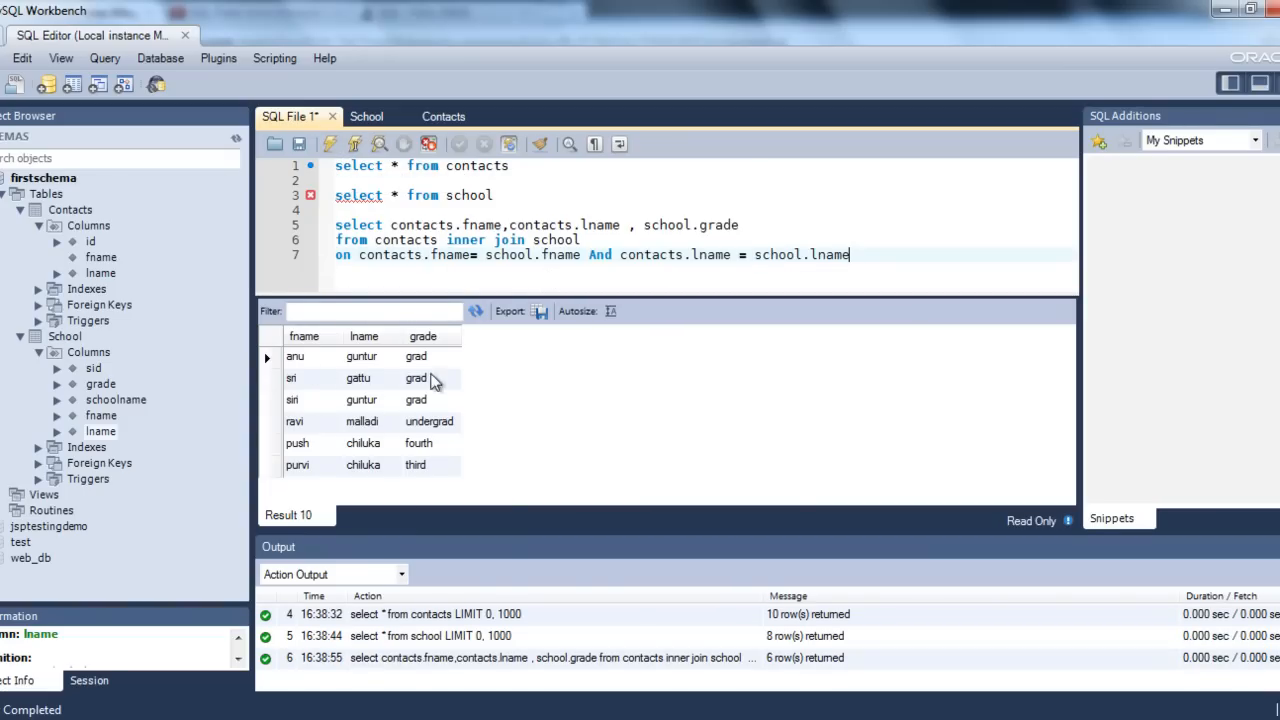
Delete 'inner', run the plain join for six rows, then insert 'left' before join
double_click(465, 240)
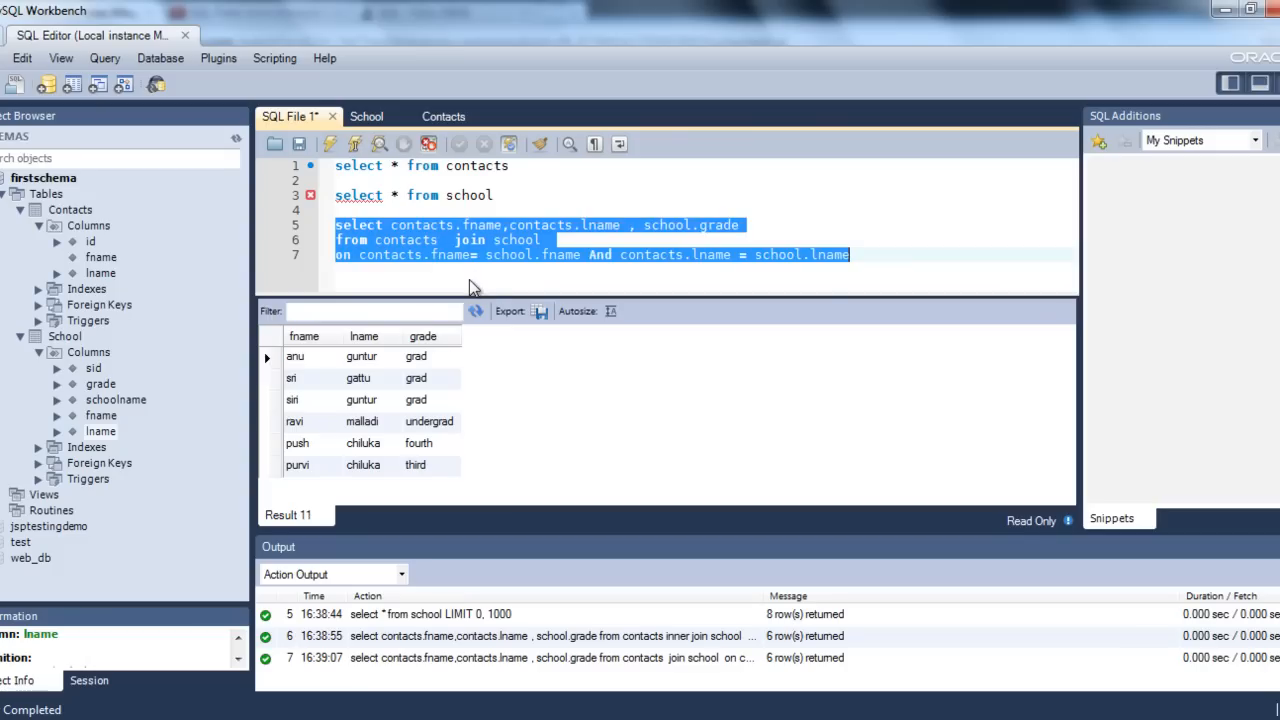
click(563, 254)
text(left )
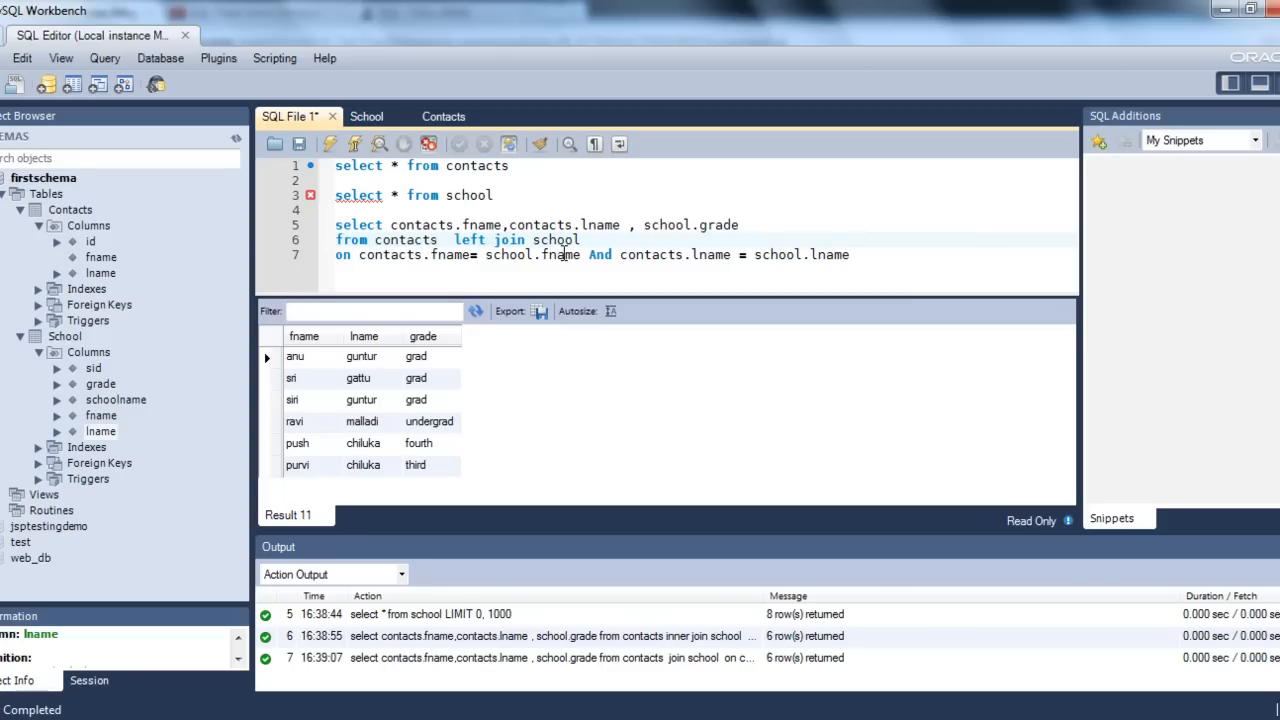
Execute the left join, returning all 10 contacts with null grades for four gattu rows
double_click(405, 240)
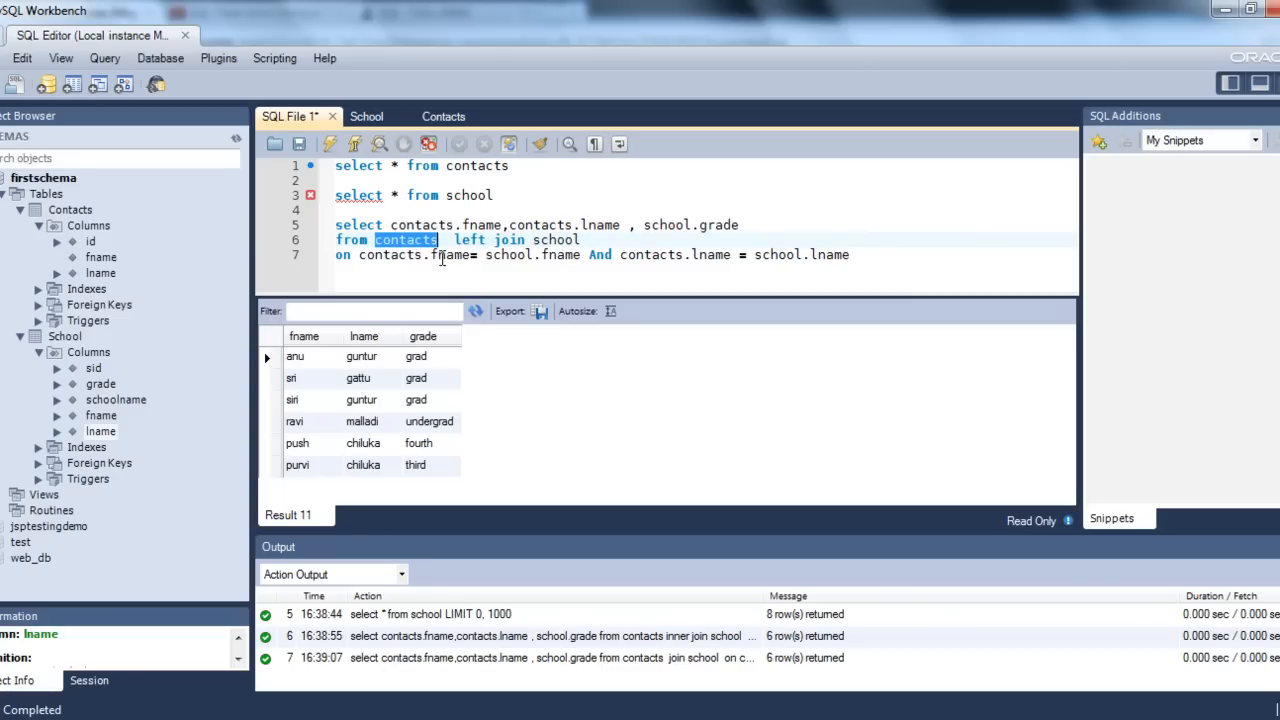
mouse_move(432, 250)
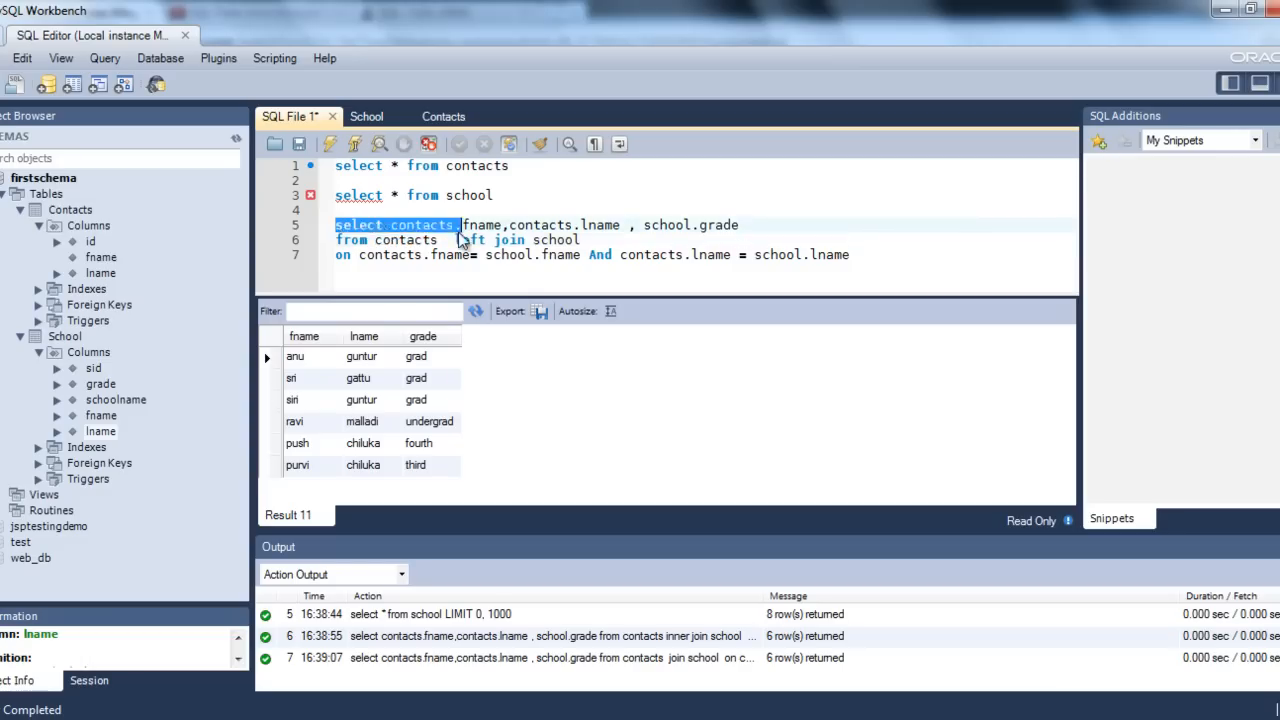
click(330, 143)
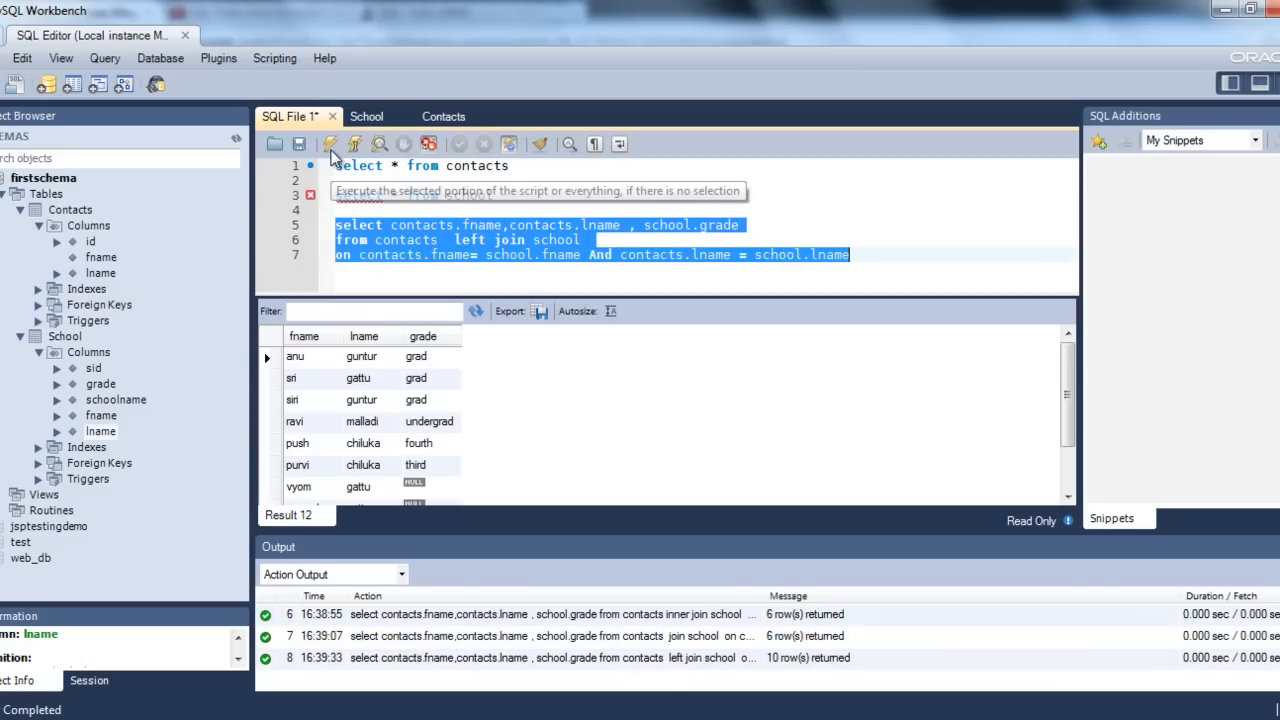
scroll(down, 3)
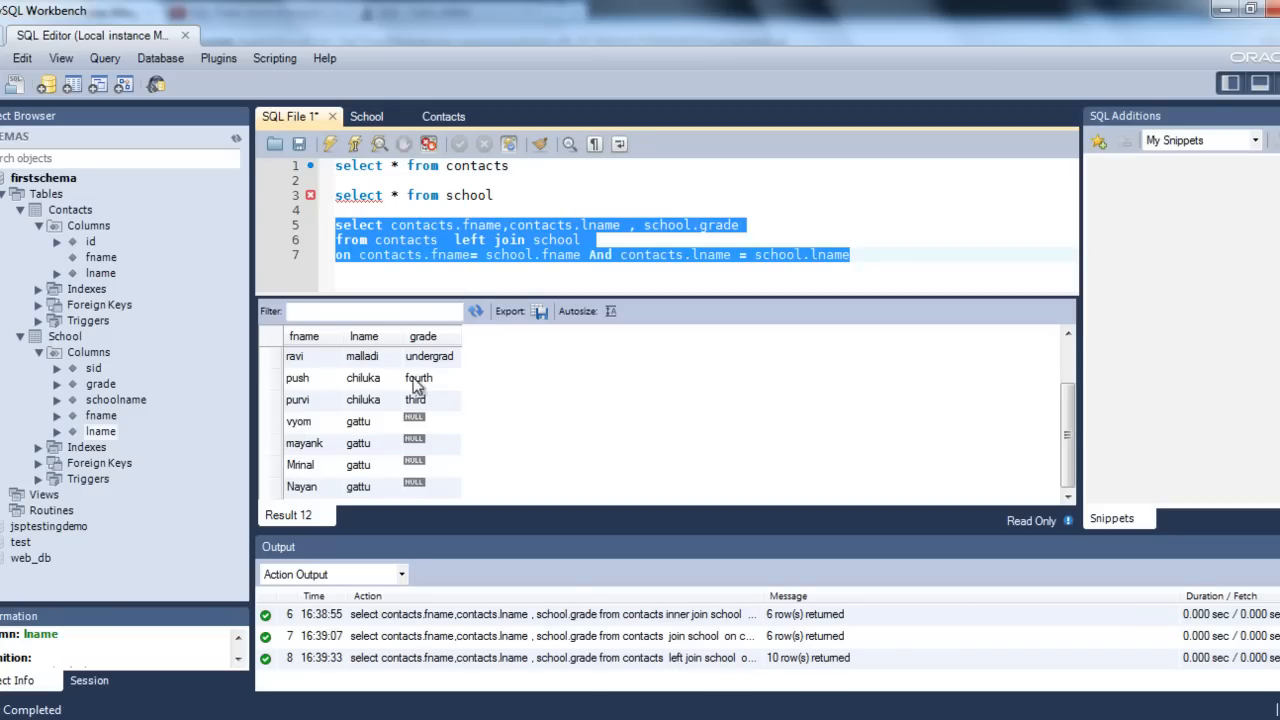
mouse_move(450, 480)
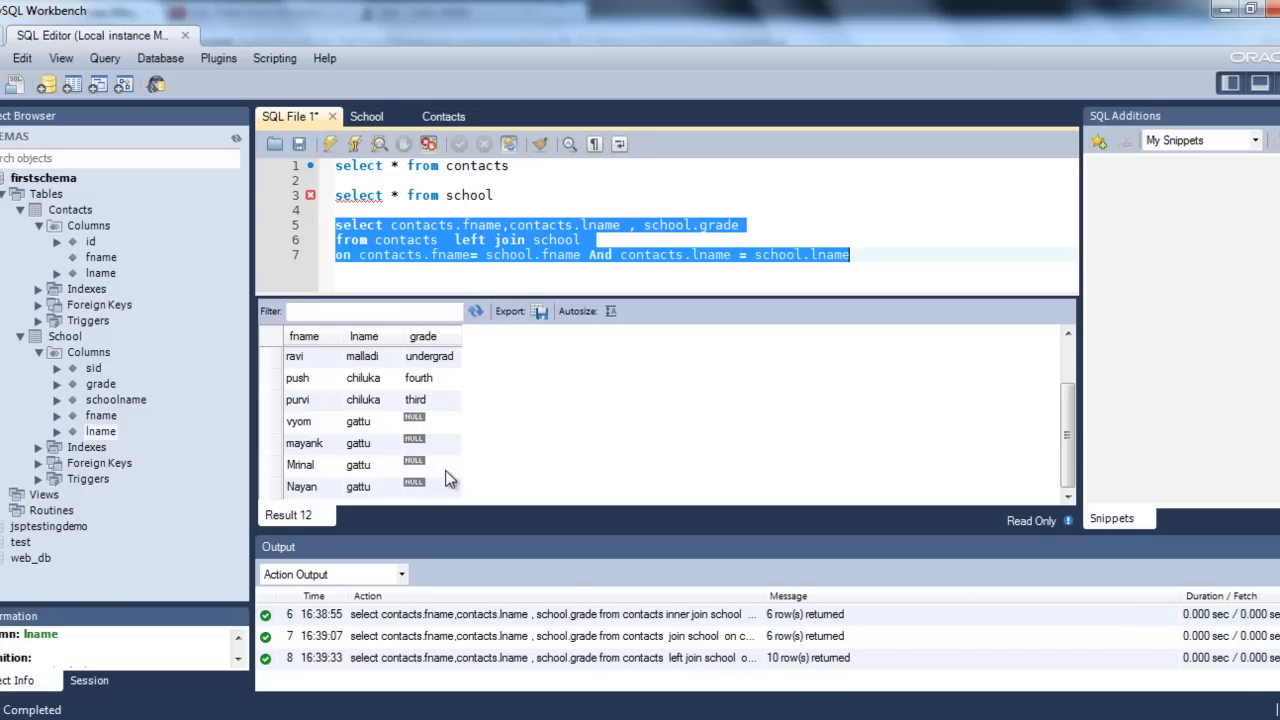
click(64, 336)
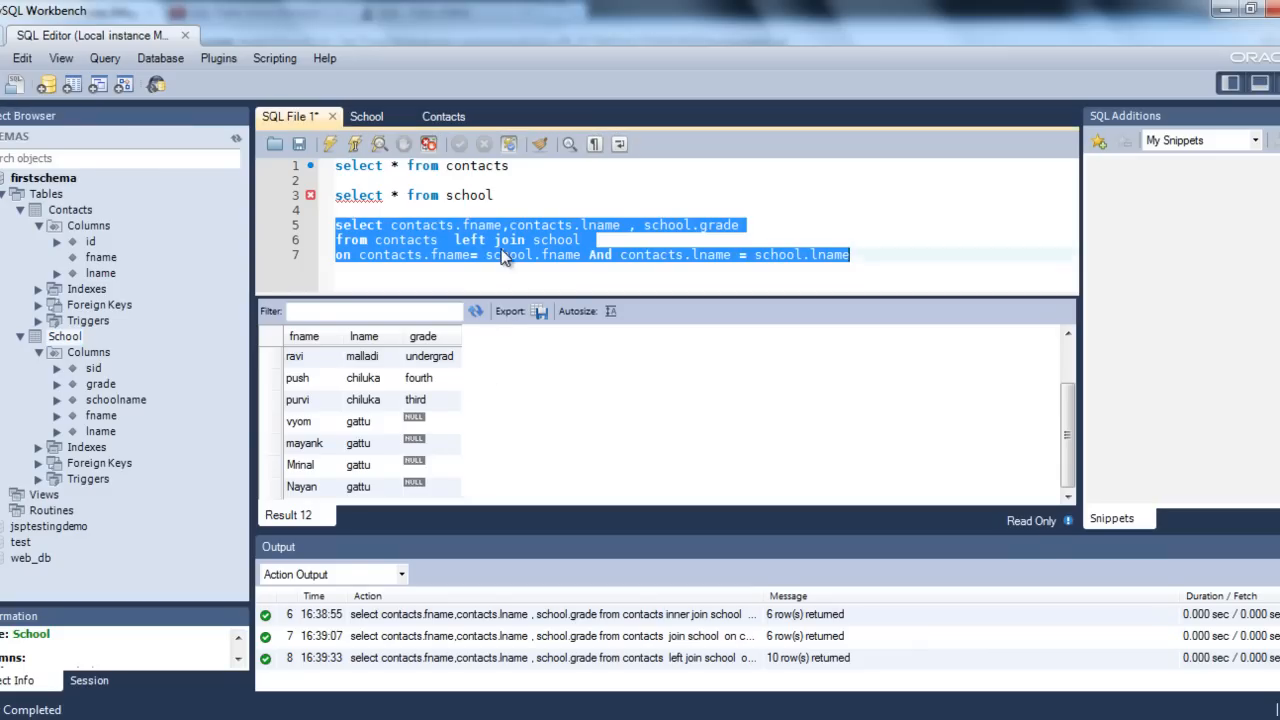
double_click(466, 240)
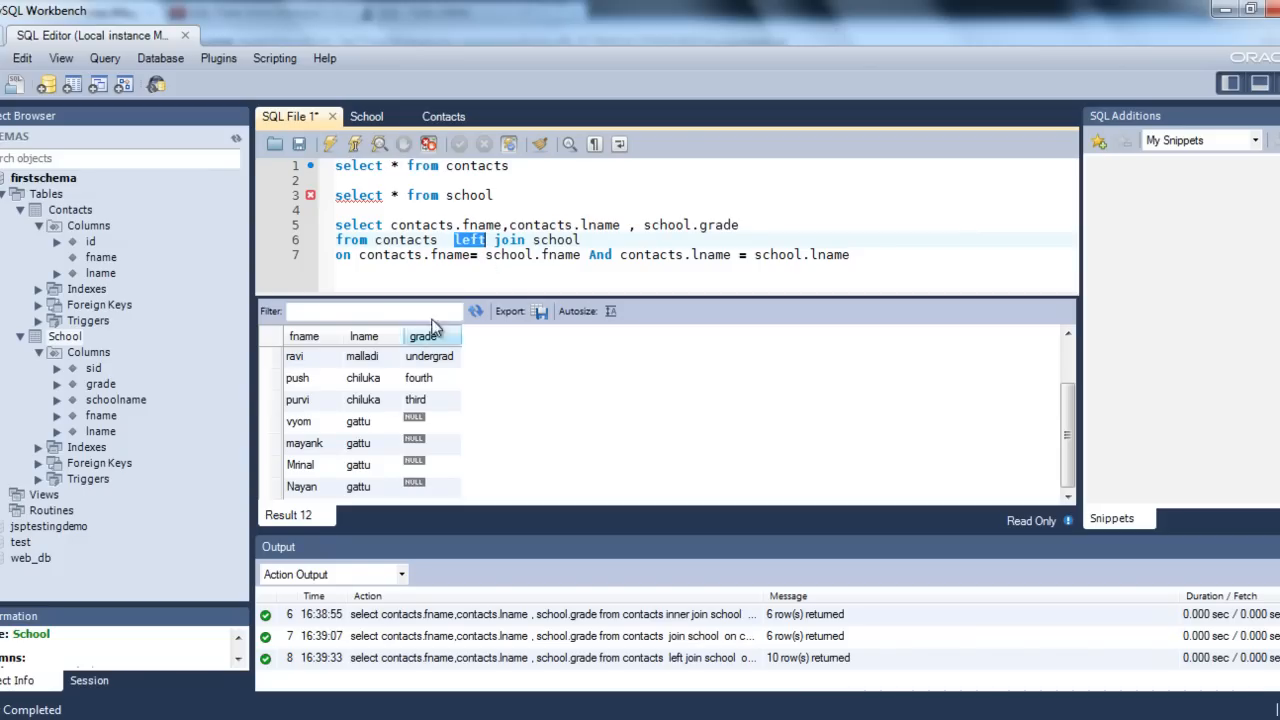
Change 'left' to 'right' in the join query on lines 5–7 and execute it, returning 8 rows
double_click(406, 240)
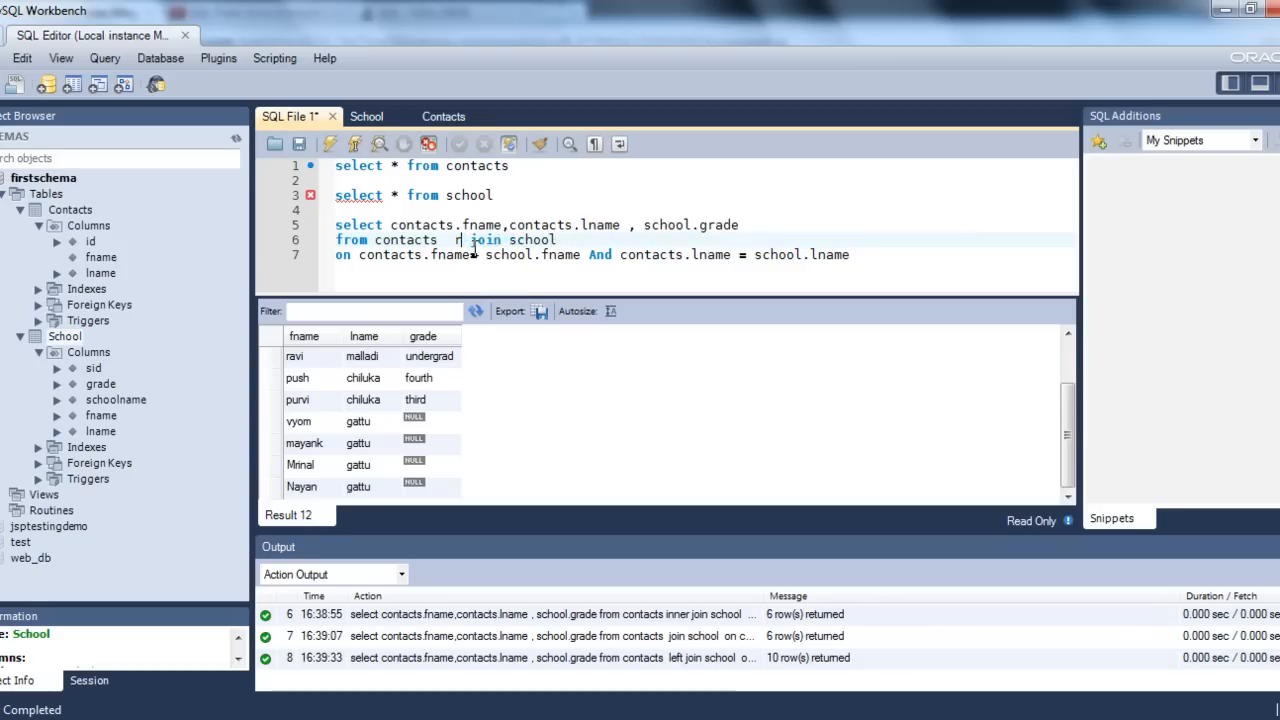
text(right)
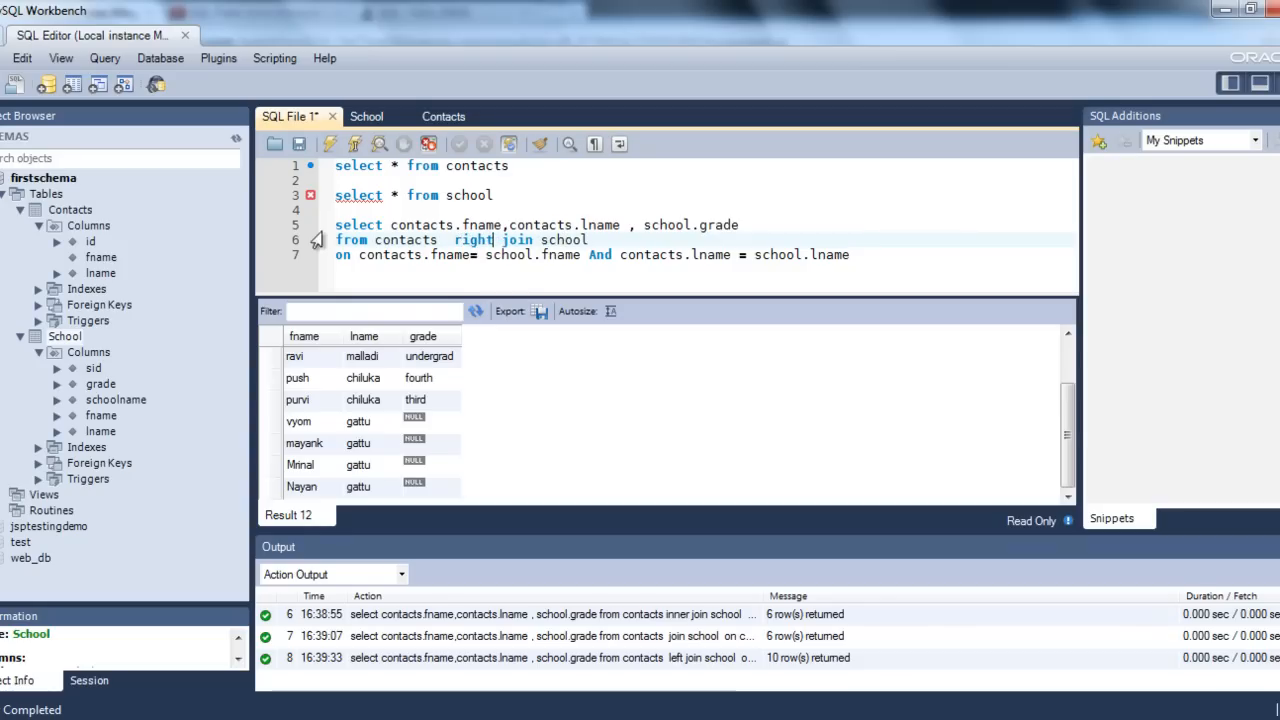
drag(335, 224, 848, 254)
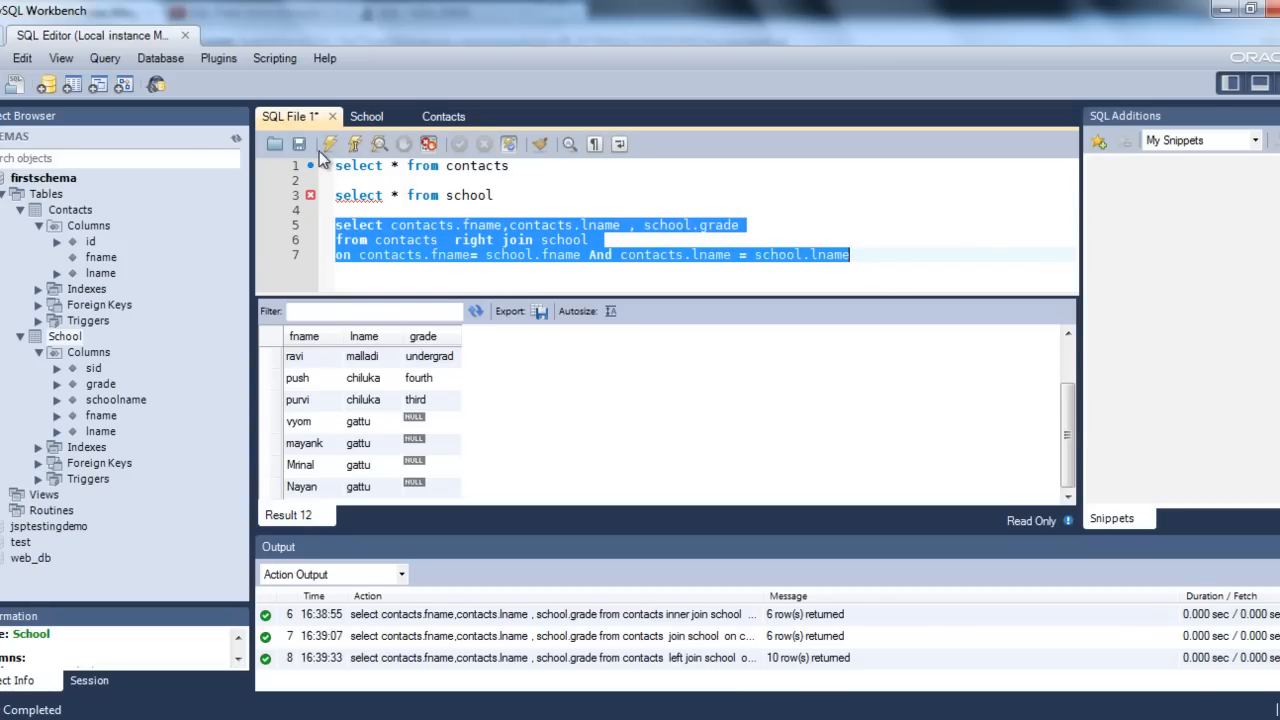
click(354, 144)
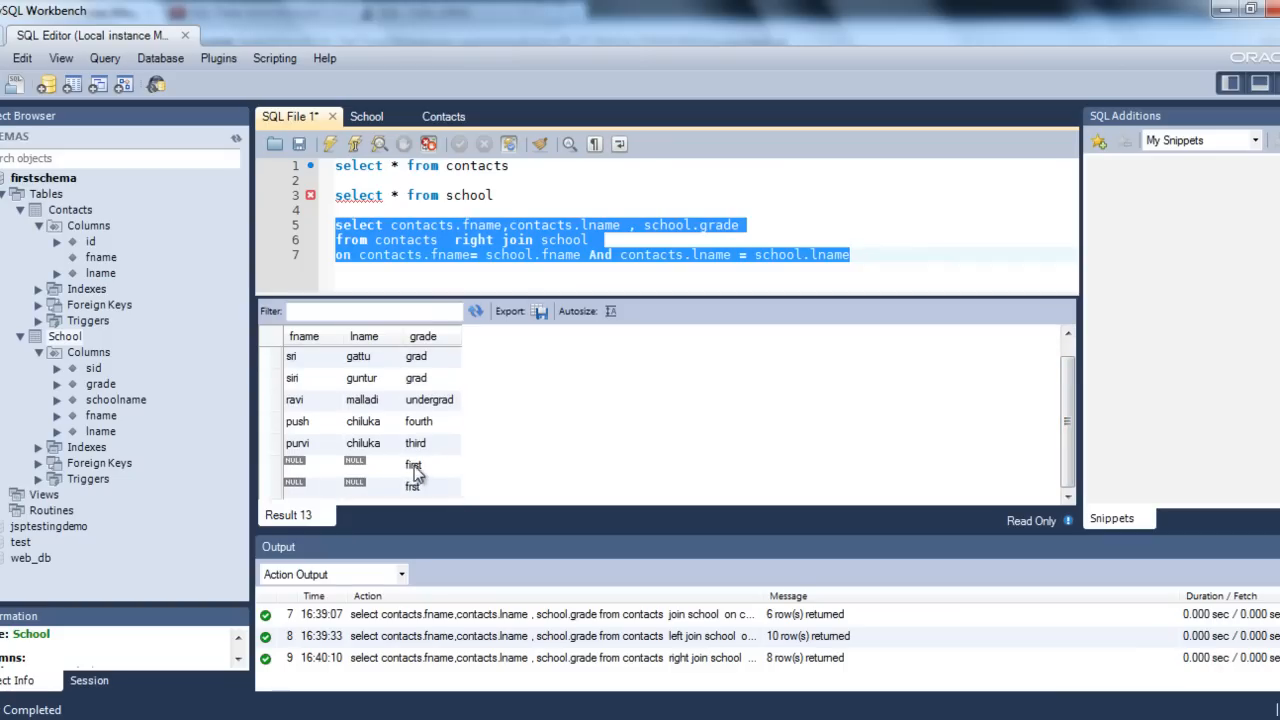
mouse_move(417, 490)
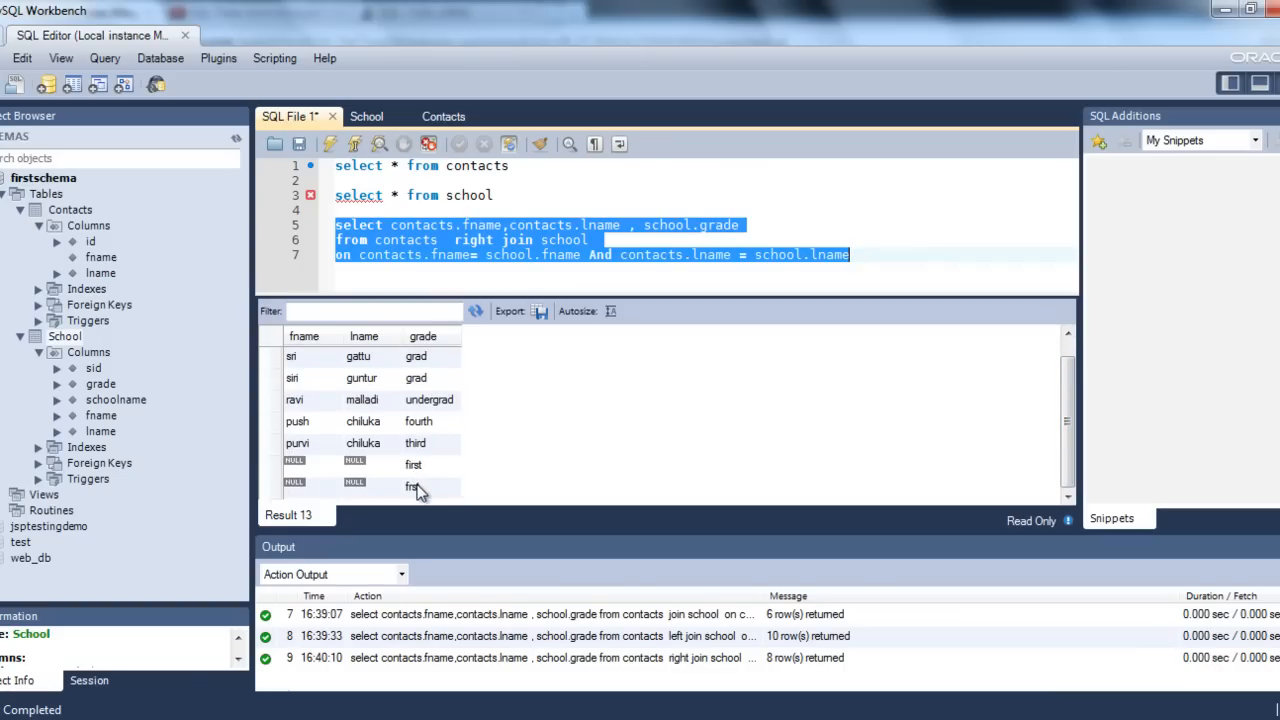
mouse_move(322, 363)
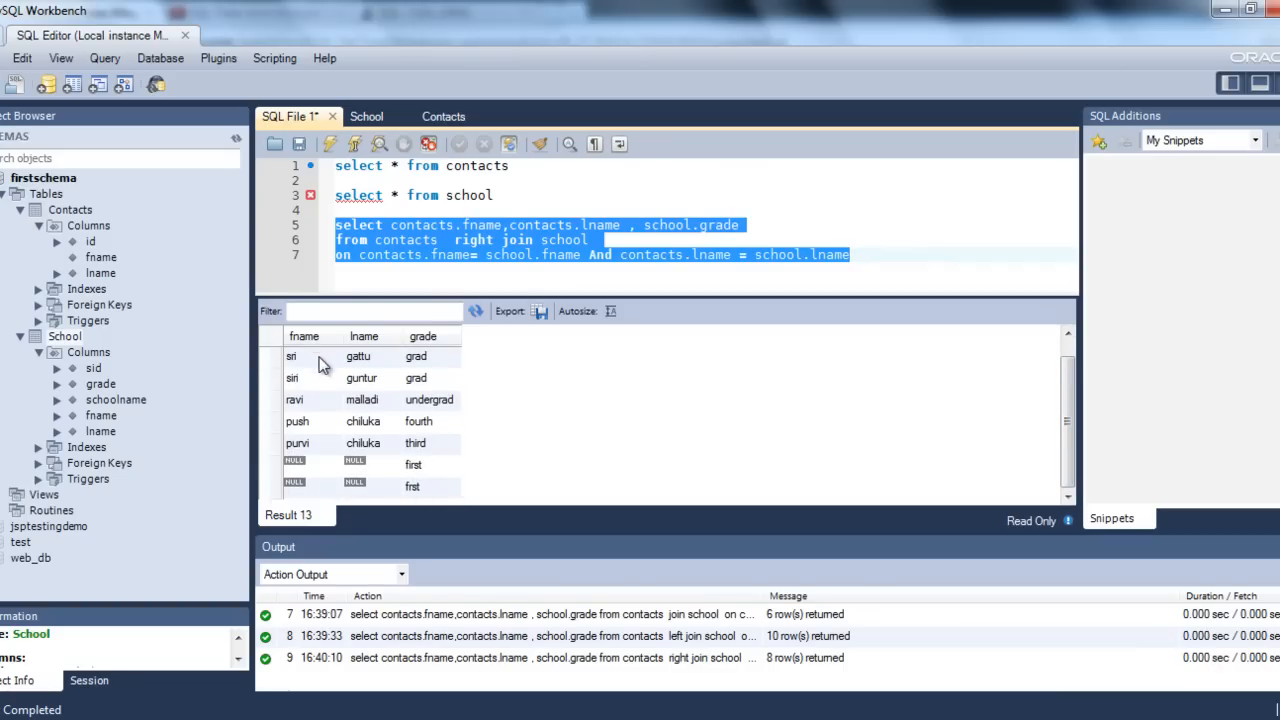
mouse_move(383, 461)
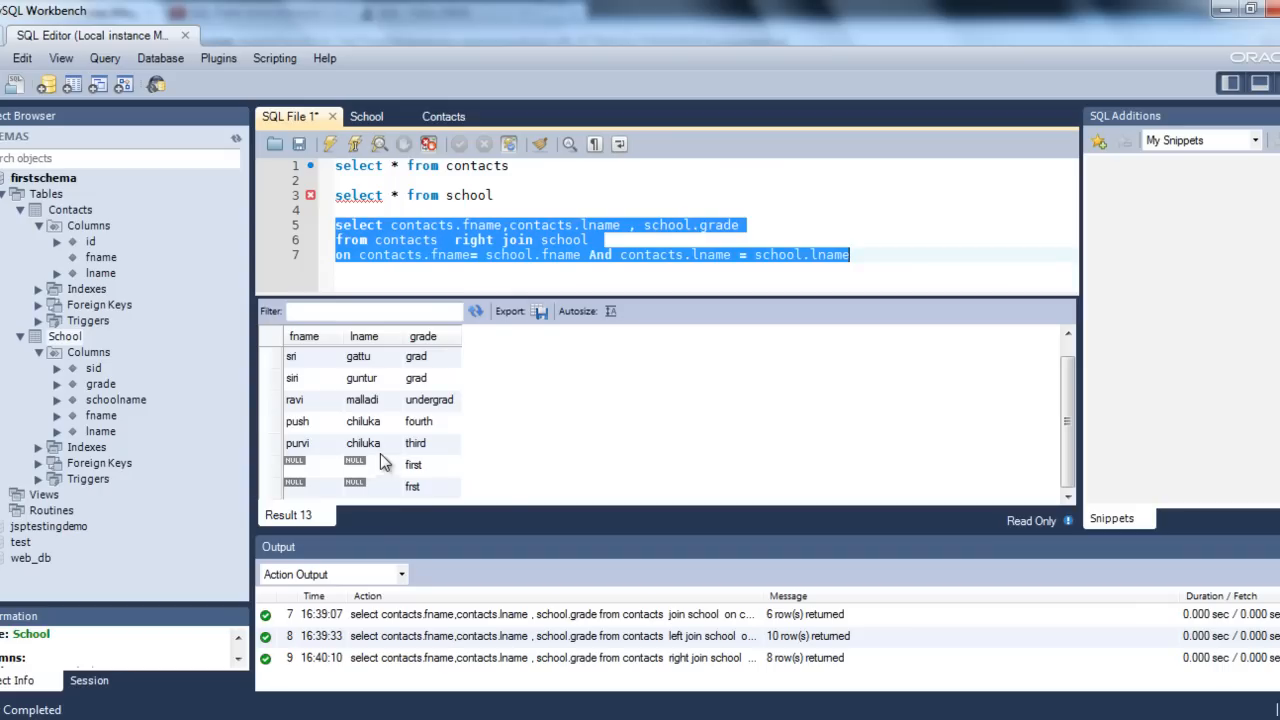
mouse_move(420, 397)
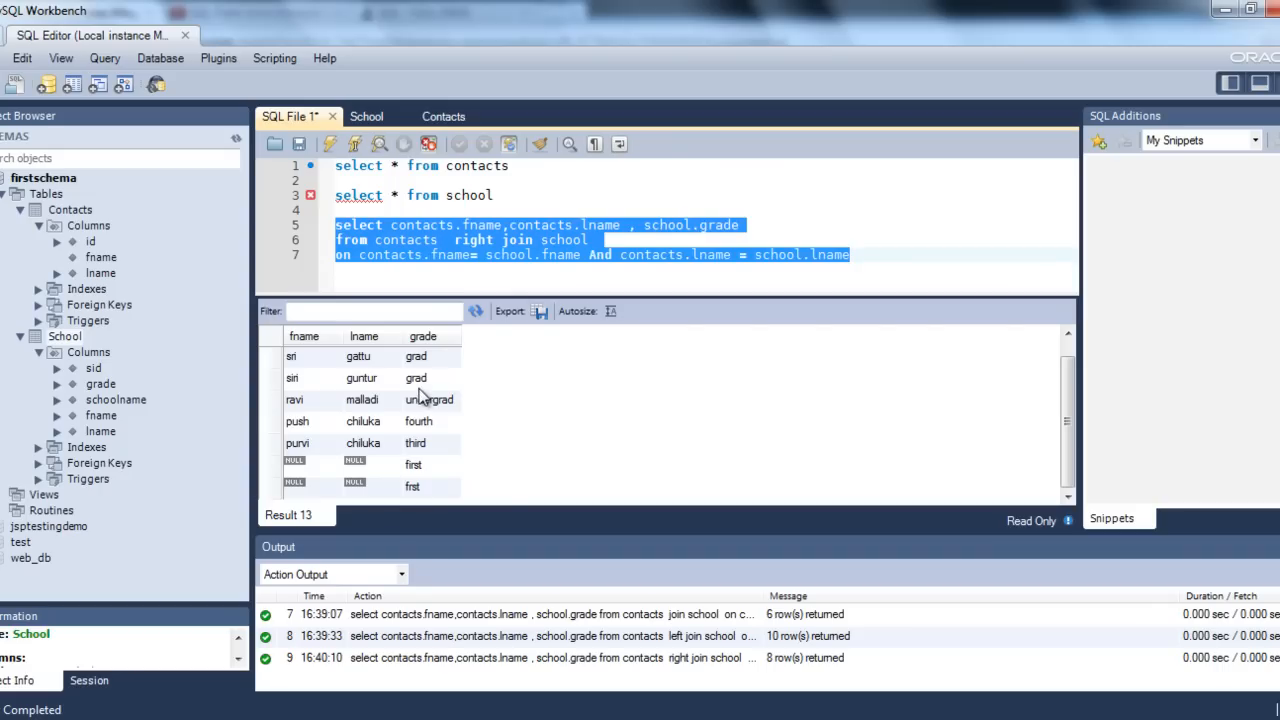